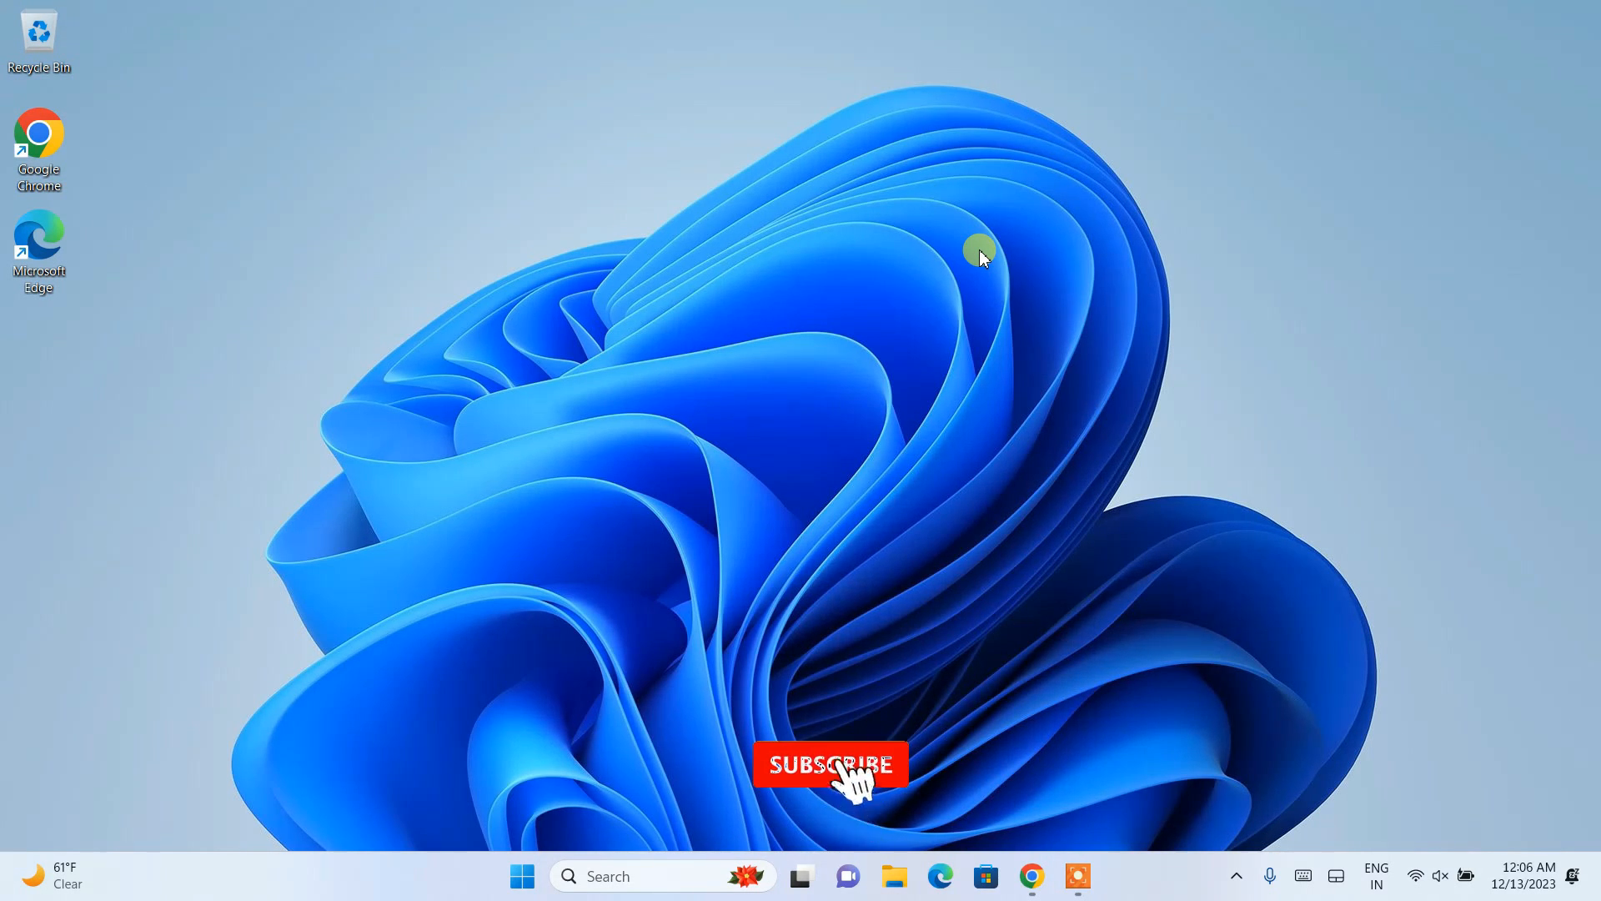
Launch Google Chrome from the taskbar.
left_click(829, 763)
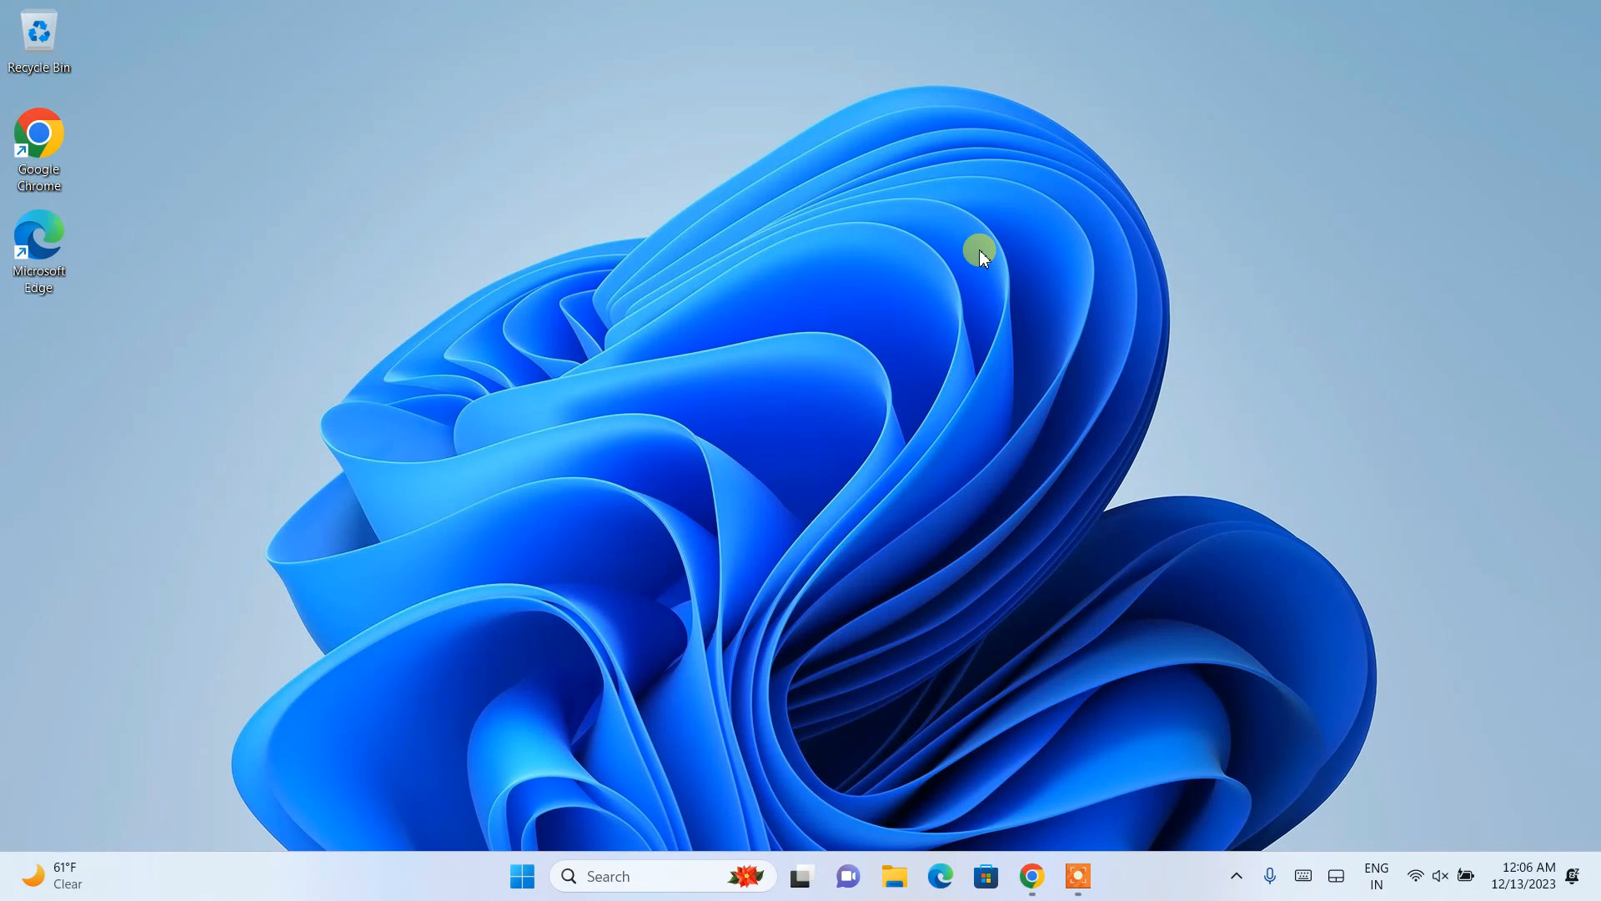
mouse_move(1411, 424)
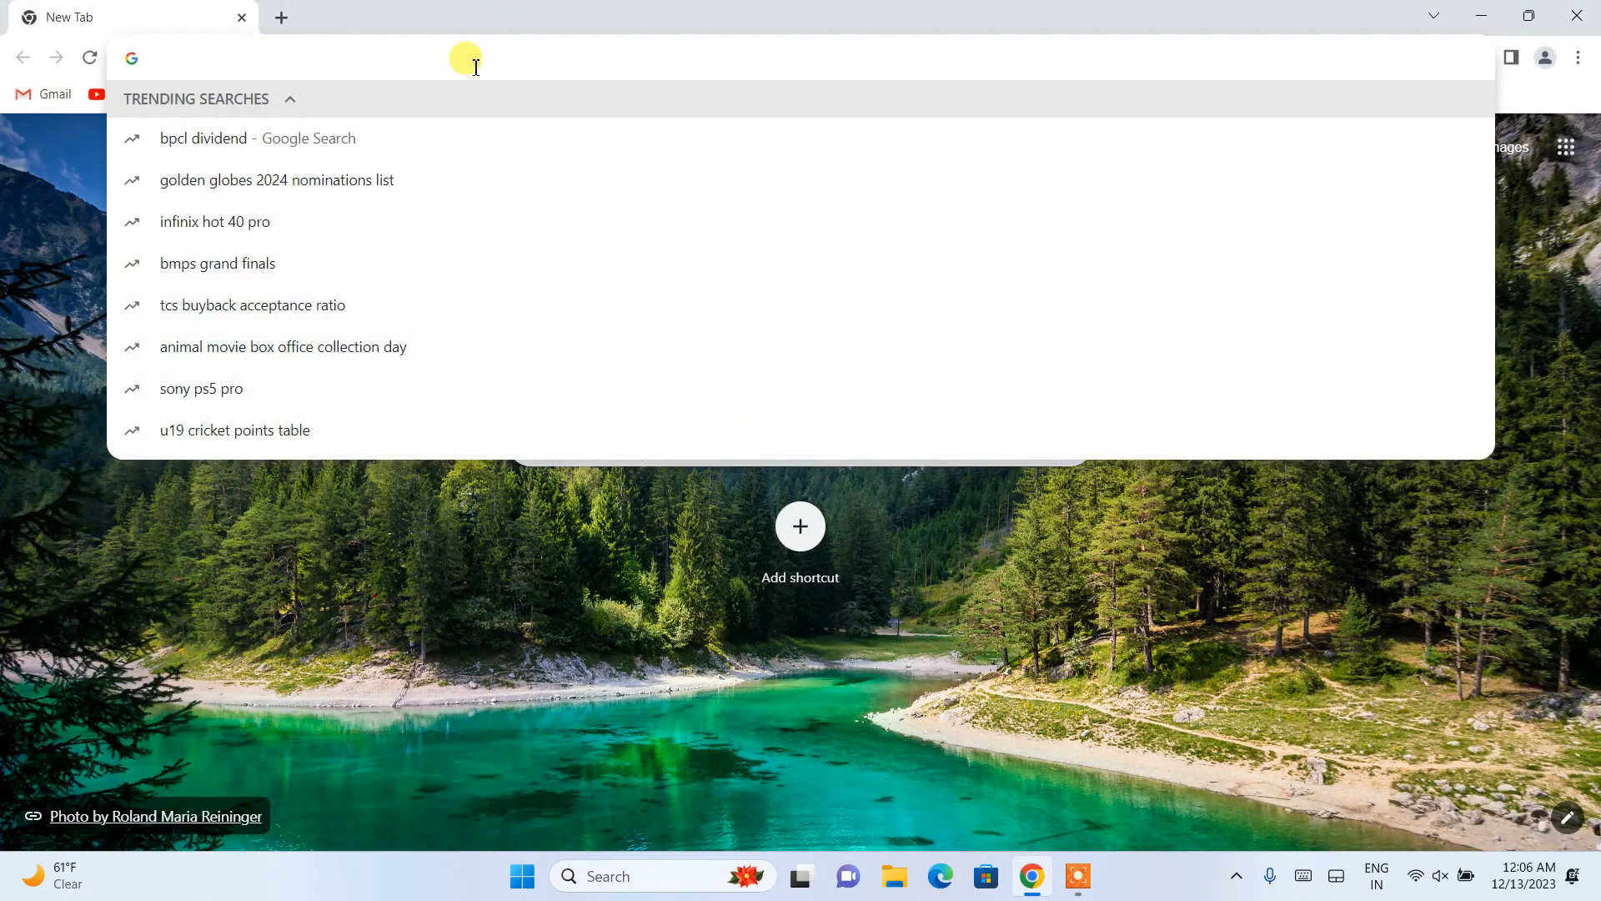
Search Google for 'eclipse download' and open the 'Eclipse Downloads | The Eclipse Foundation' result.
type("eclipse")
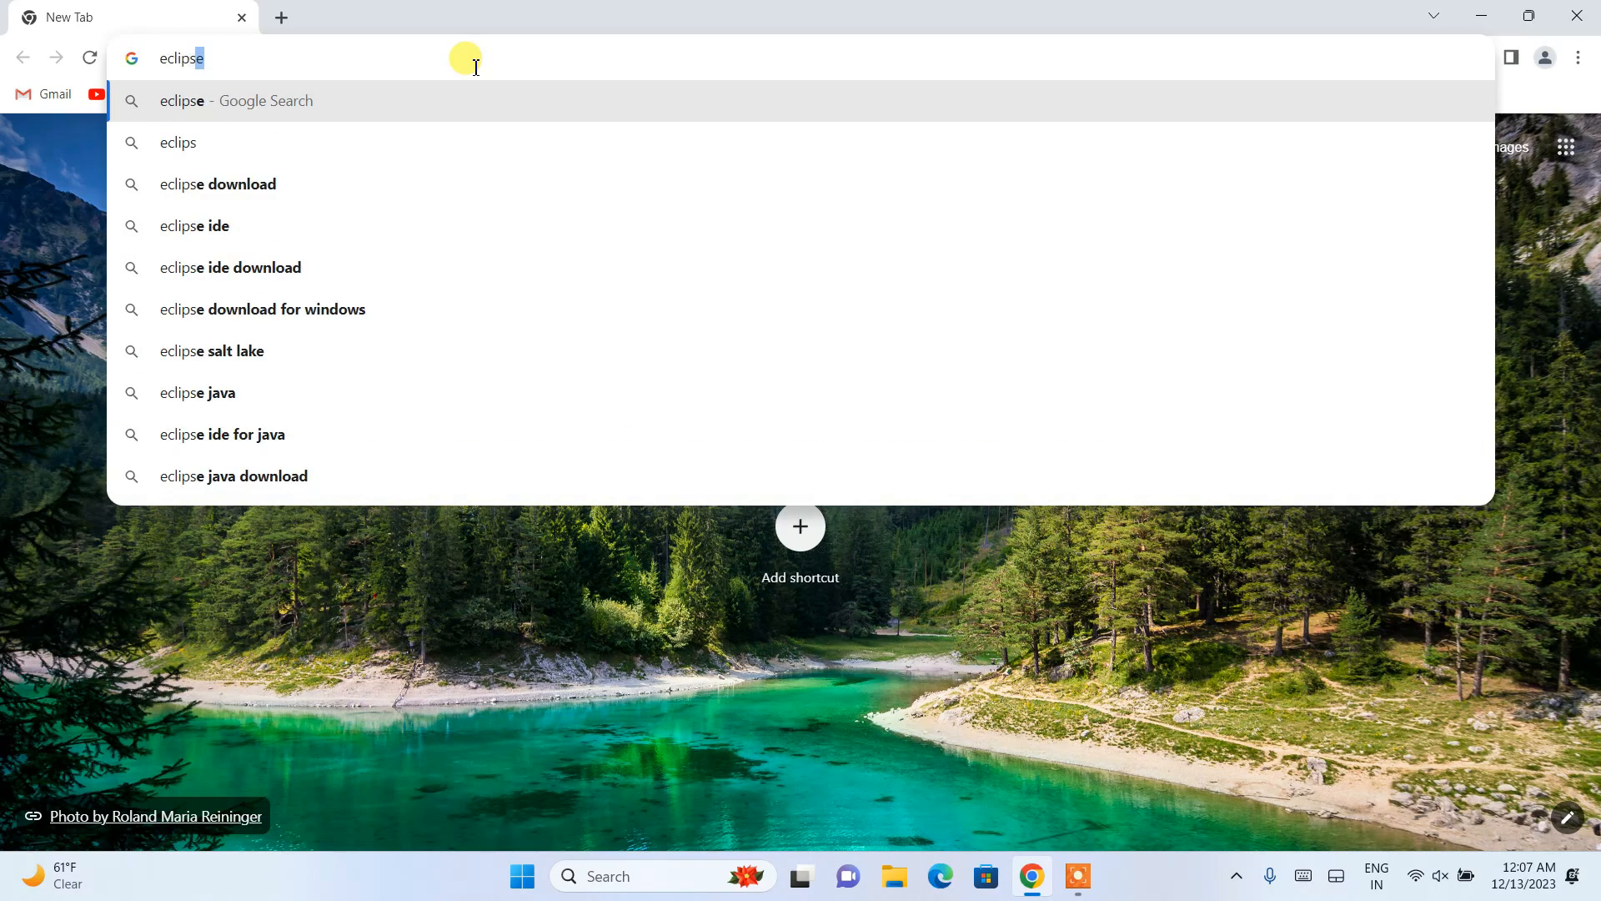
left_click(218, 183)
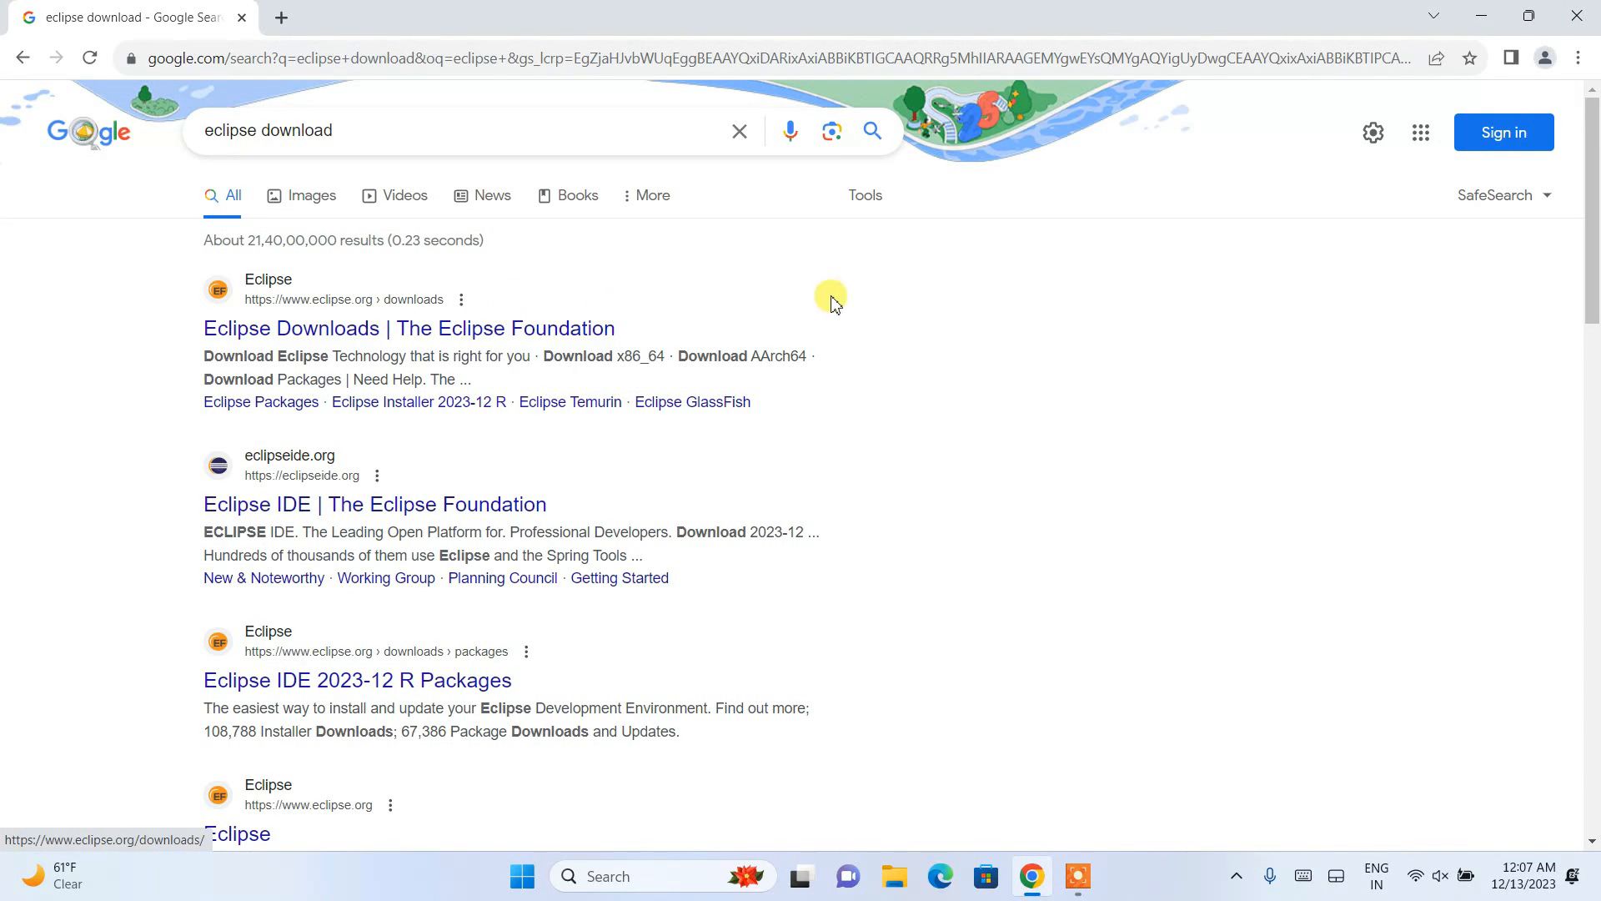
left_click(409, 328)
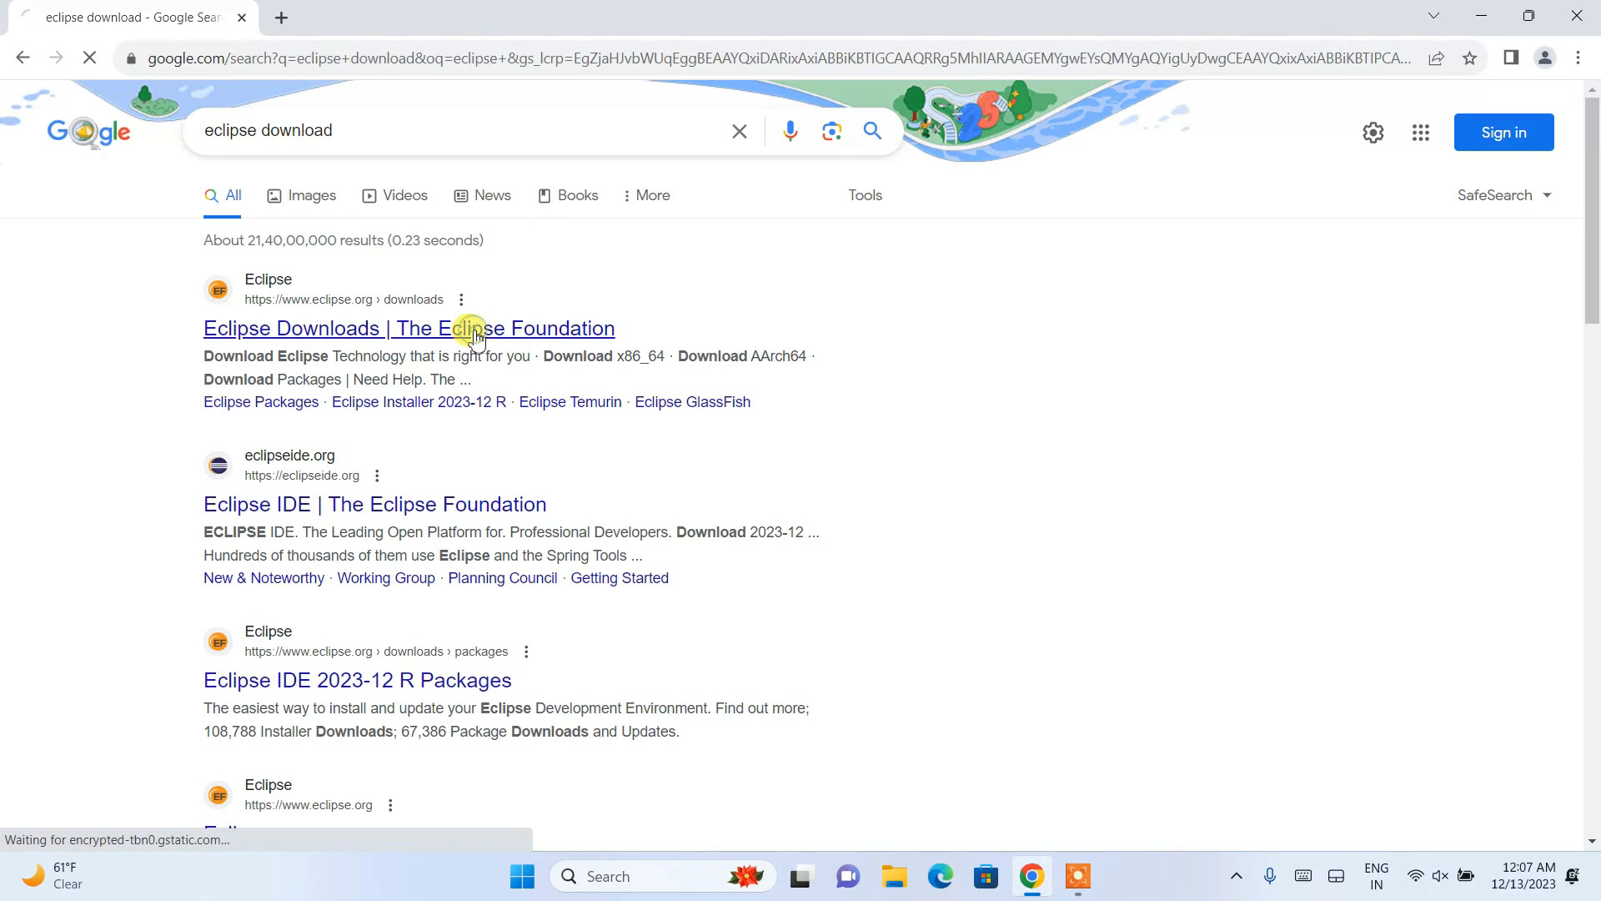
left_click(409, 328)
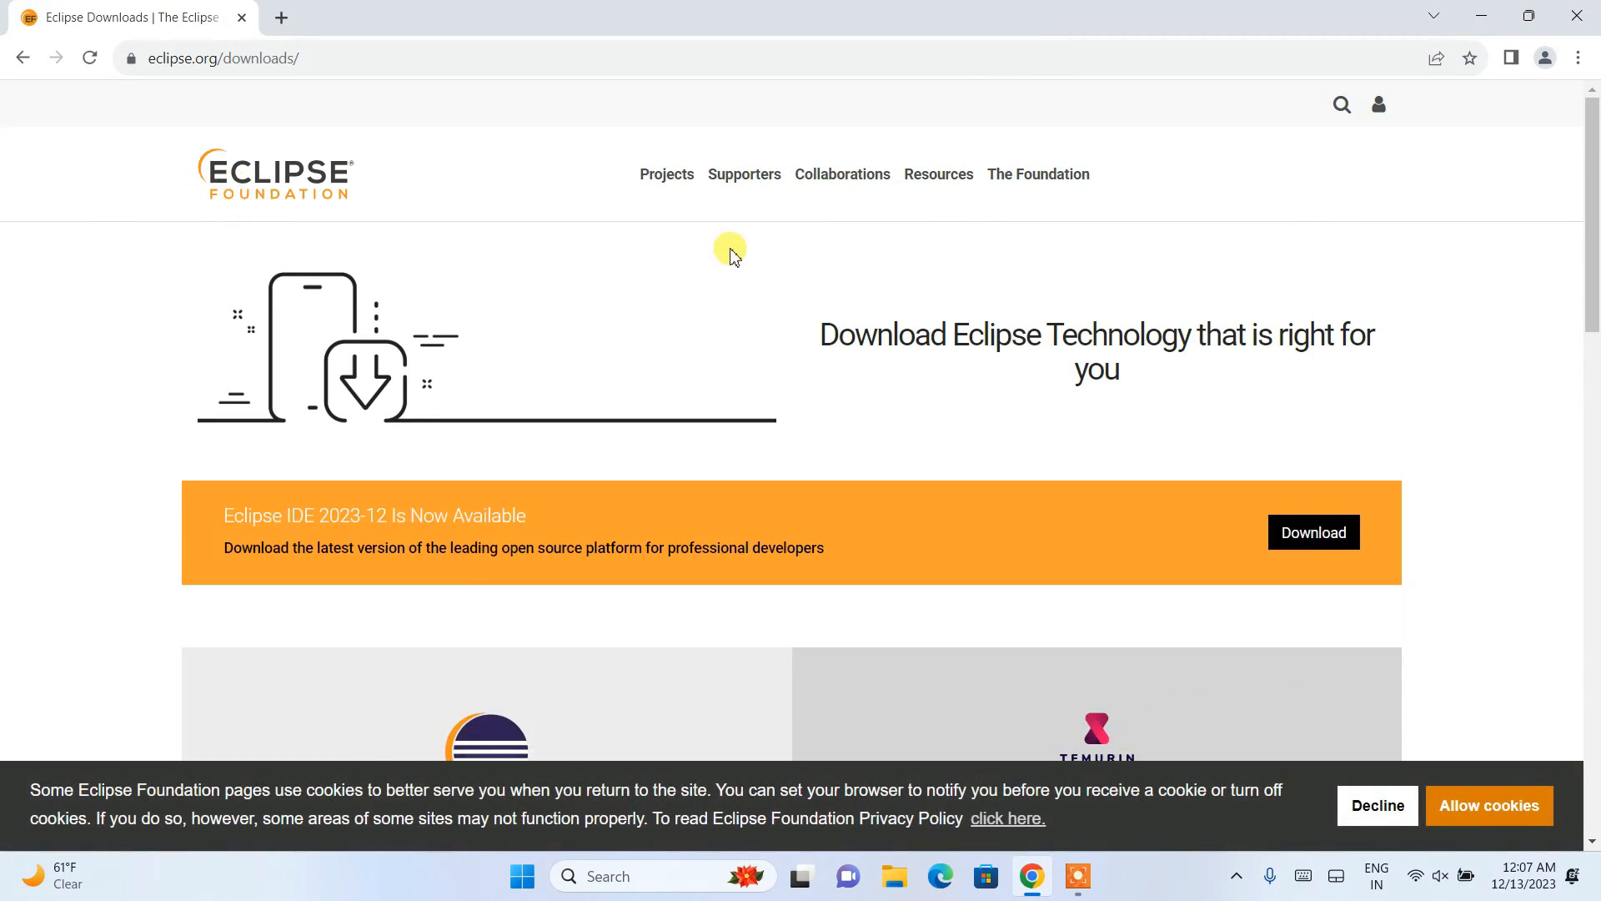
Choose Download x86_64 under the desktop IDE packages and start the mirror download.
left_click(223, 57)
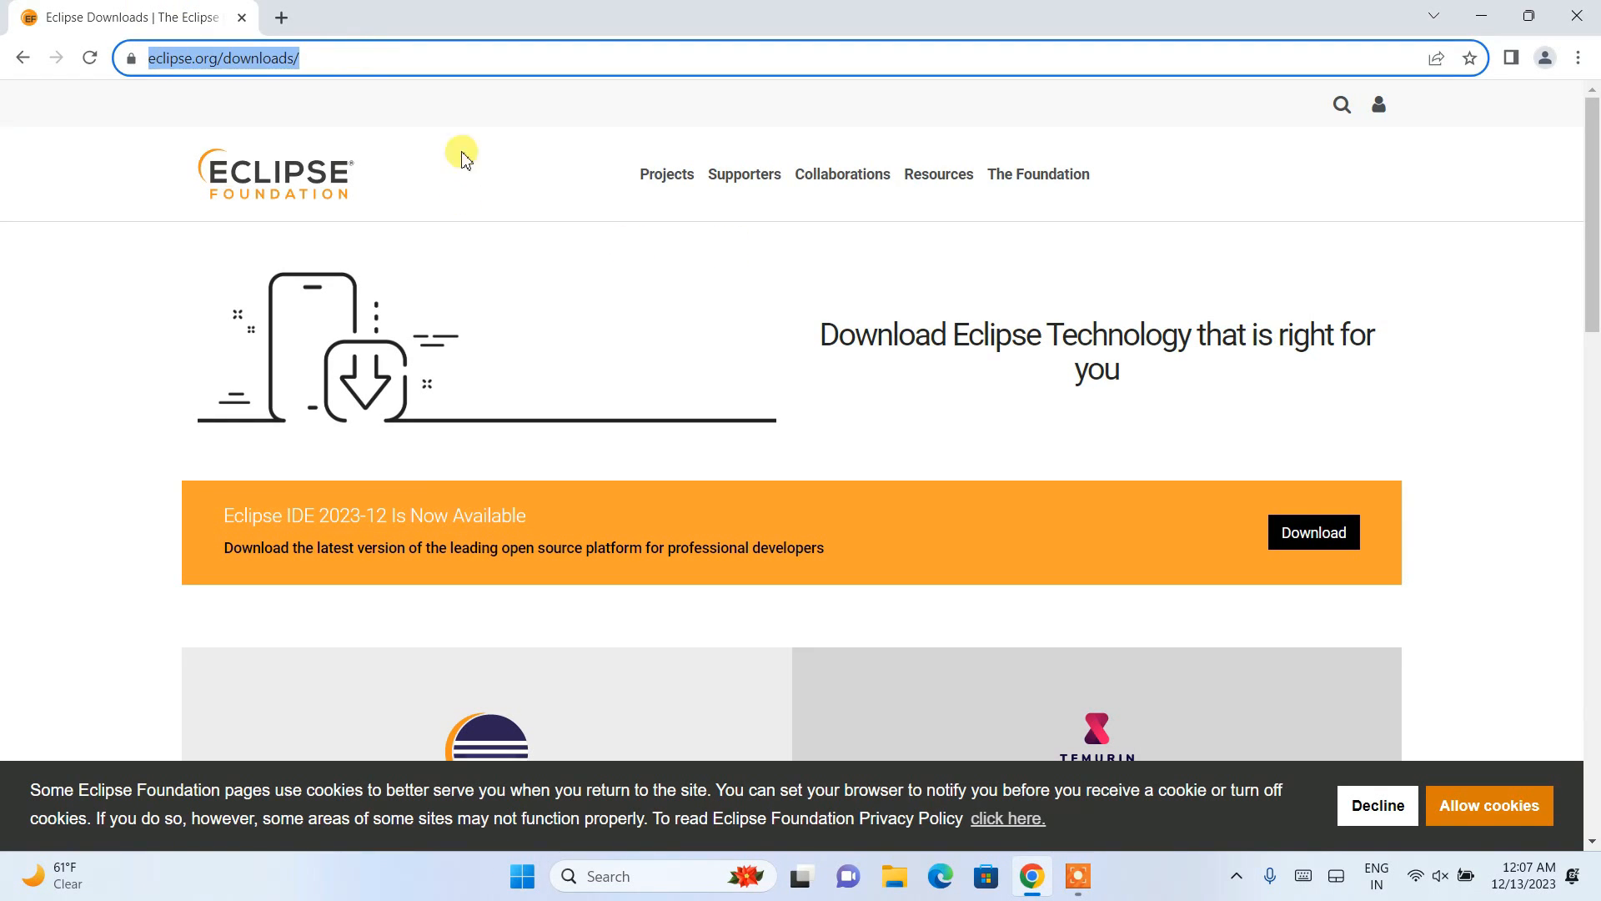
mouse_move(255, 115)
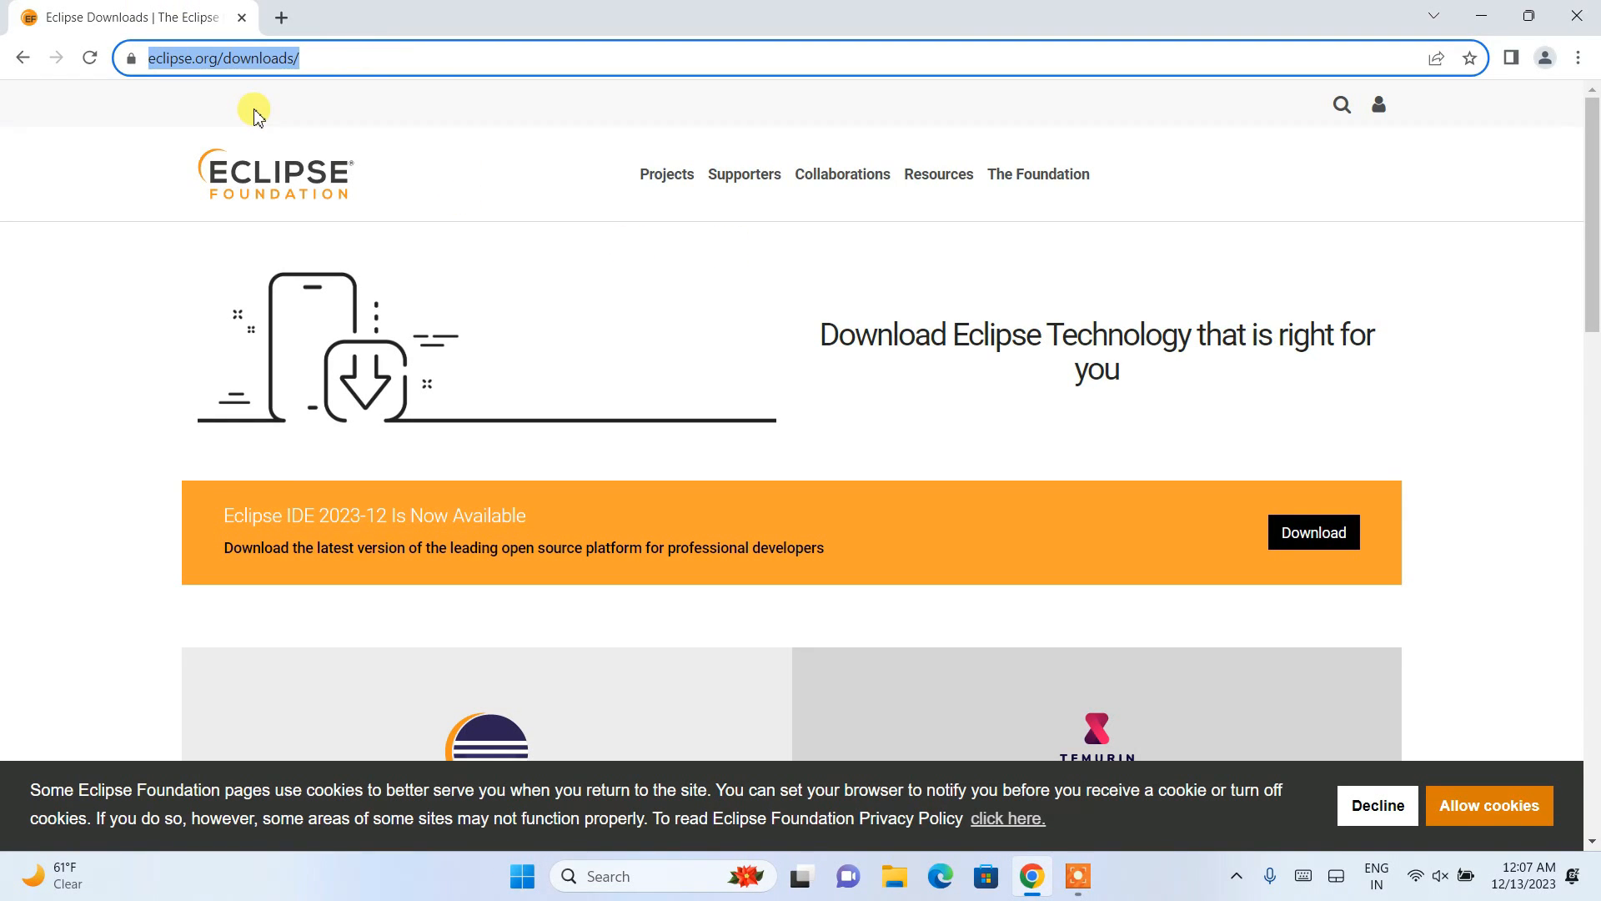
mouse_move(401, 130)
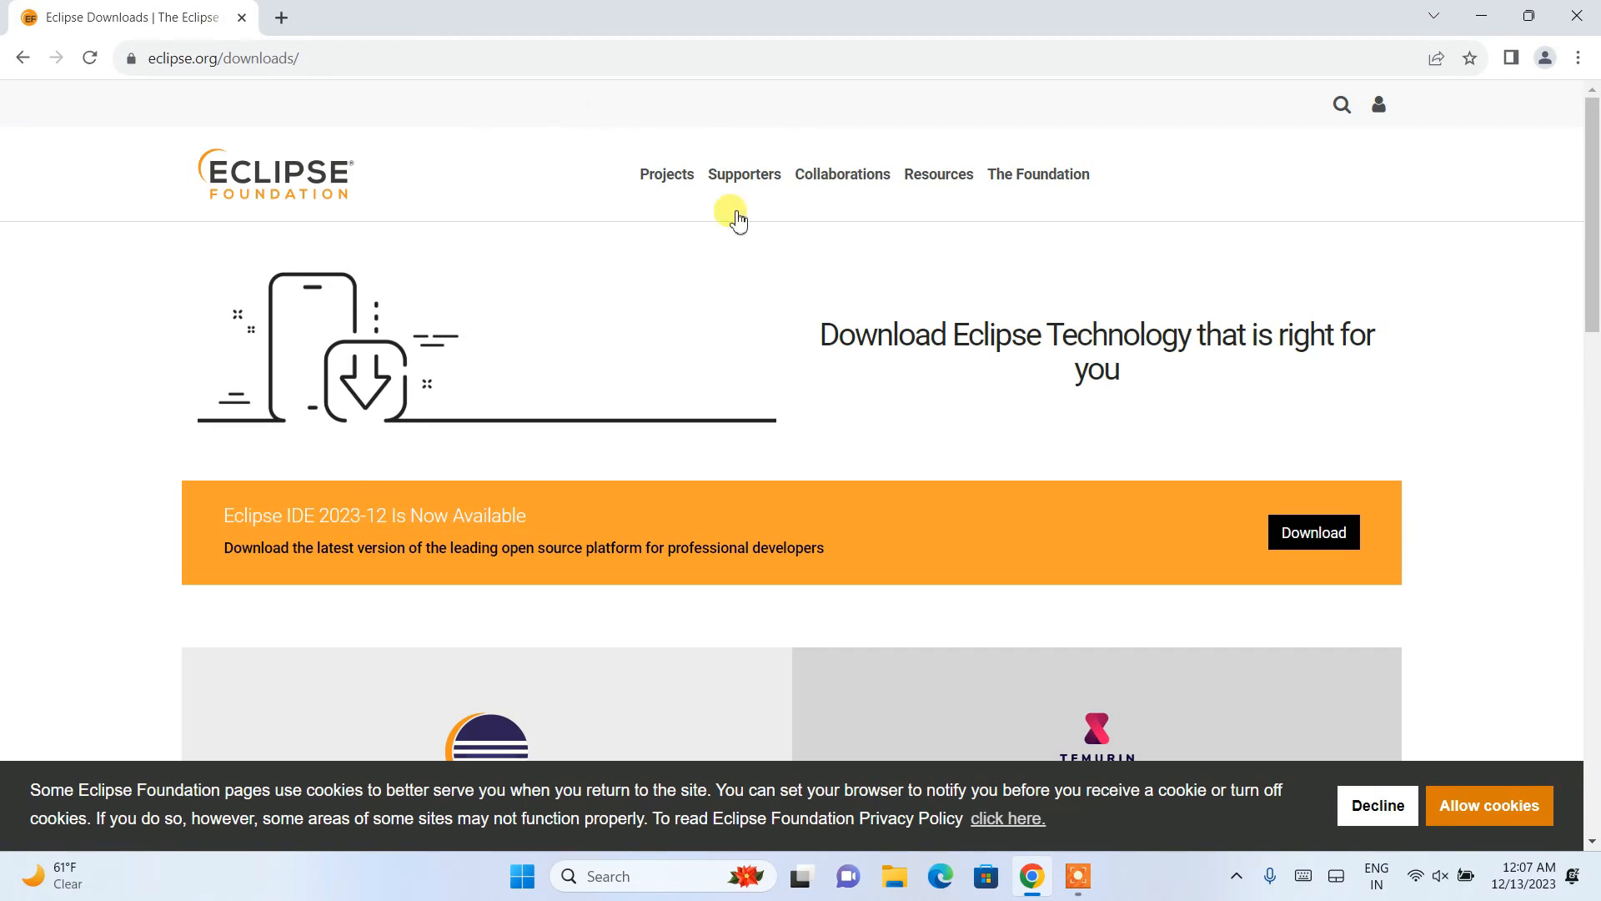
scroll("down", 3)
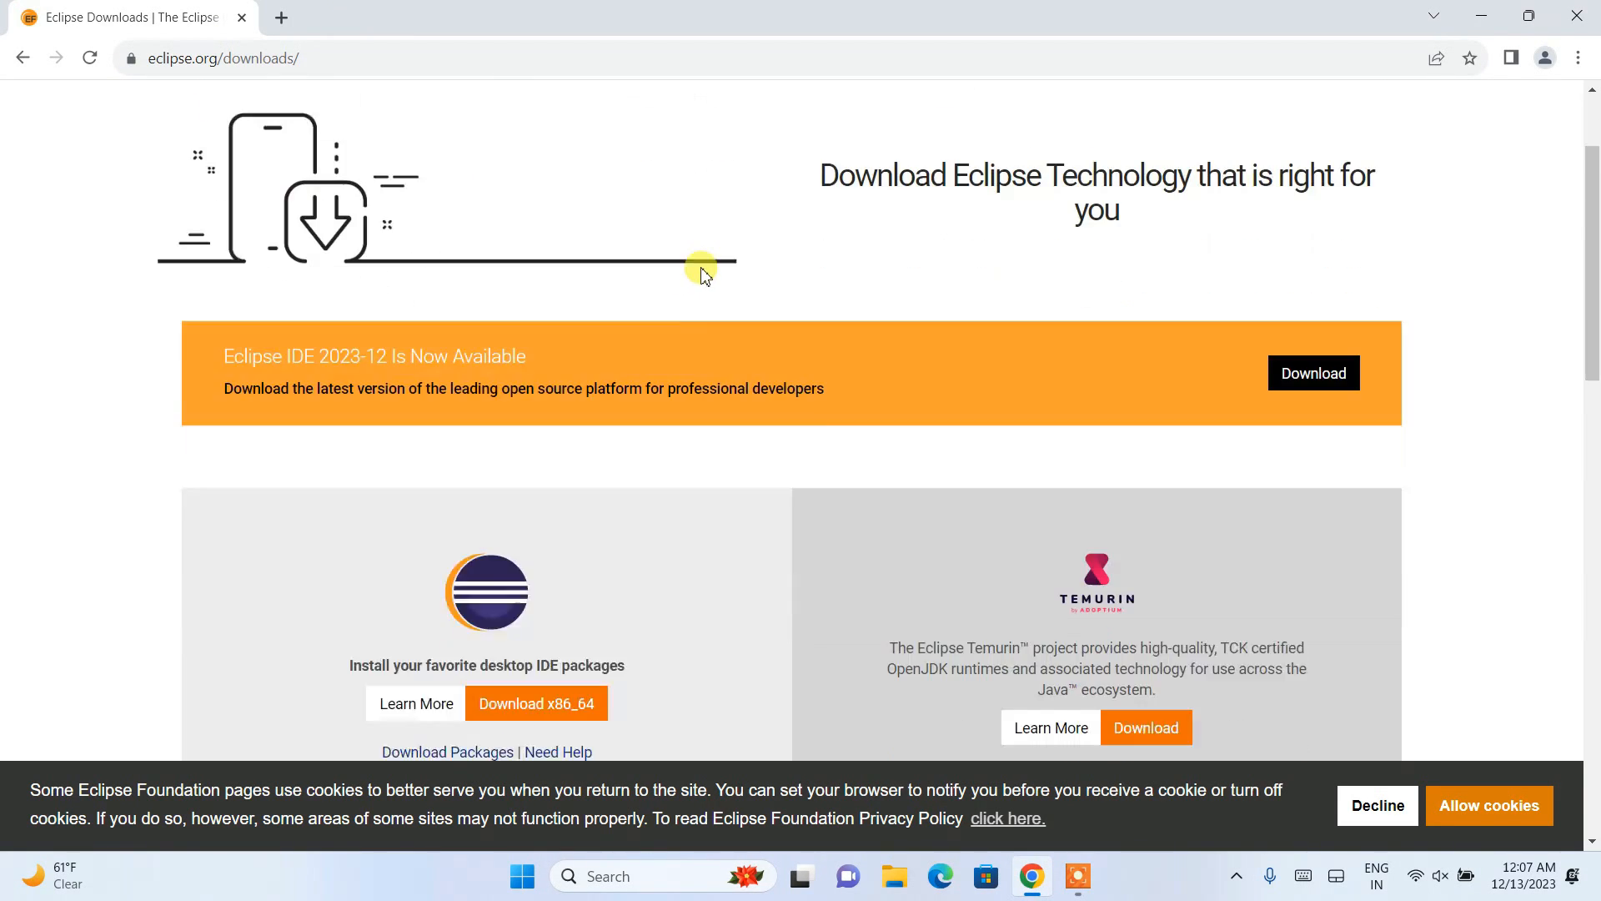
scroll("down", 3)
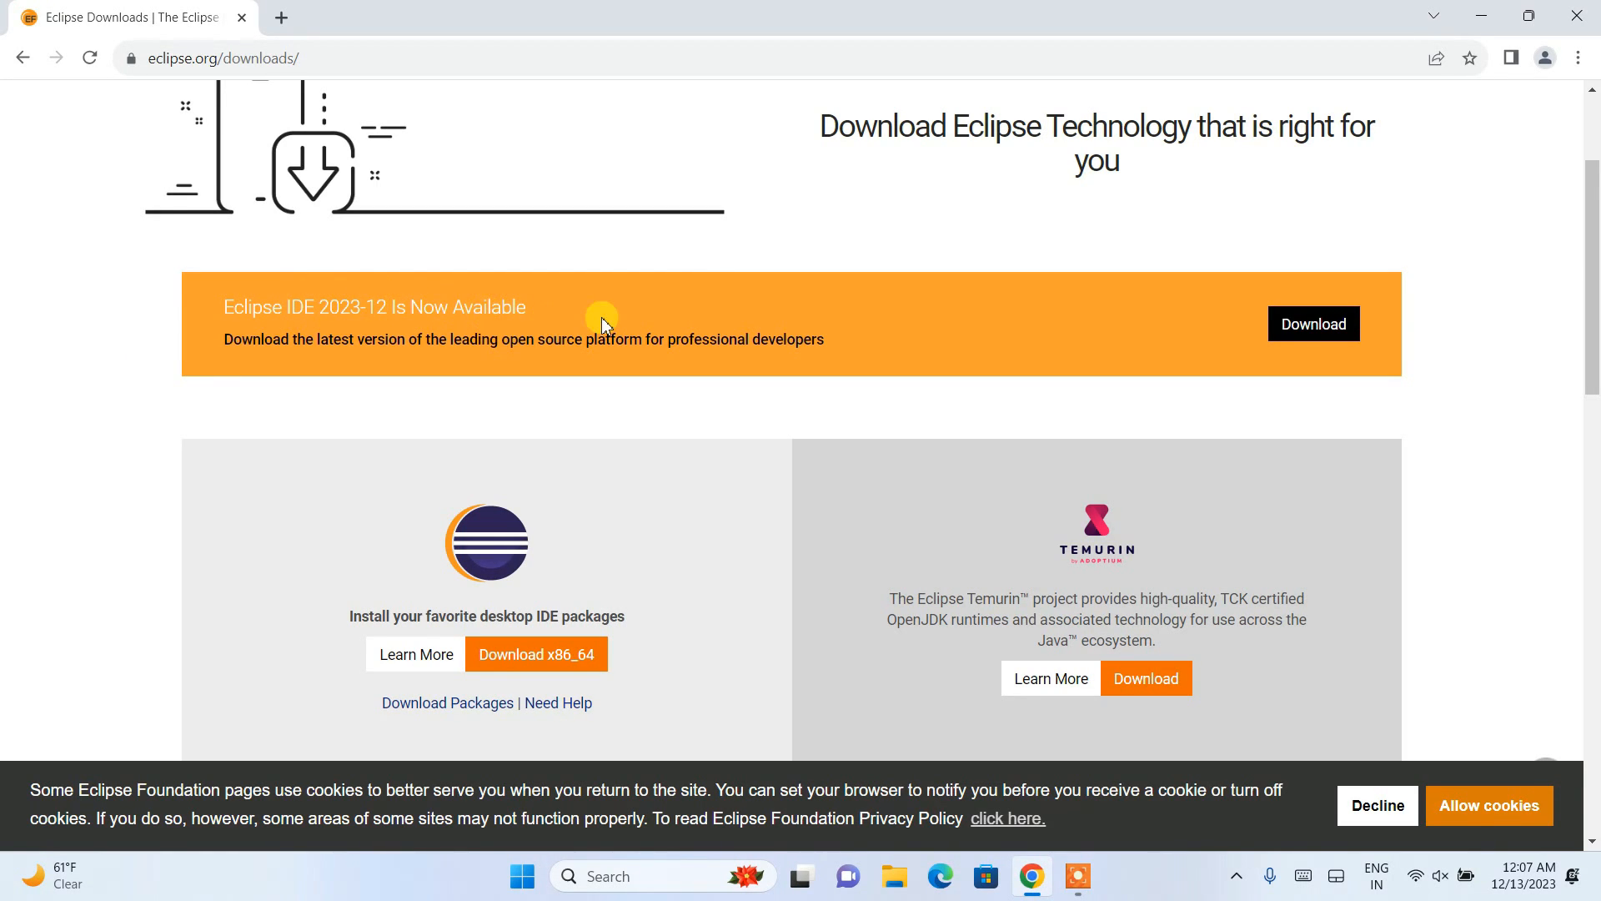
scroll("down", 3)
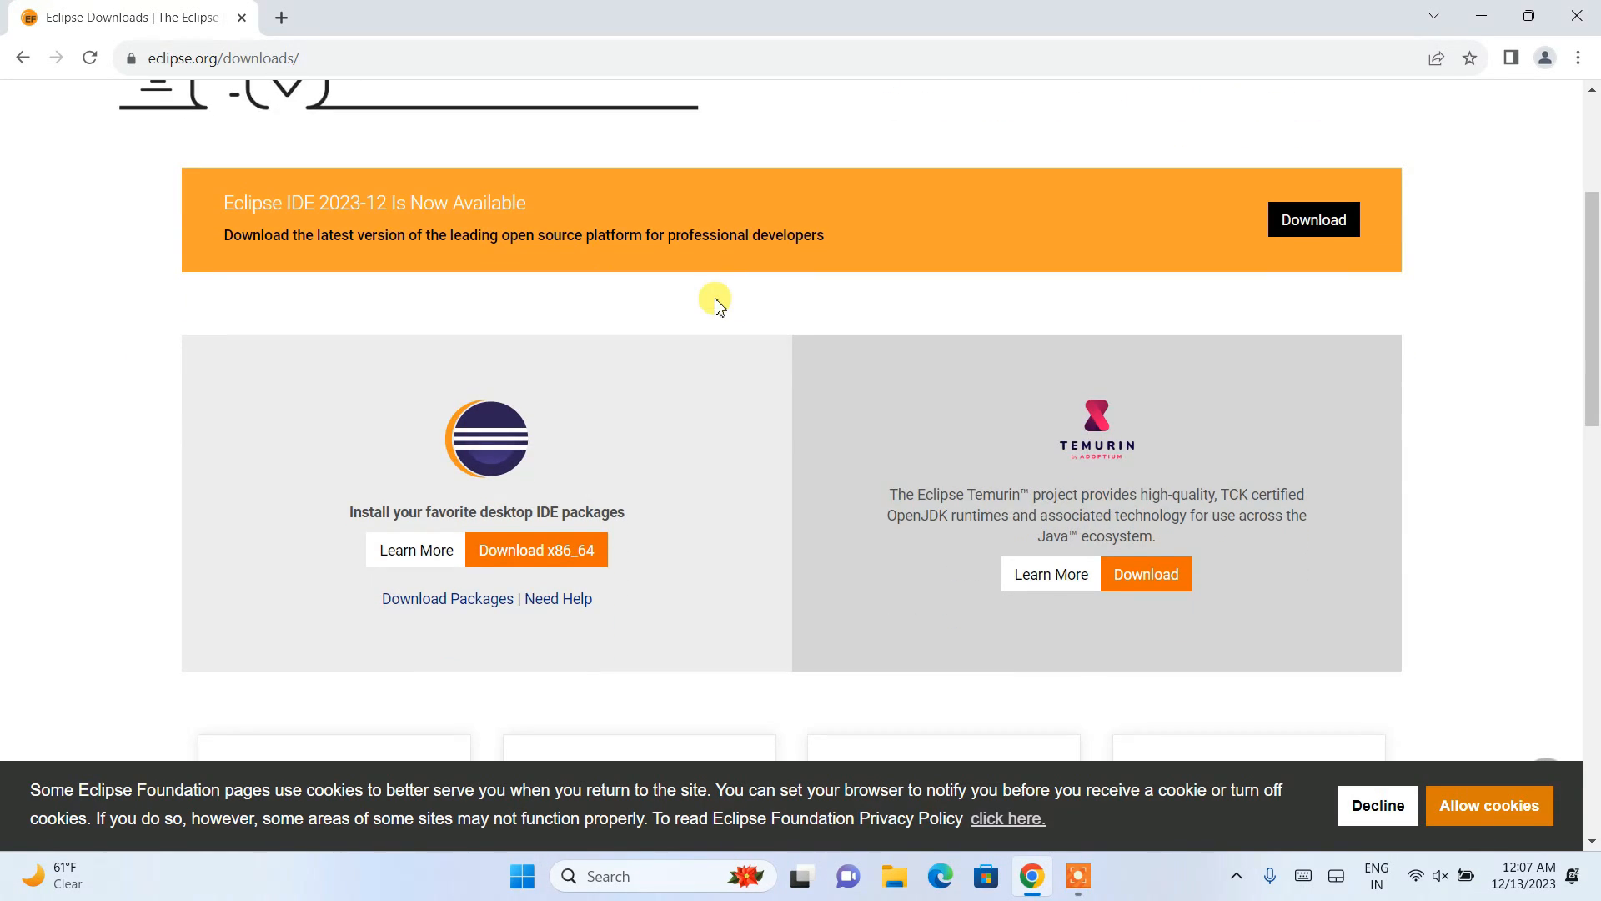
mouse_move(592, 474)
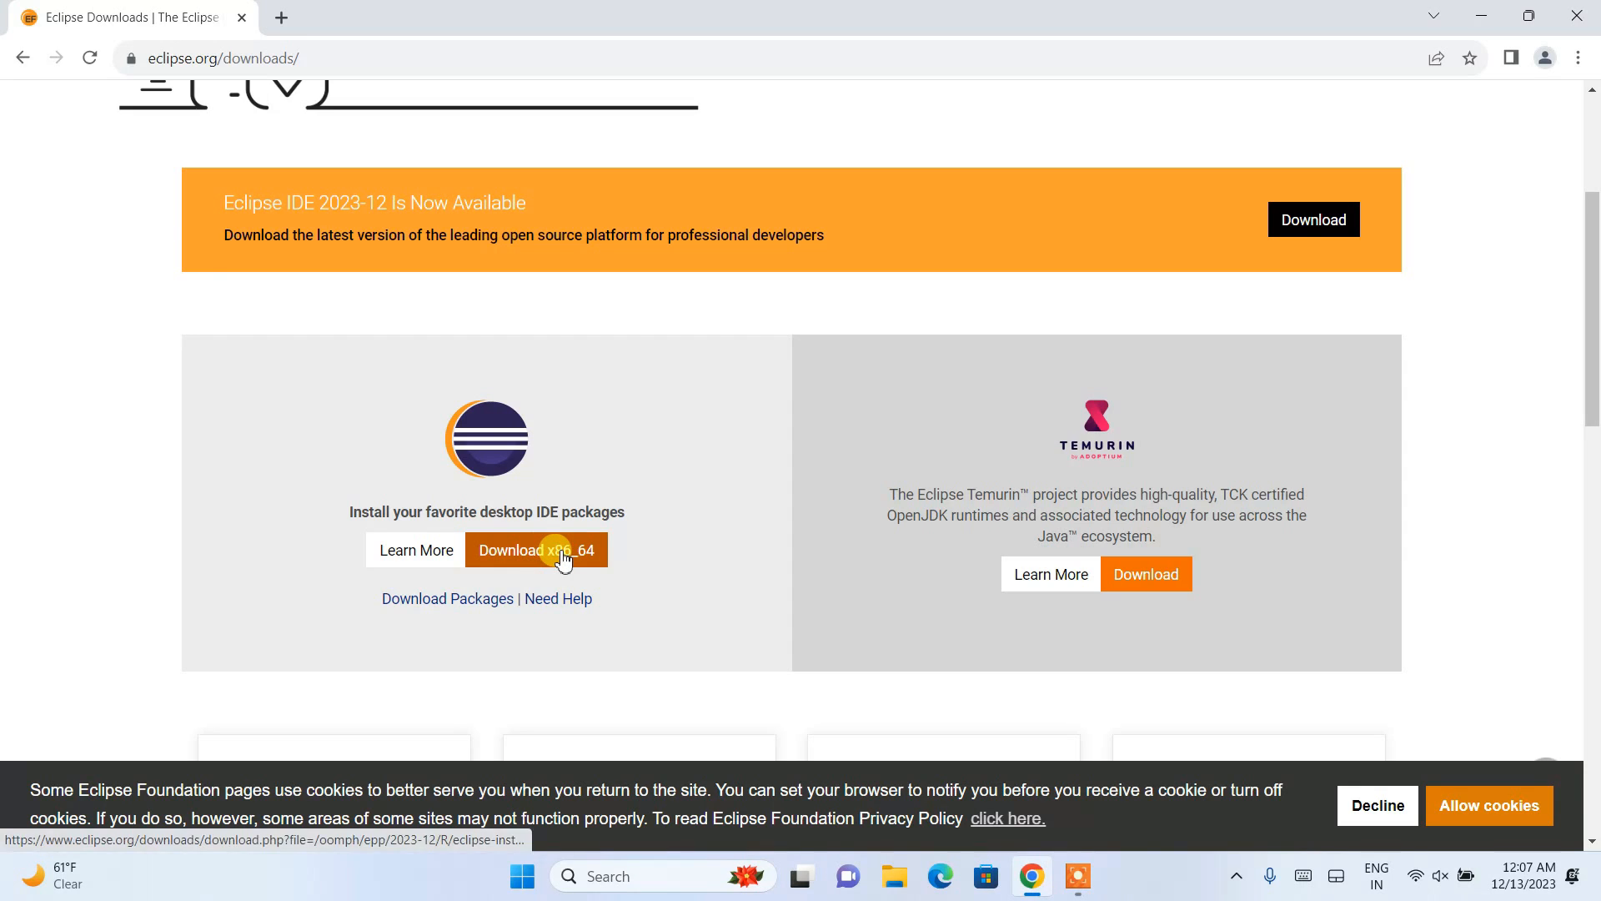
left_click(536, 549)
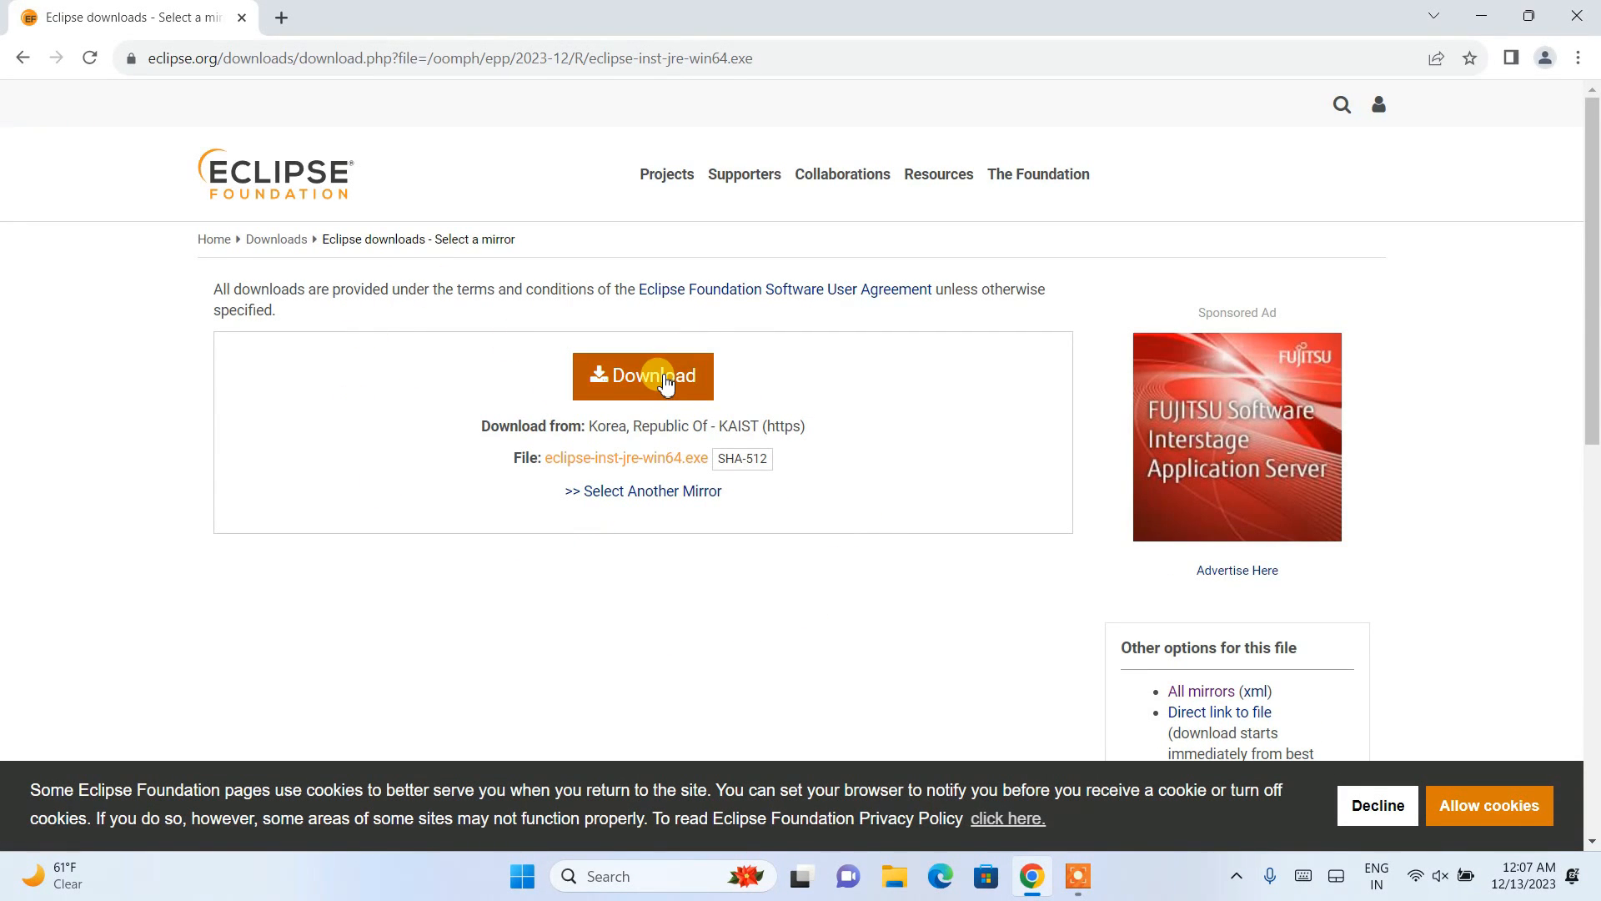
left_click(643, 376)
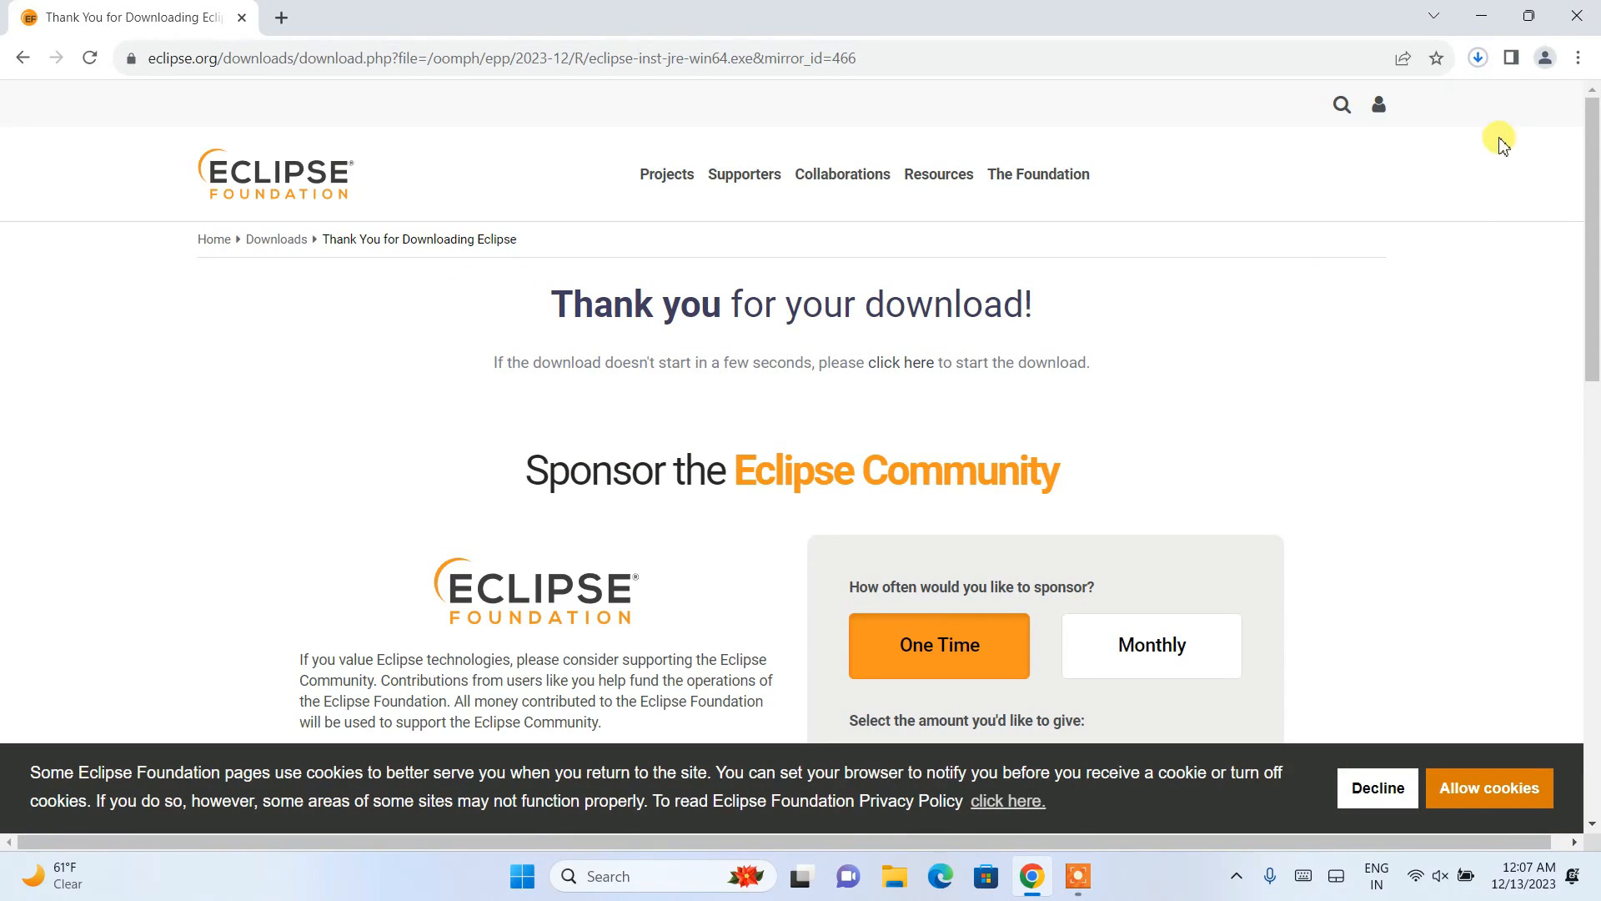
Check the Eclipse installer's download progress in Chrome, then minimize the browser.
left_click(1476, 57)
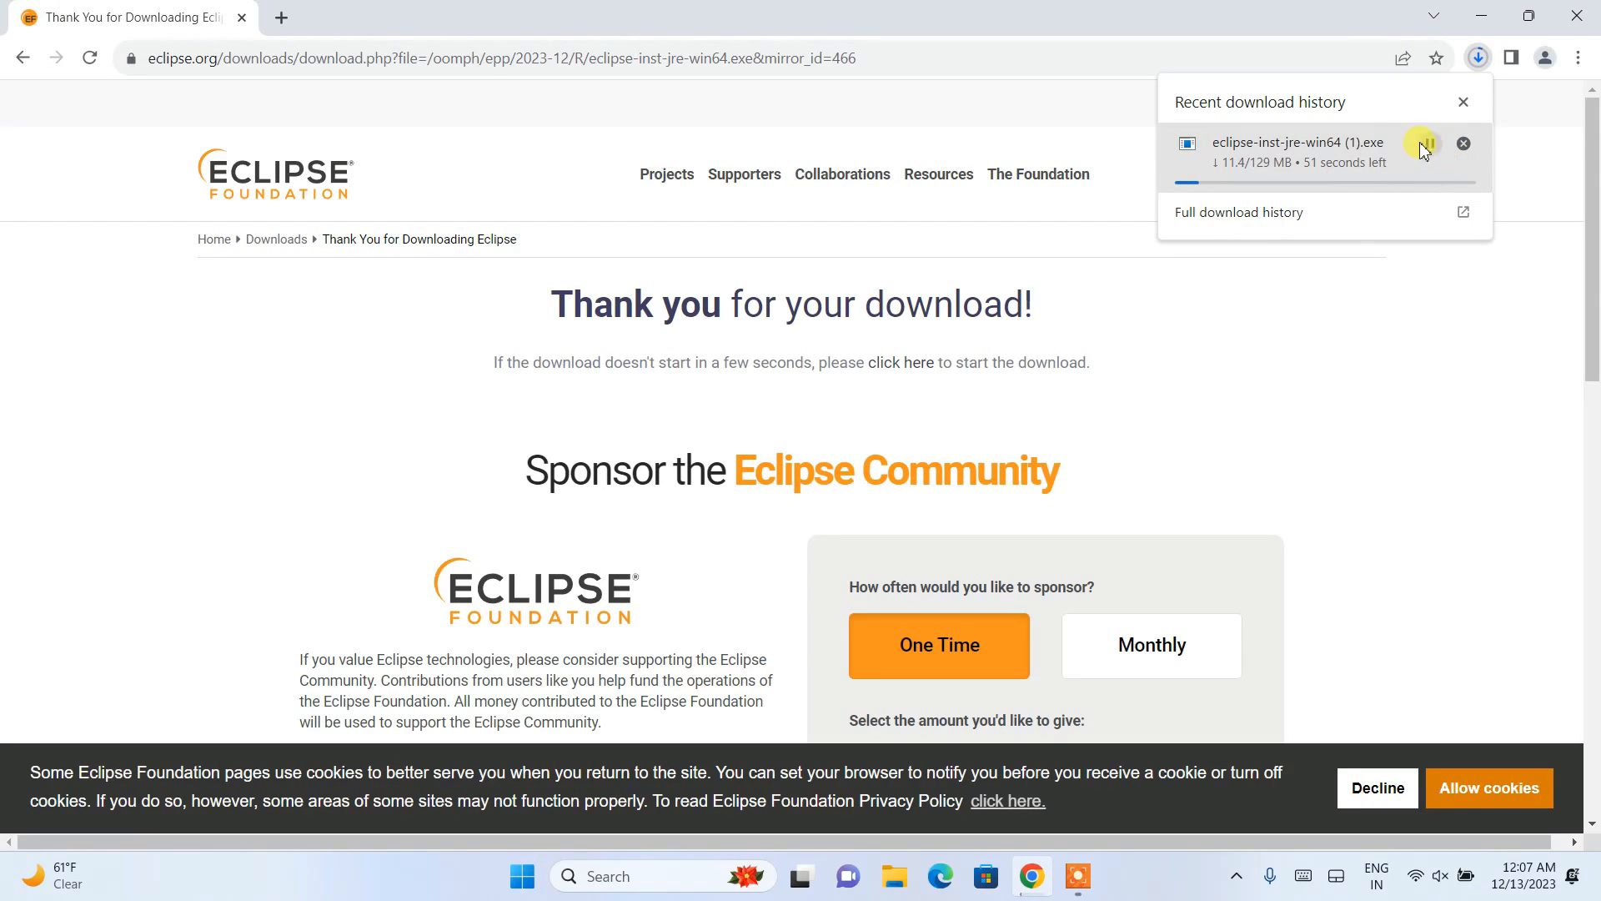
left_click(1462, 143)
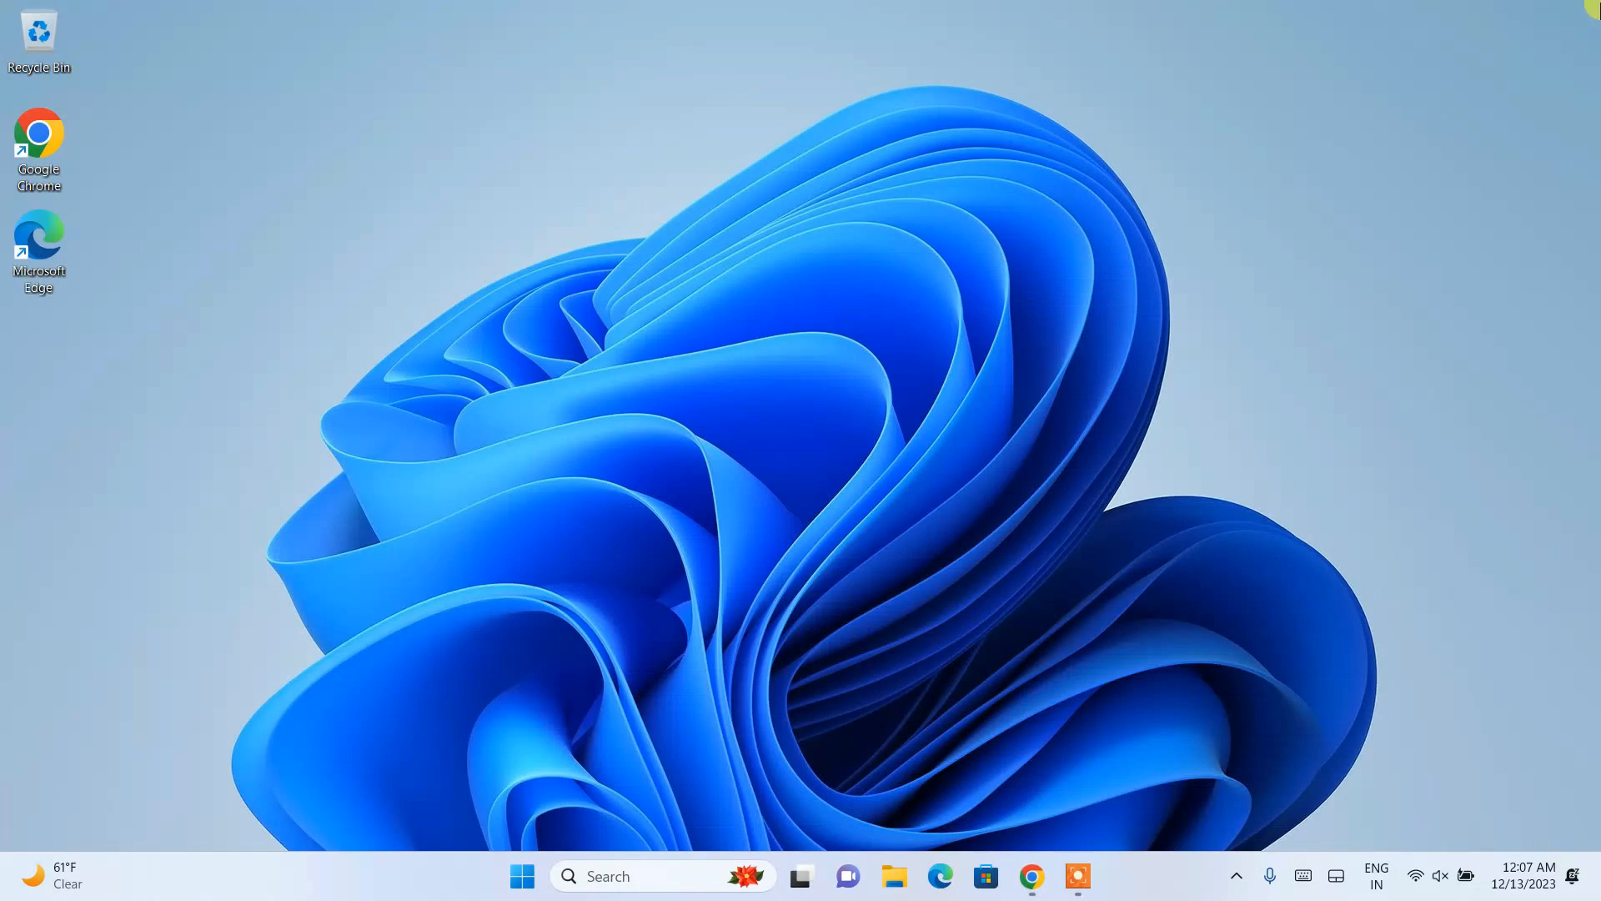
Run eclipse-inst-jre-win64.exe from Downloads > Software, choosing 'Install anyway' at the warning.
left_click(895, 876)
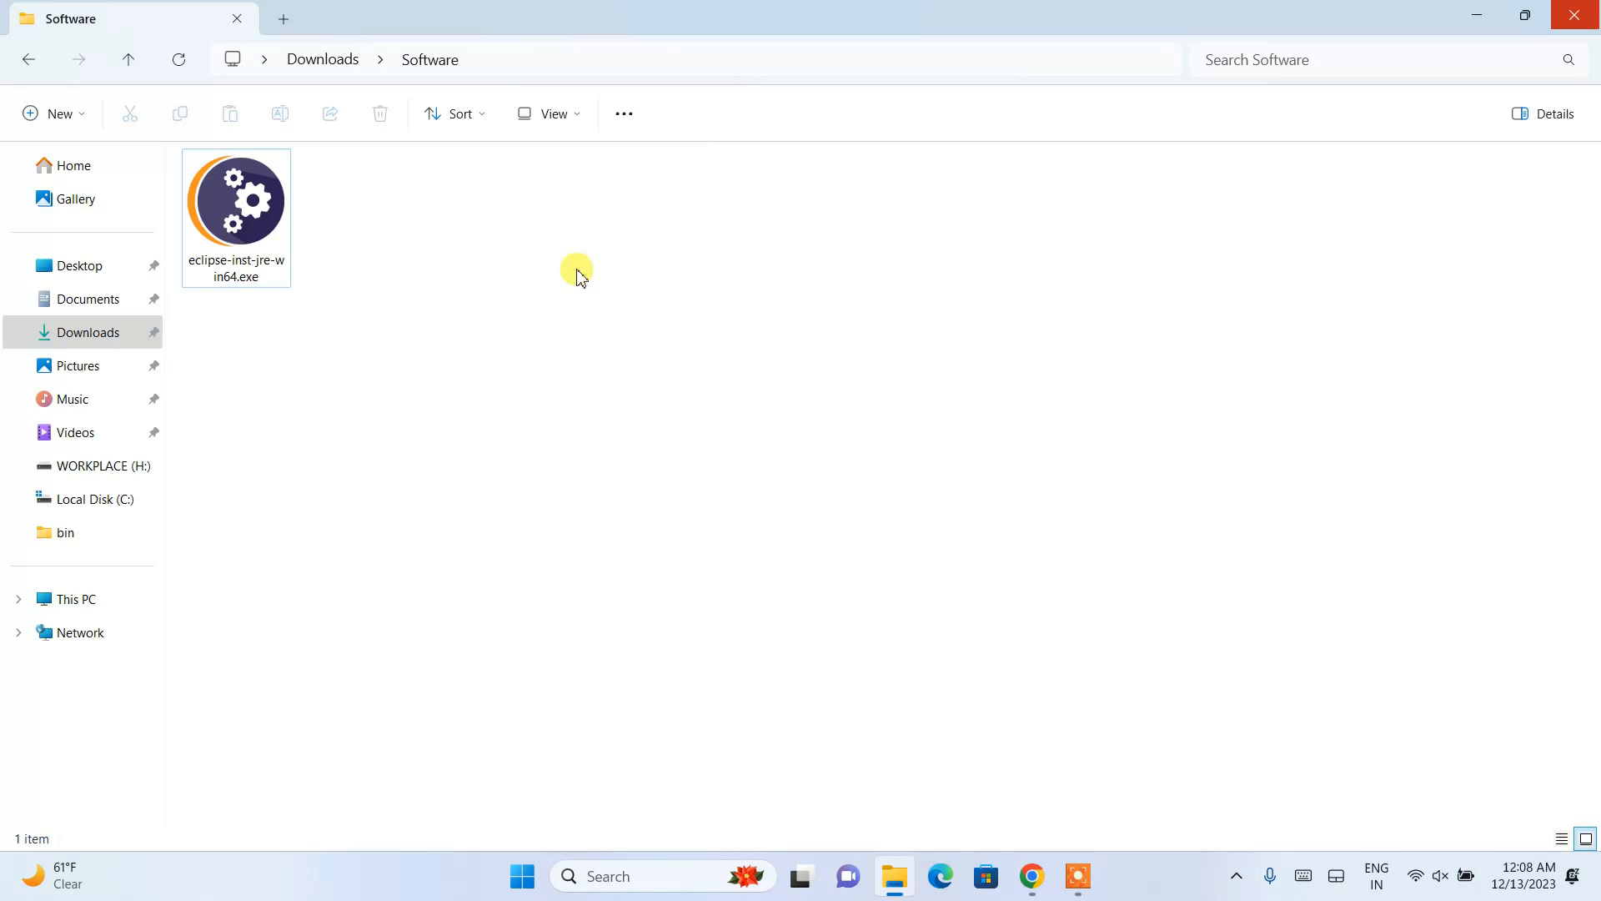
left_click(236, 204)
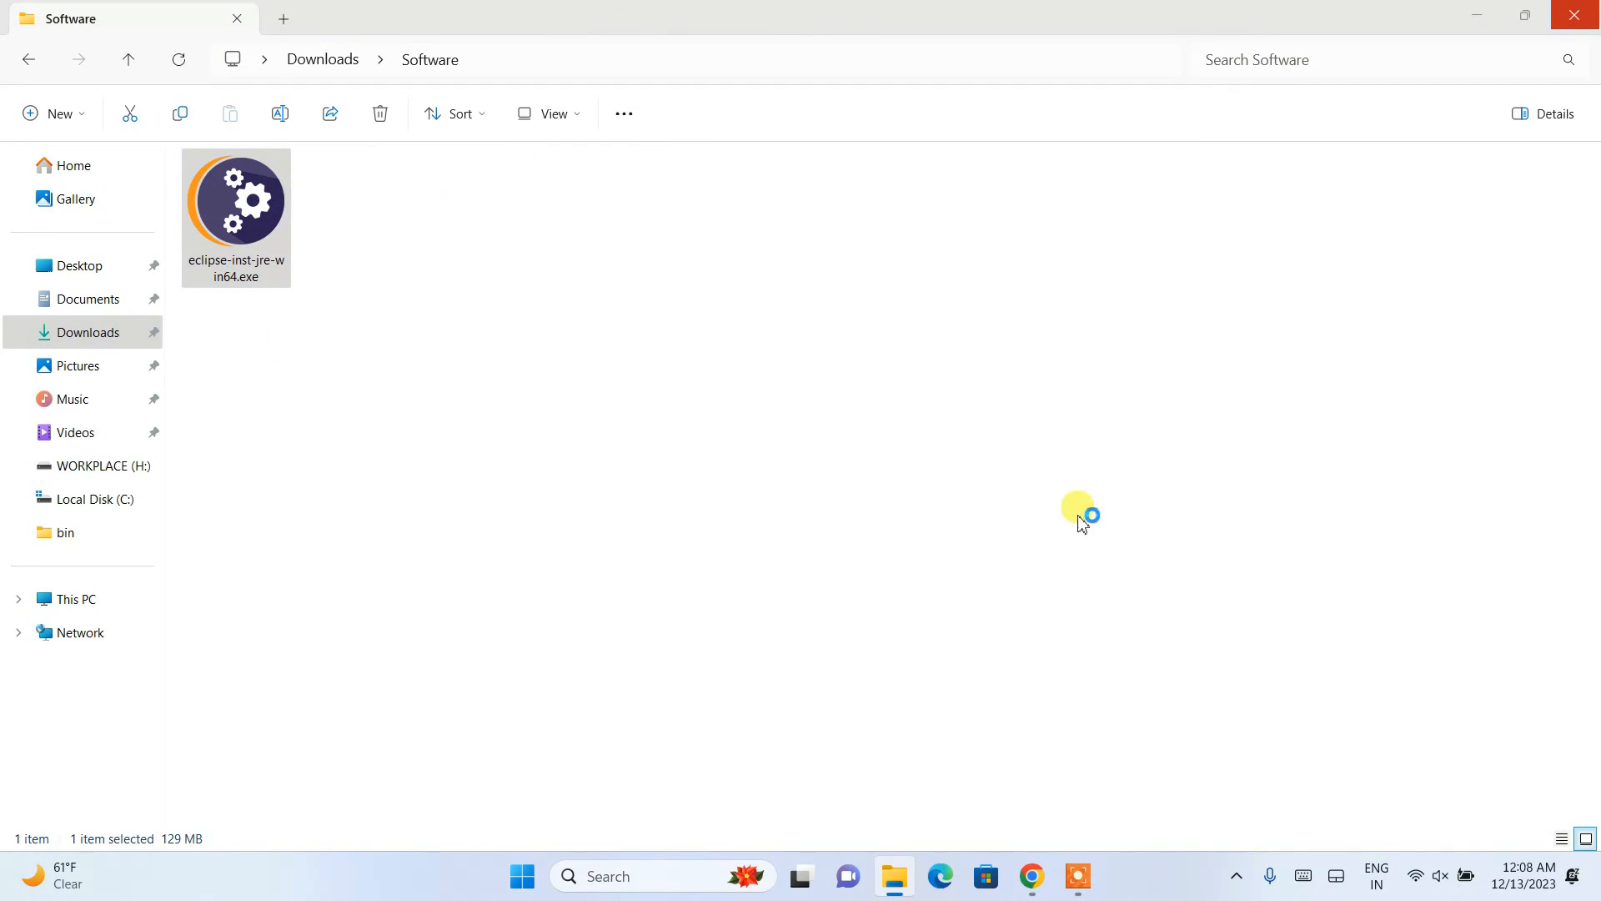
mouse_move(971, 433)
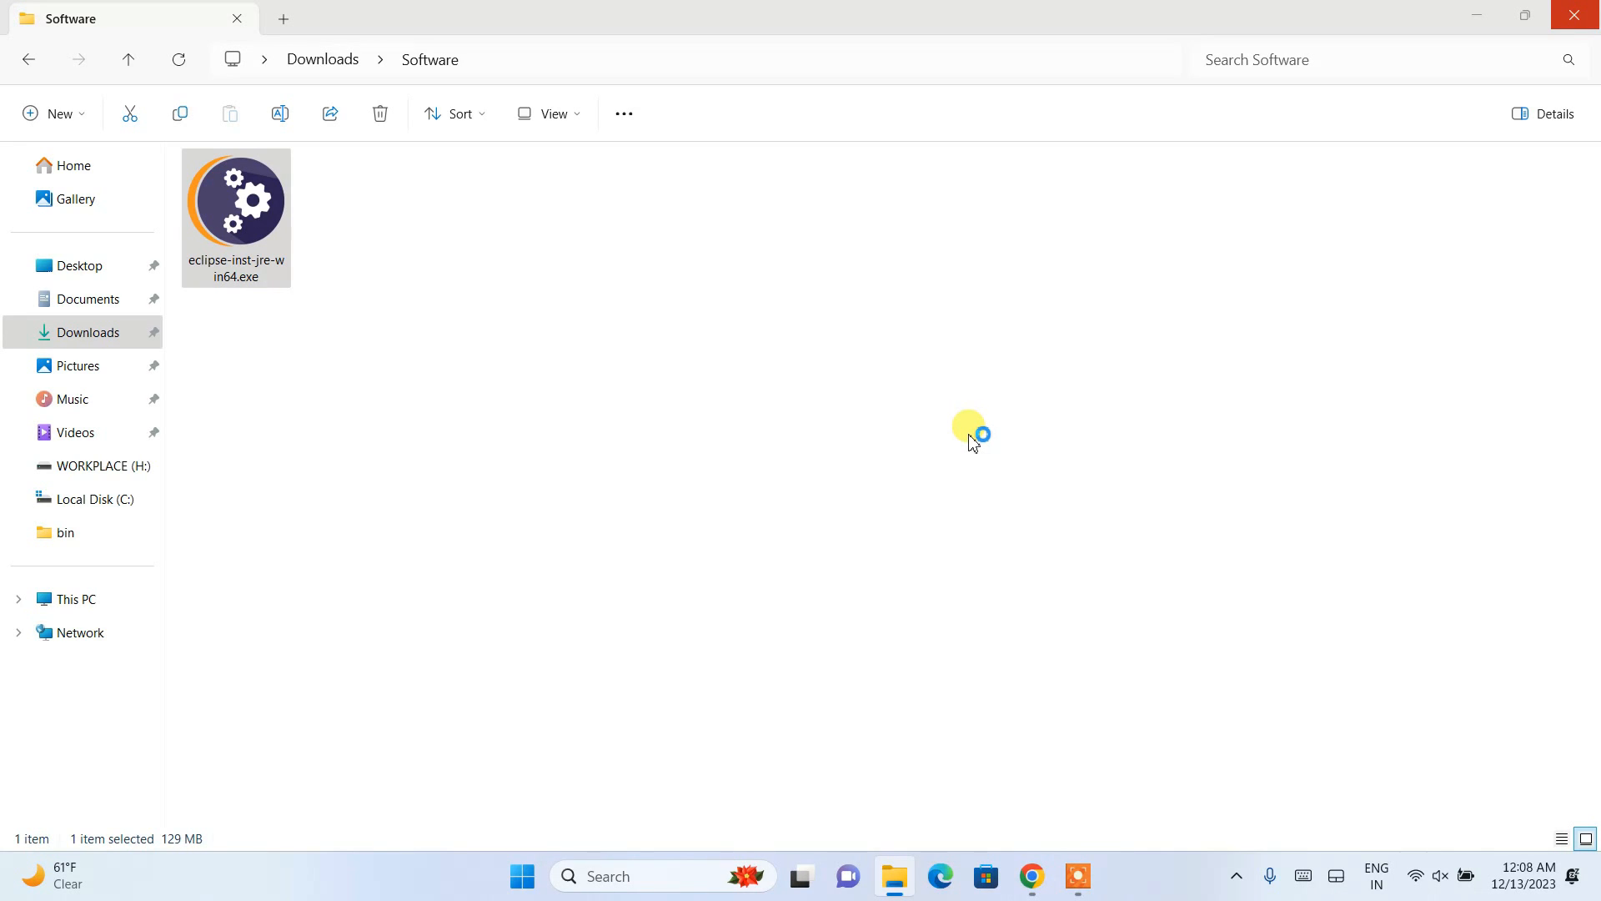
double_click(236, 199)
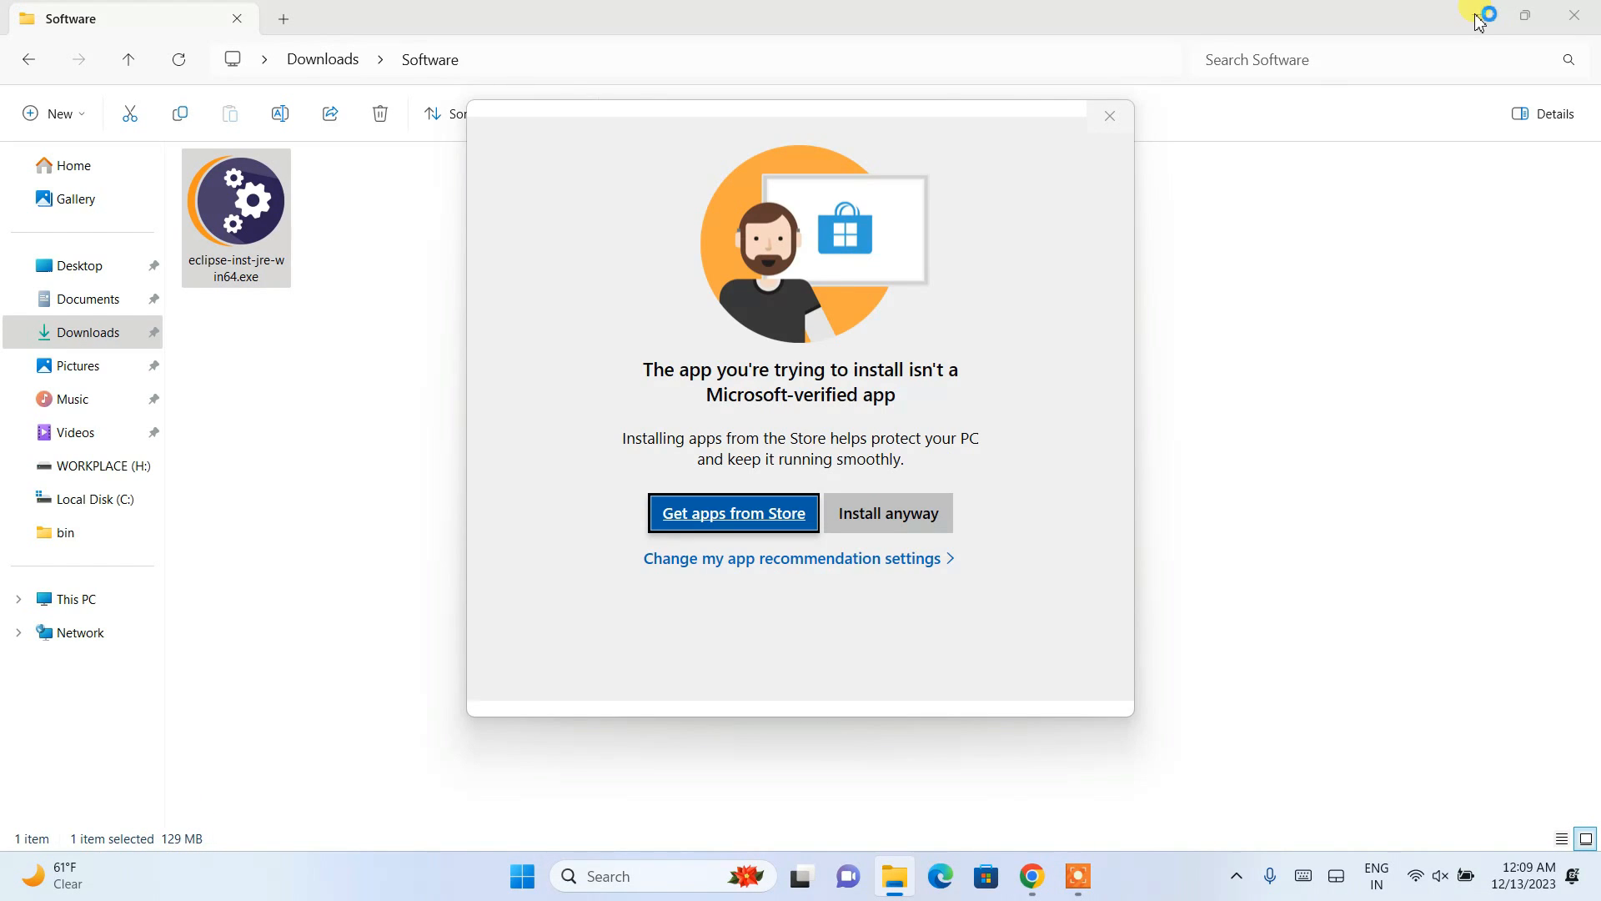
mouse_move(931, 496)
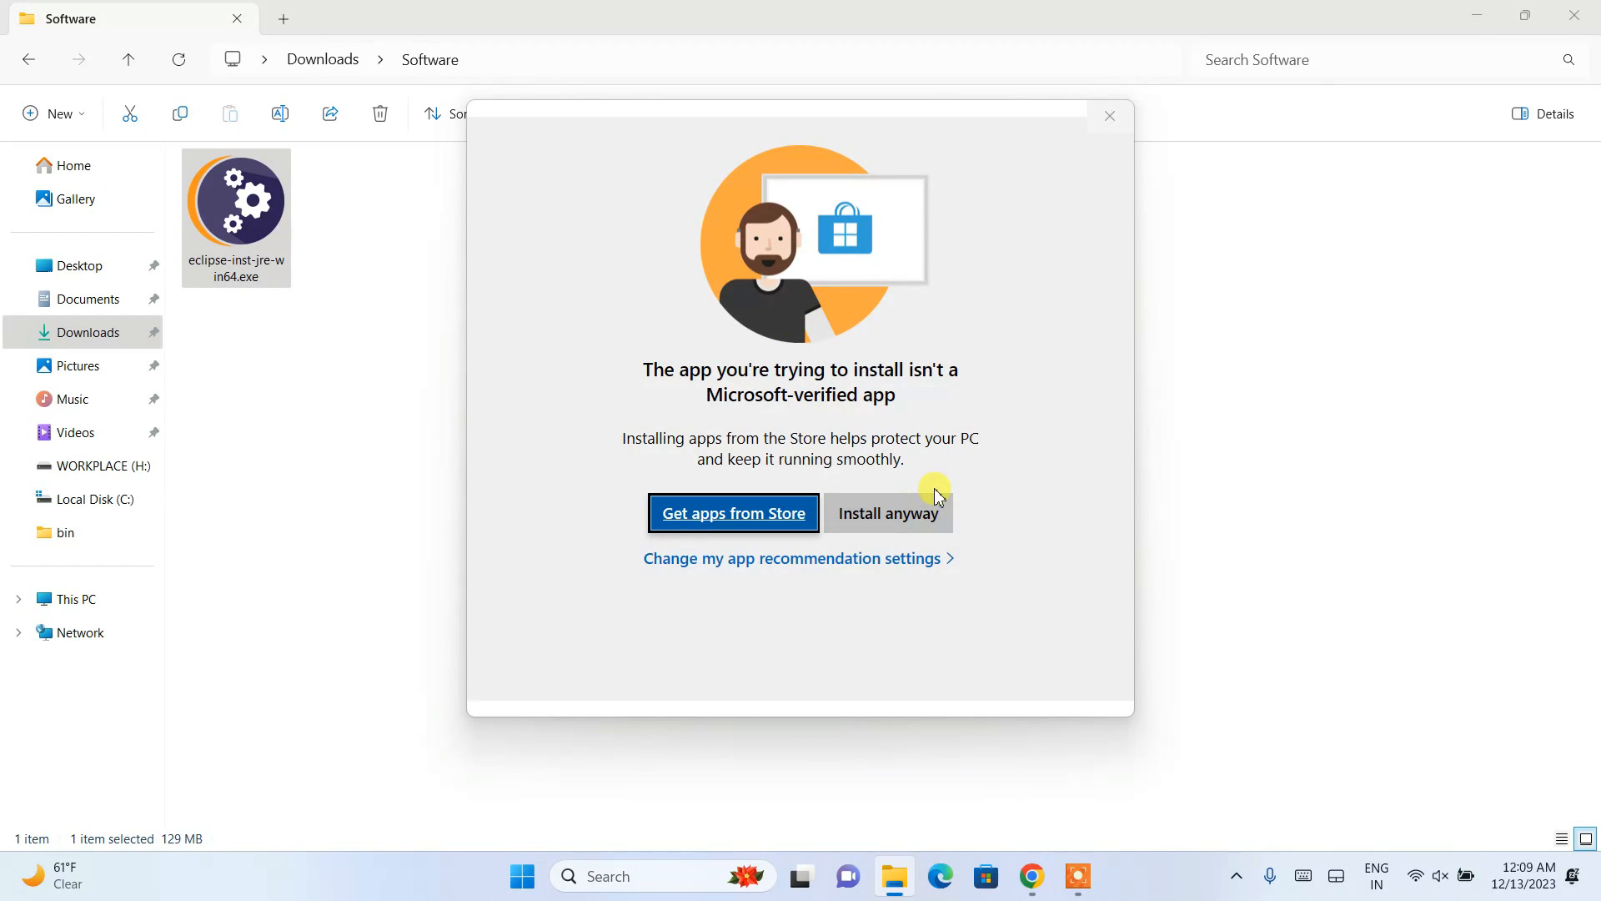
mouse_move(965, 380)
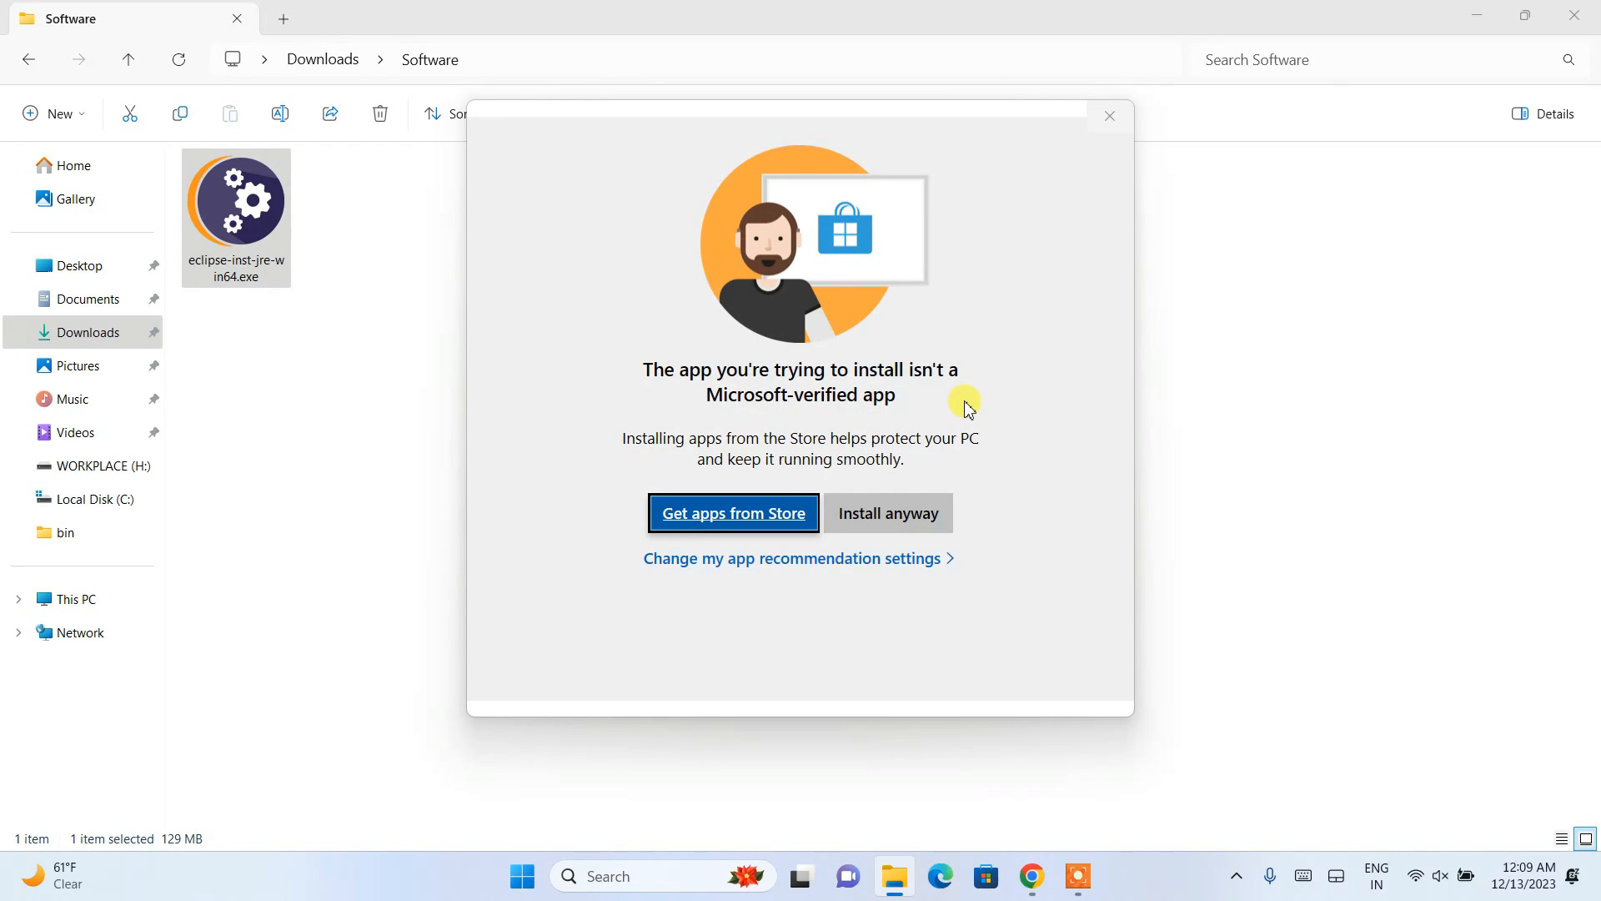
mouse_move(896, 513)
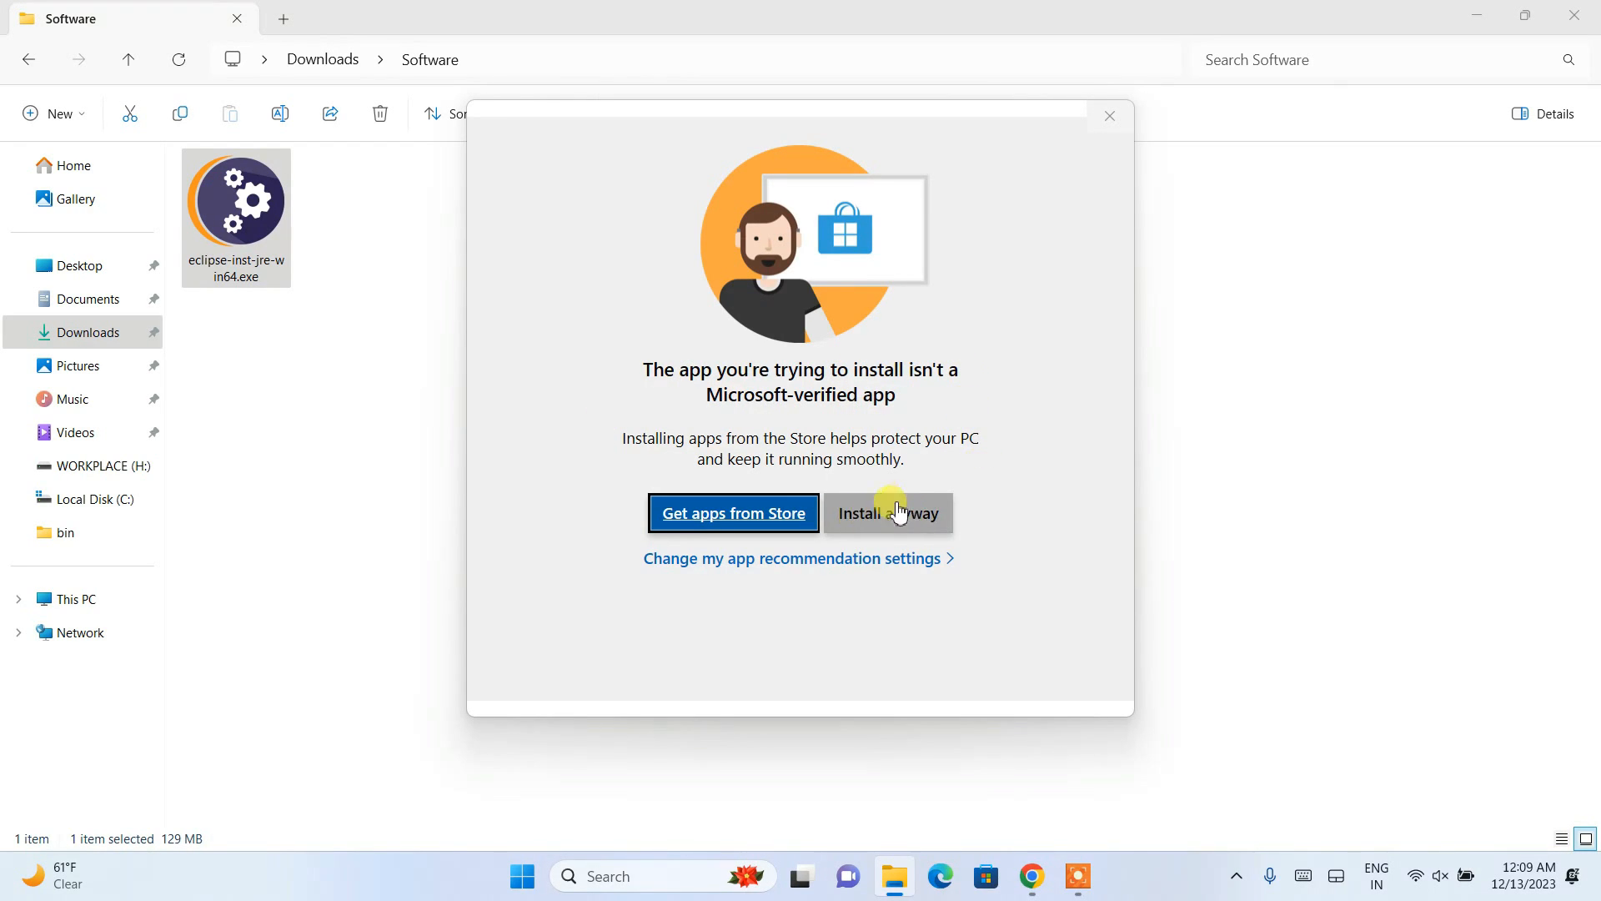
left_click(888, 513)
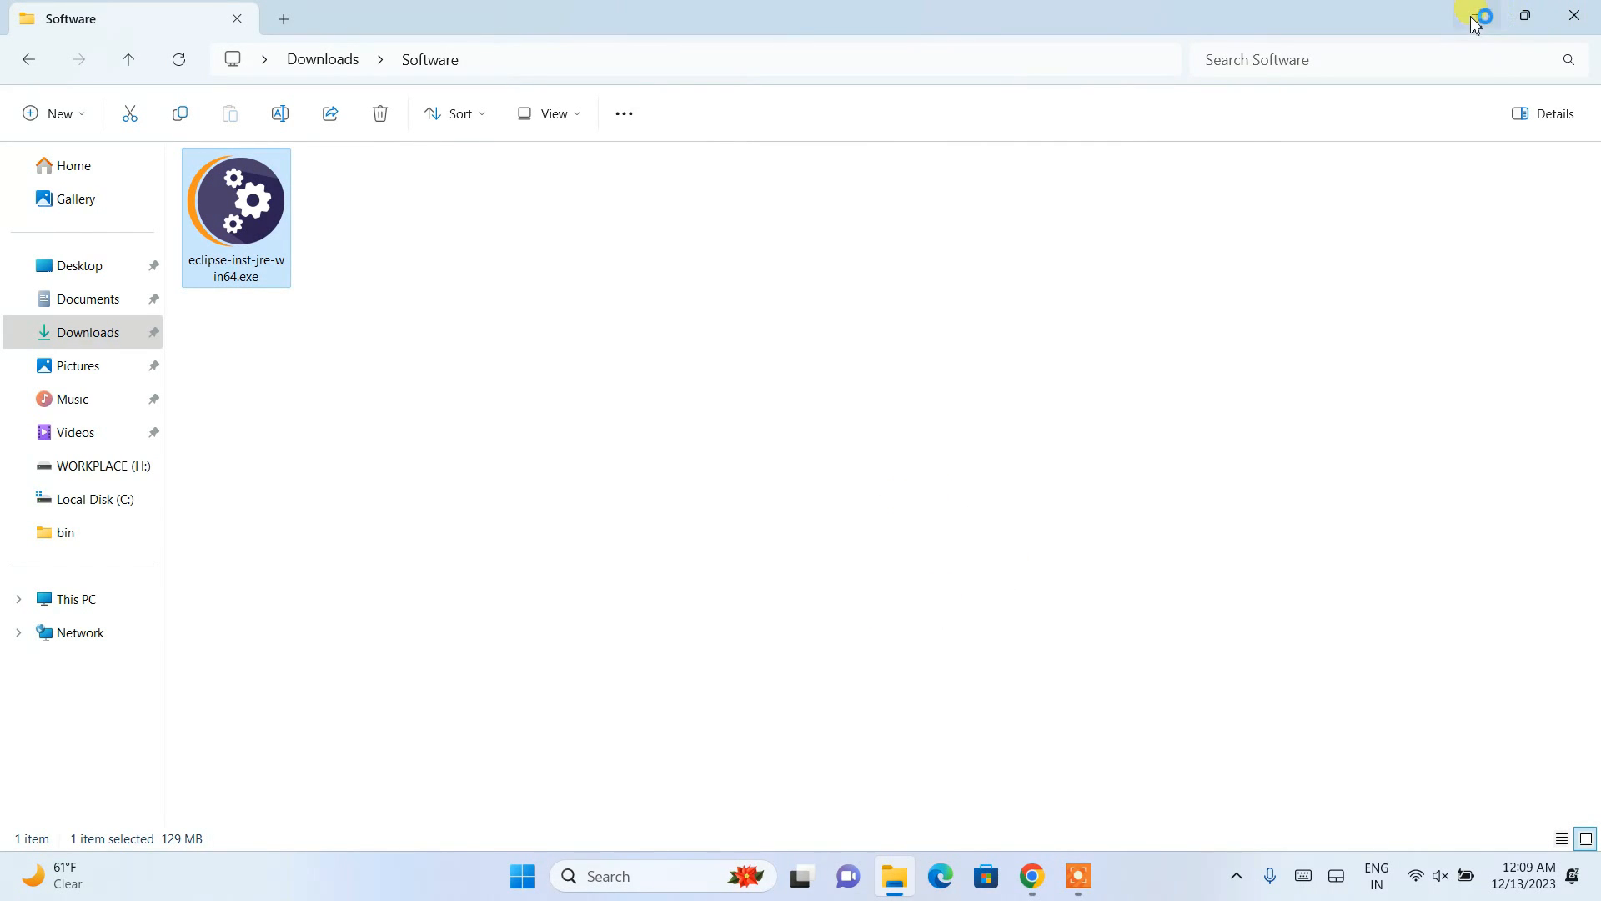
double_click(235, 199)
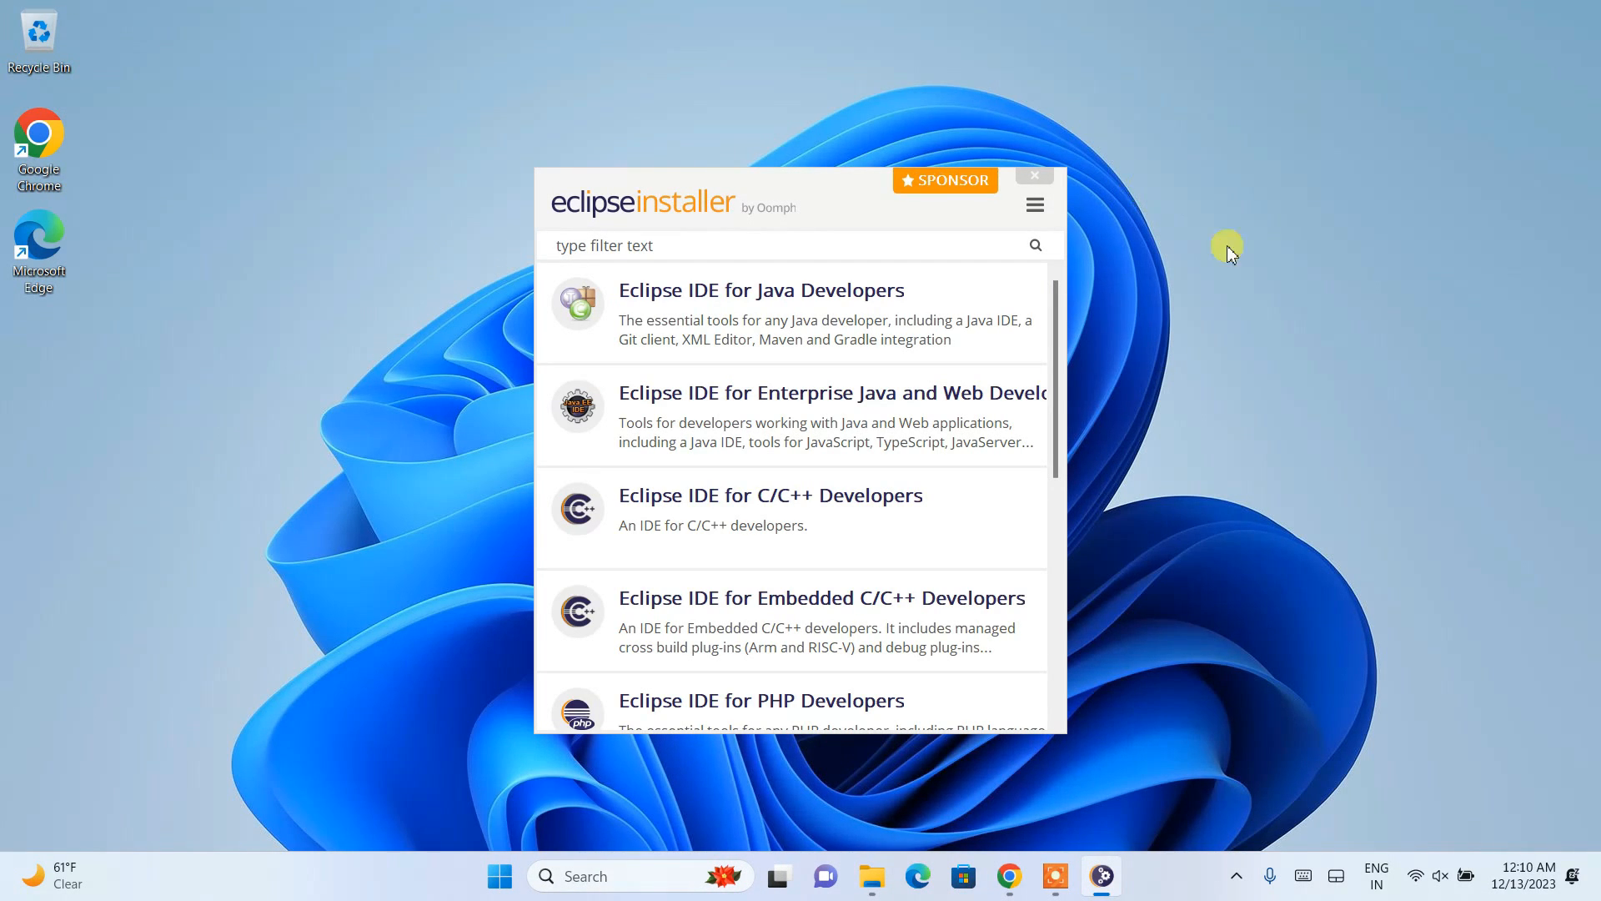
mouse_move(956, 201)
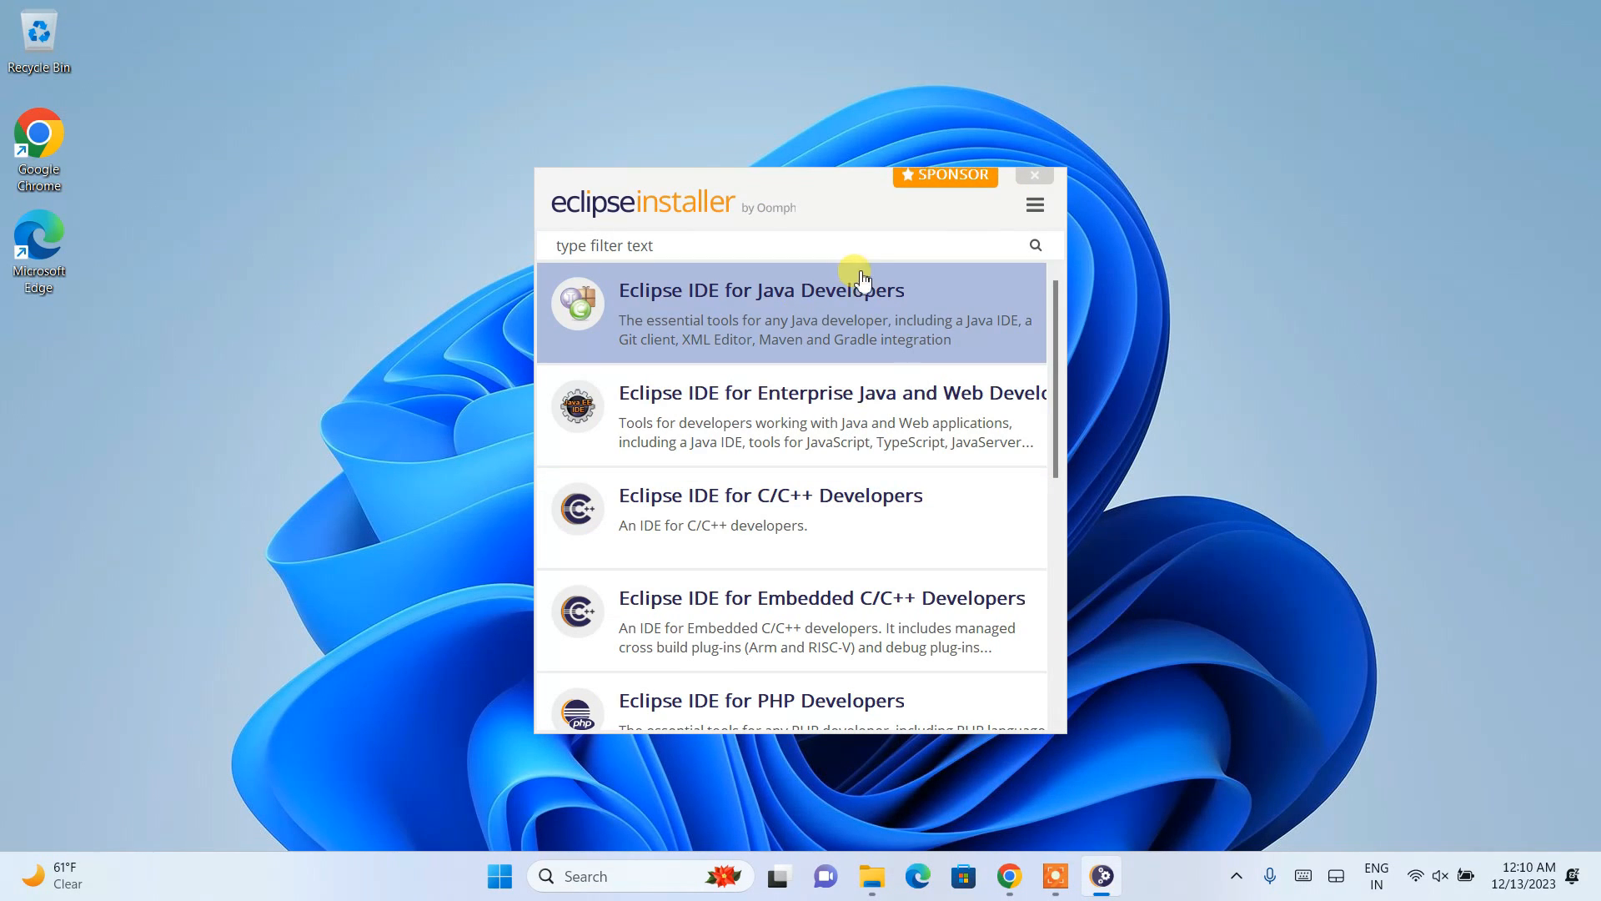
mouse_move(845, 299)
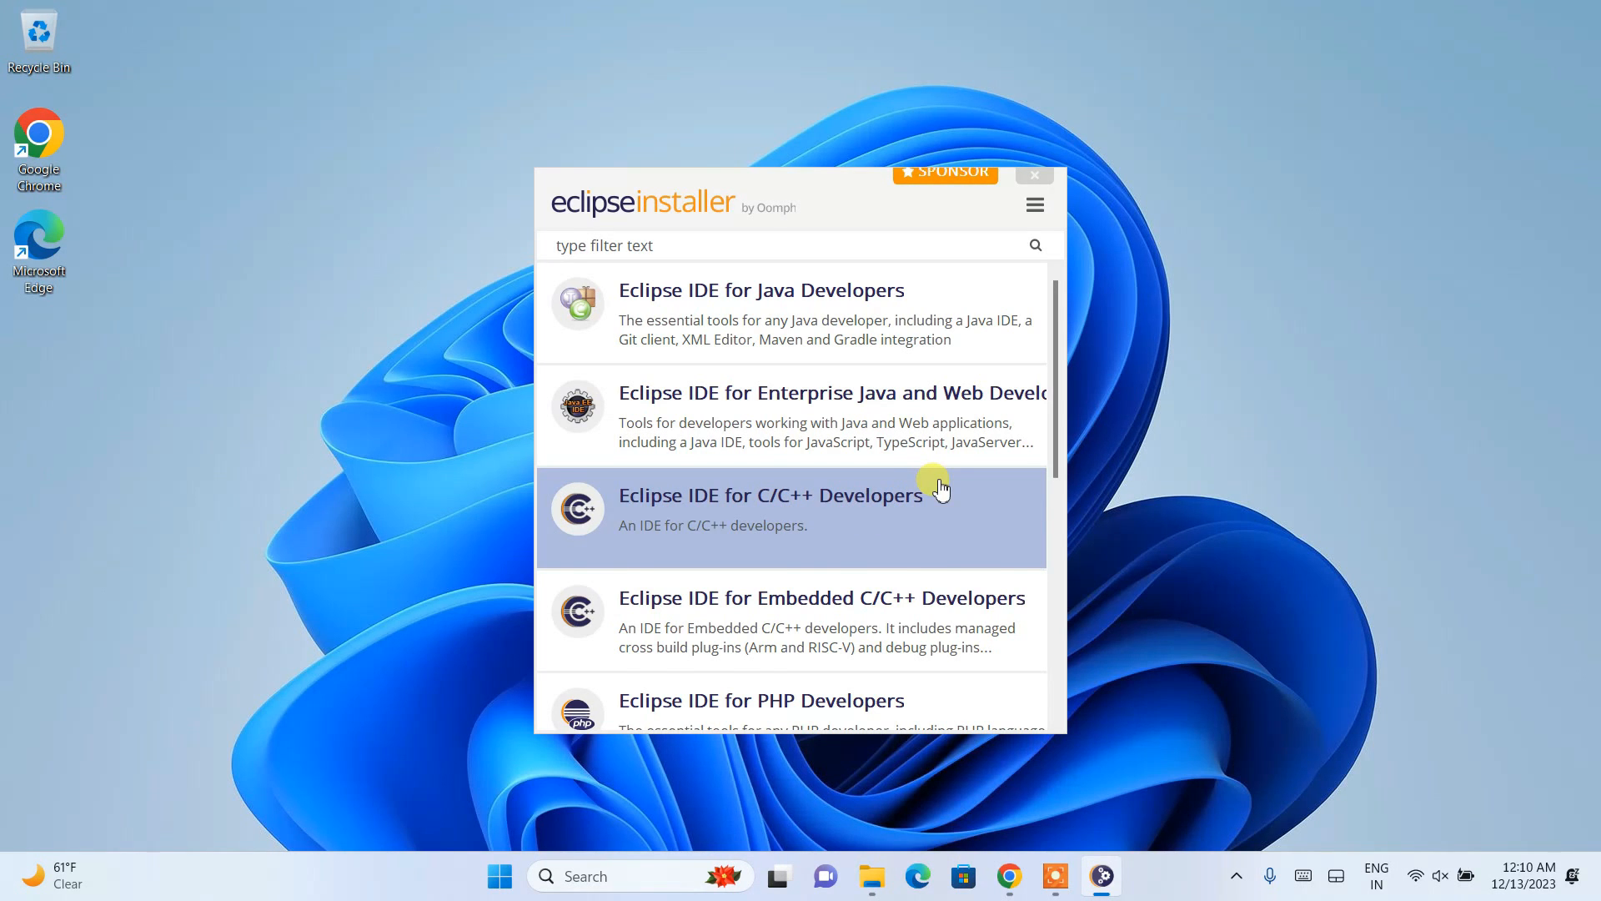
Select the 'Eclipse IDE for Java Developers' package in the installer list.
scroll("down", 3)
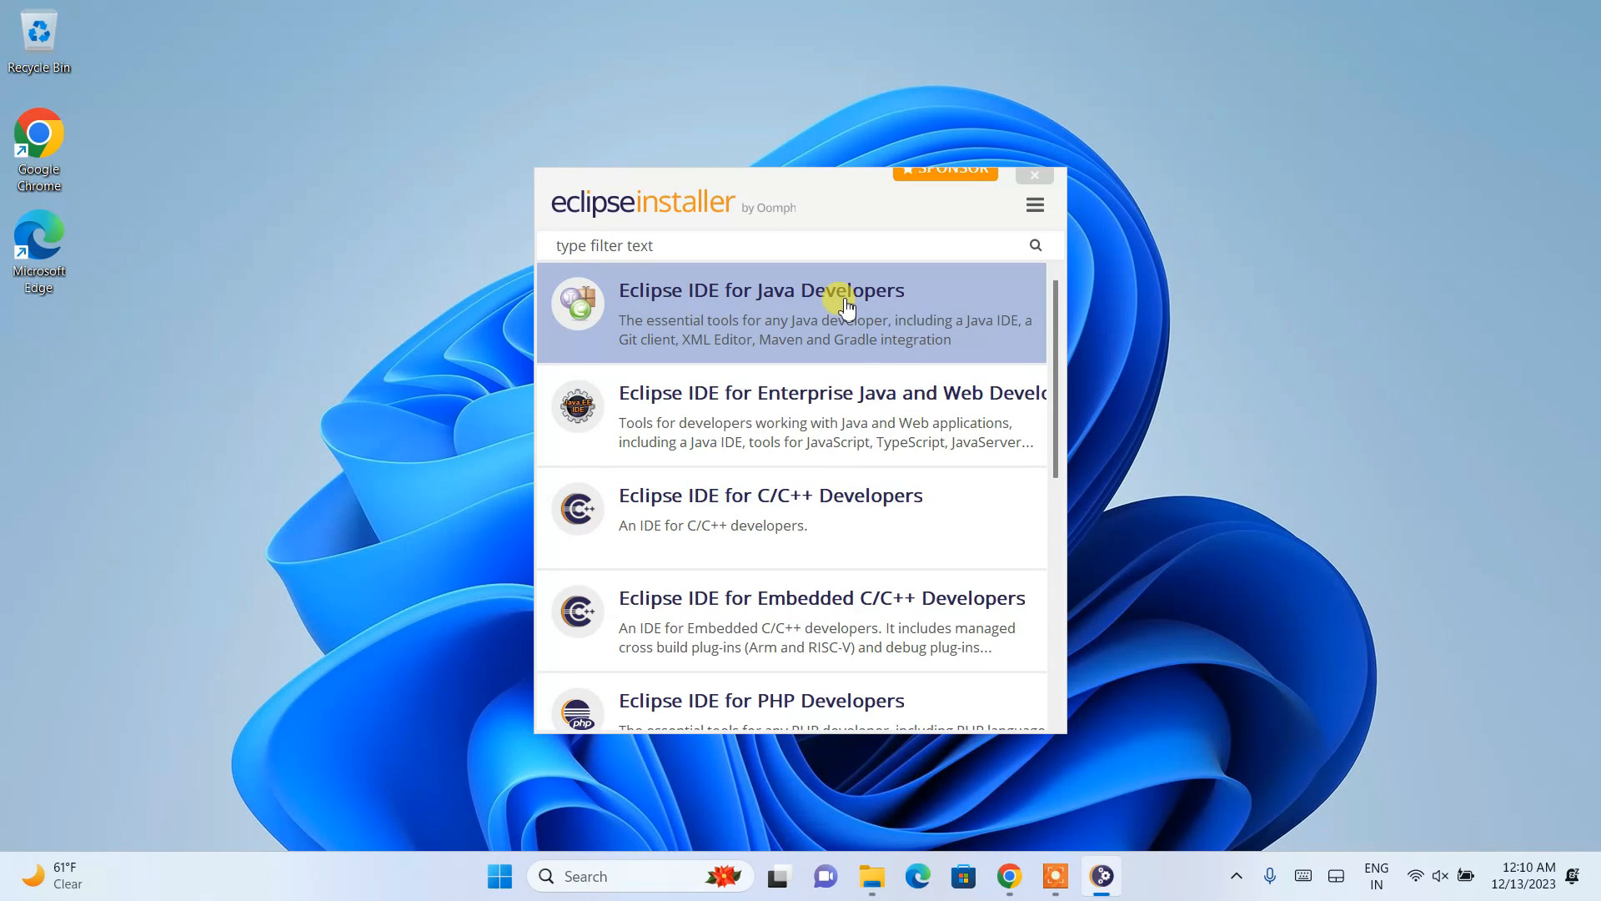
left_click(807, 306)
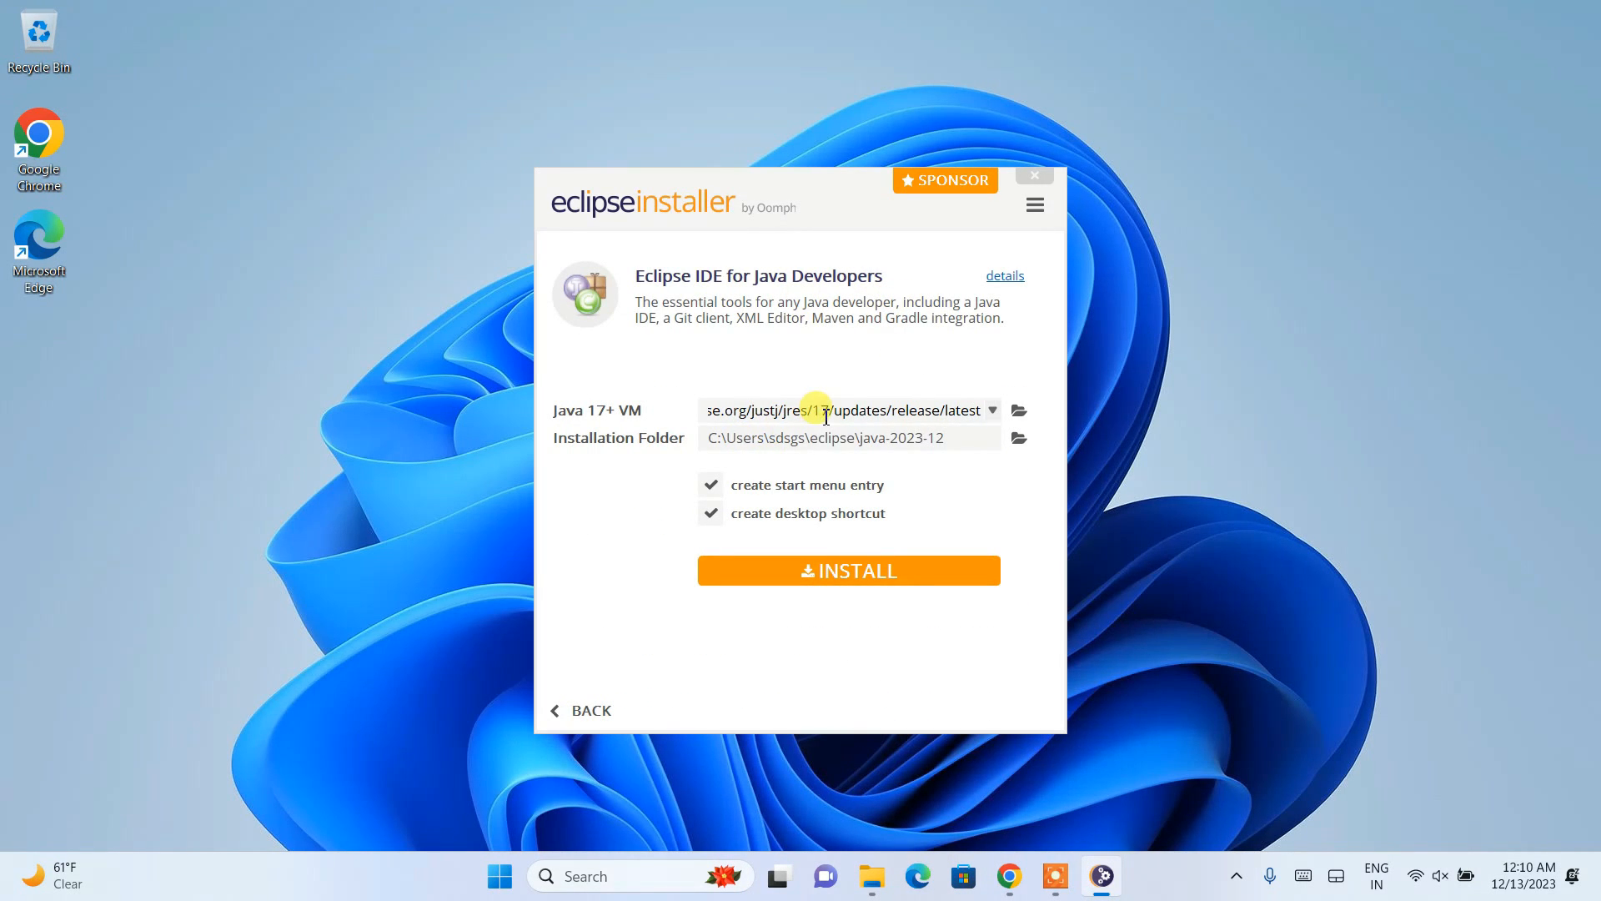
Set the Java 17+ VM to JRE 21.0.1 and begin the installation.
left_click(990, 410)
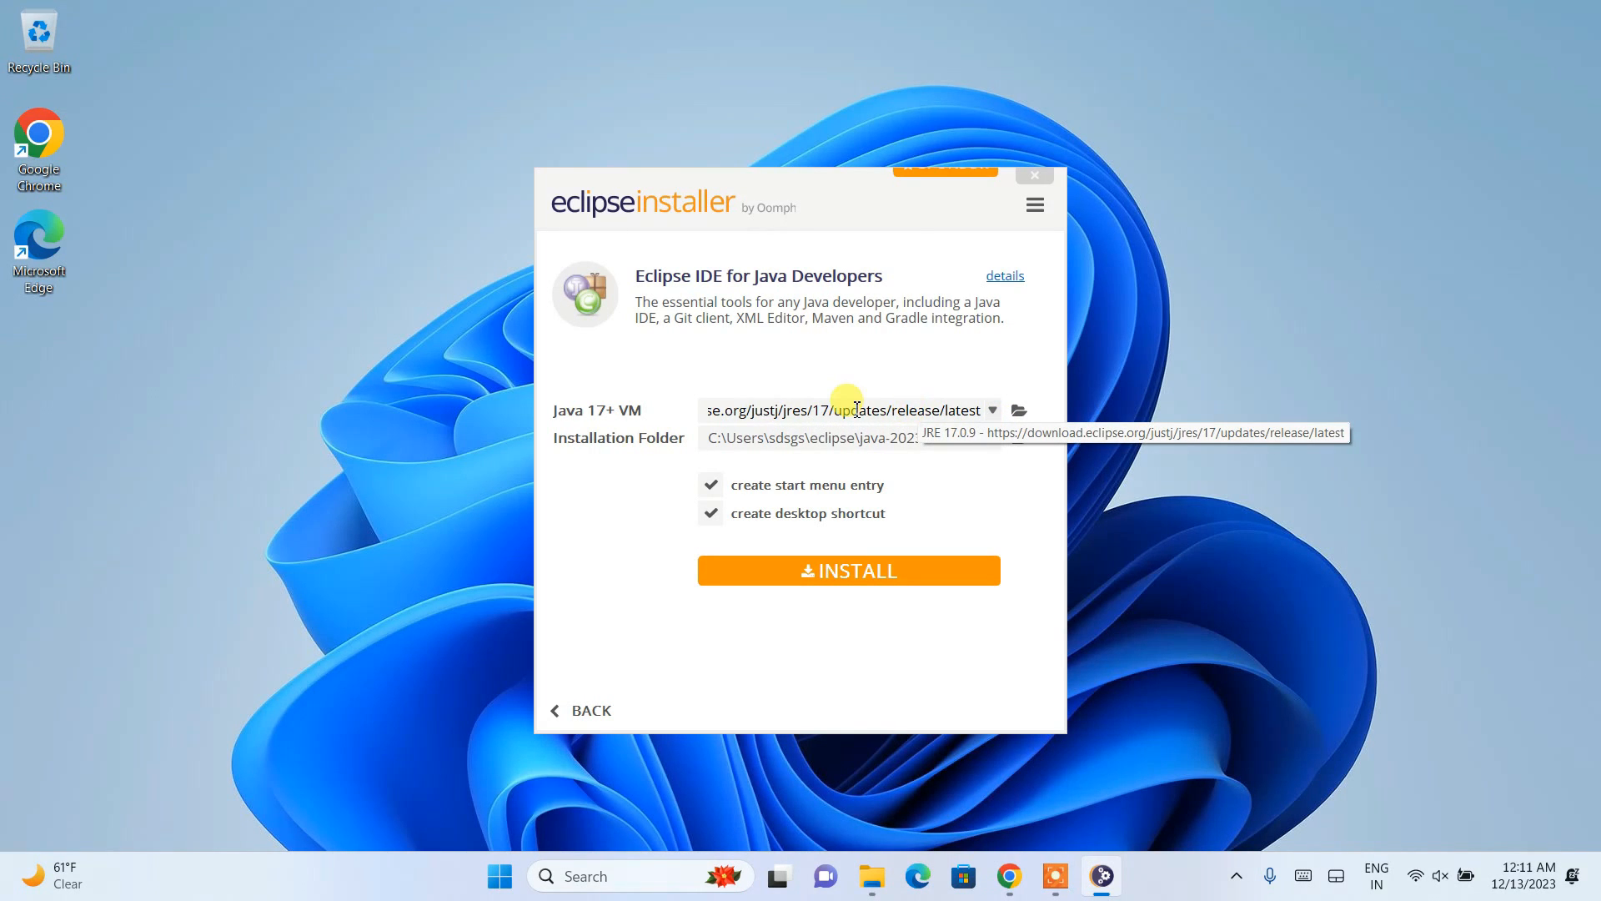
left_click(991, 410)
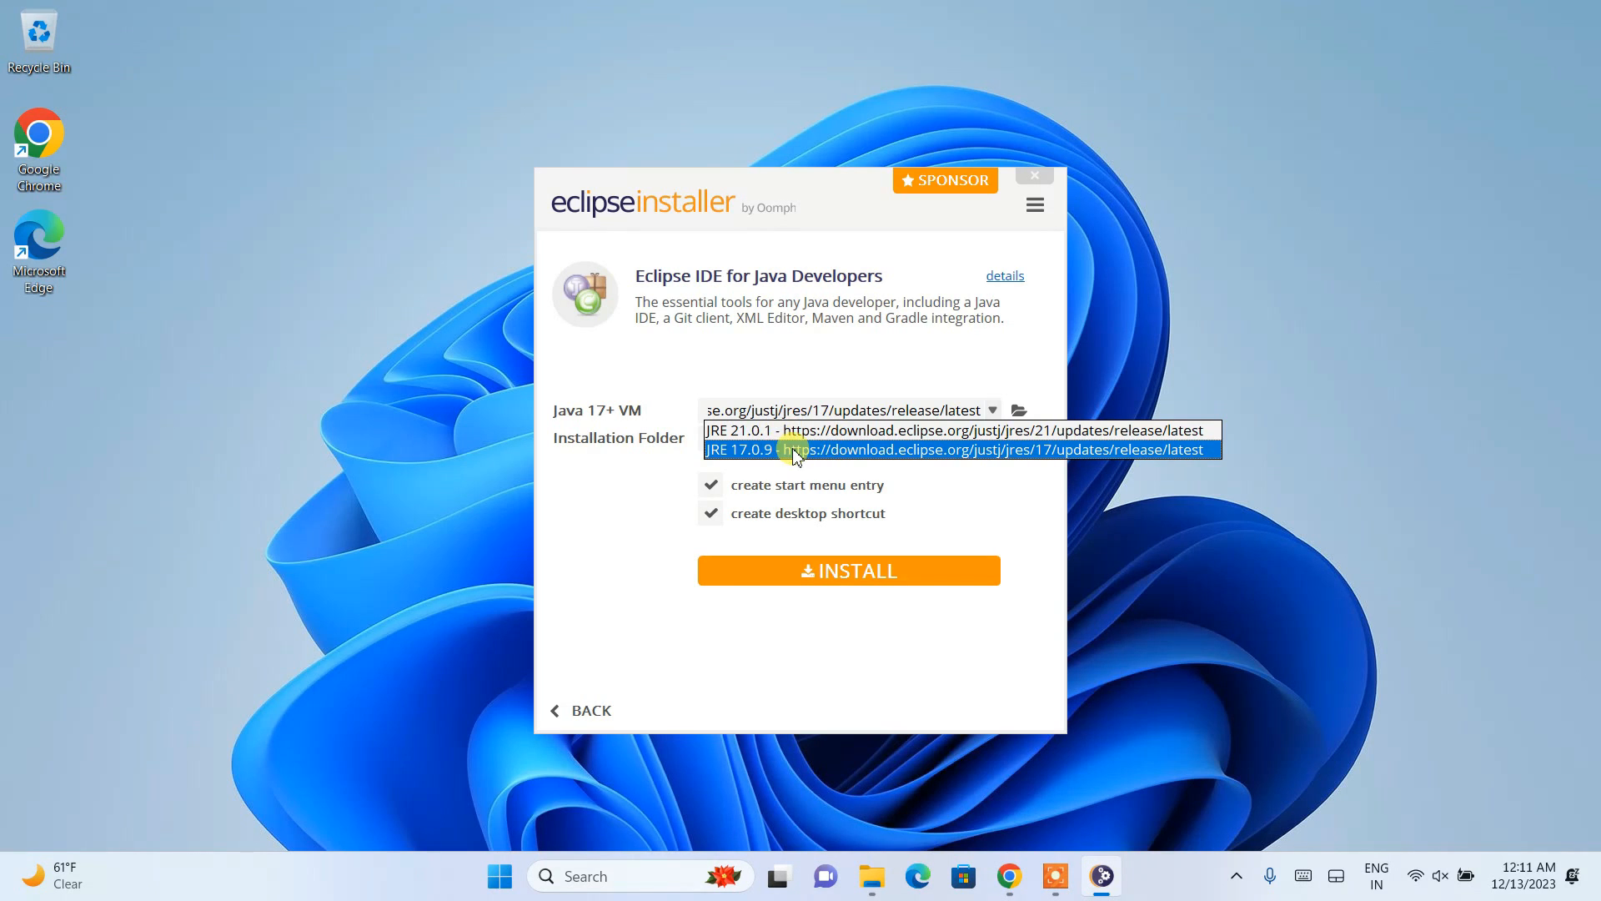
mouse_move(1032, 465)
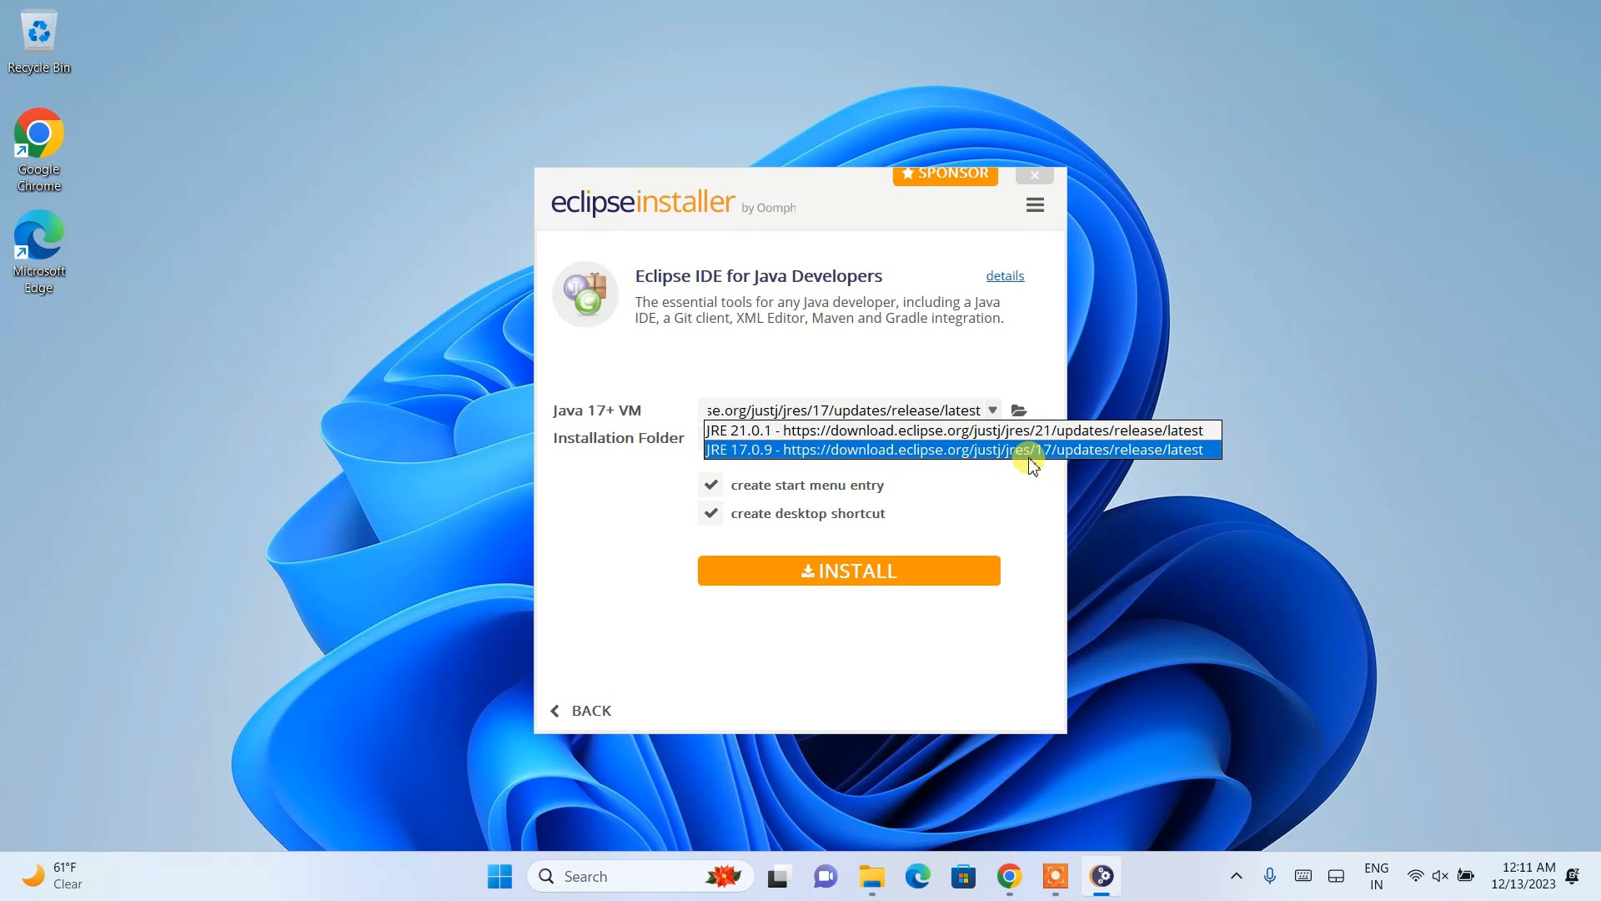
mouse_move(840, 437)
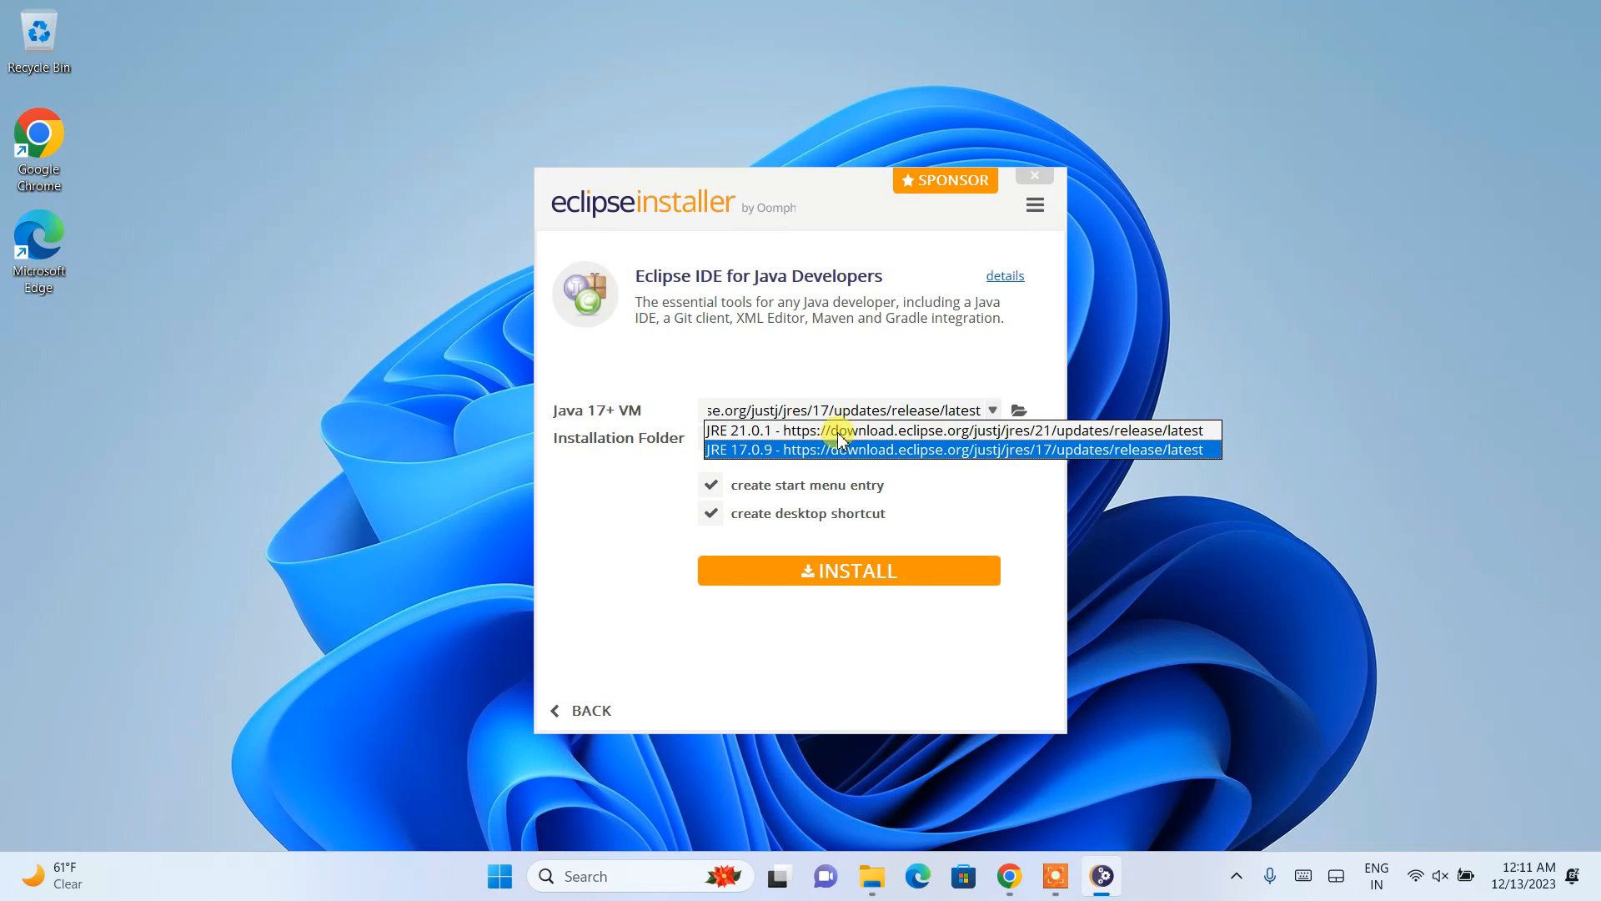
left_click(955, 430)
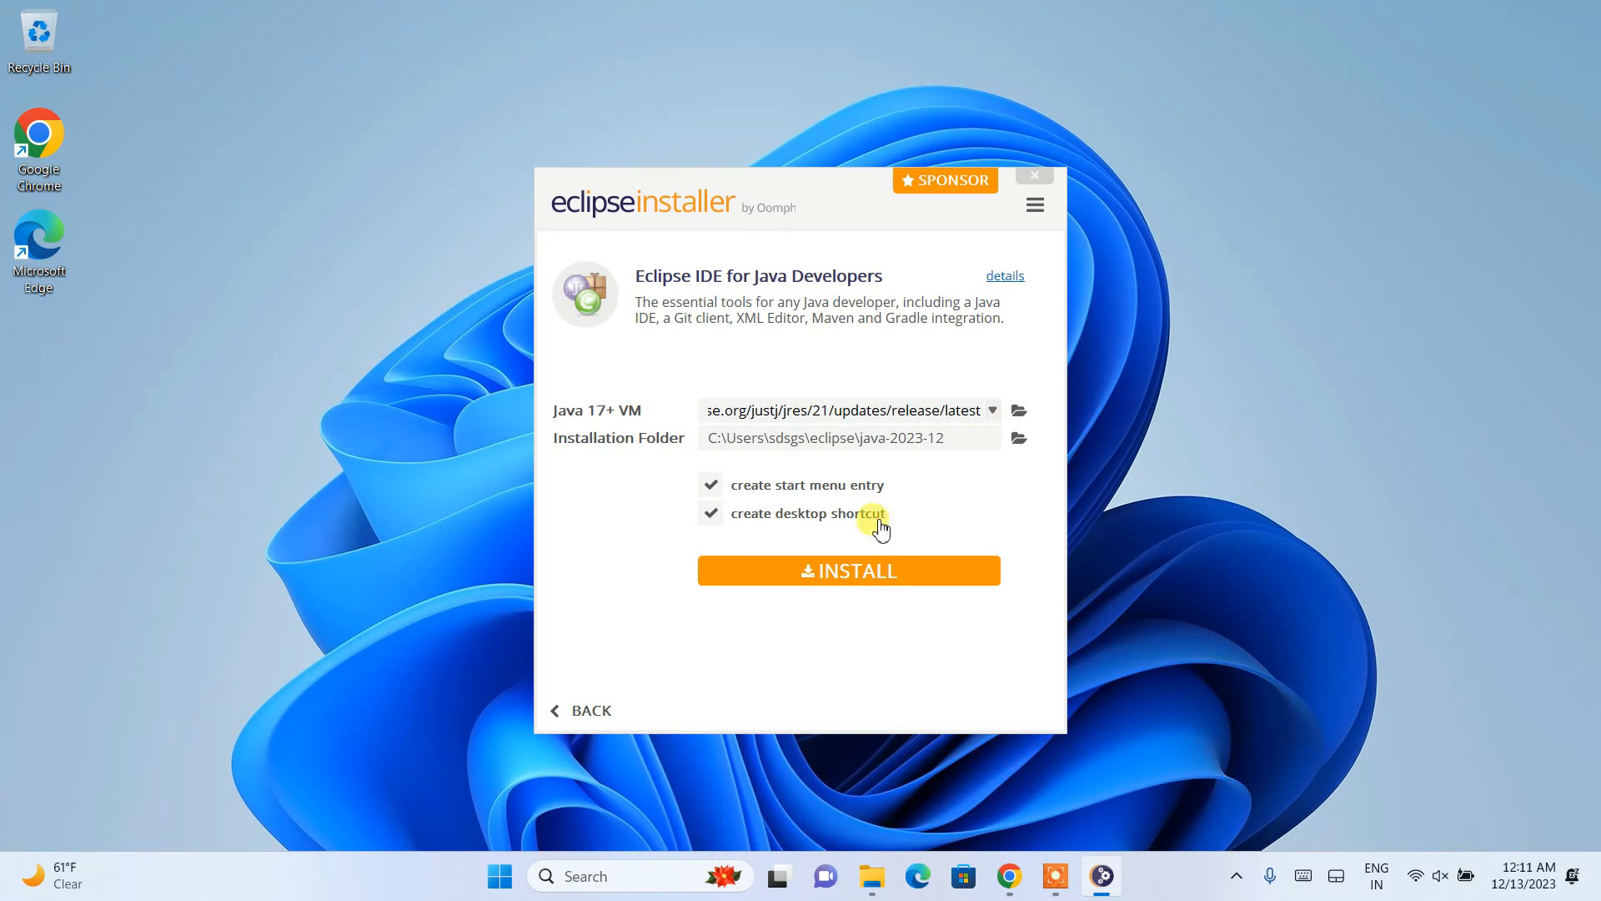
left_click(848, 569)
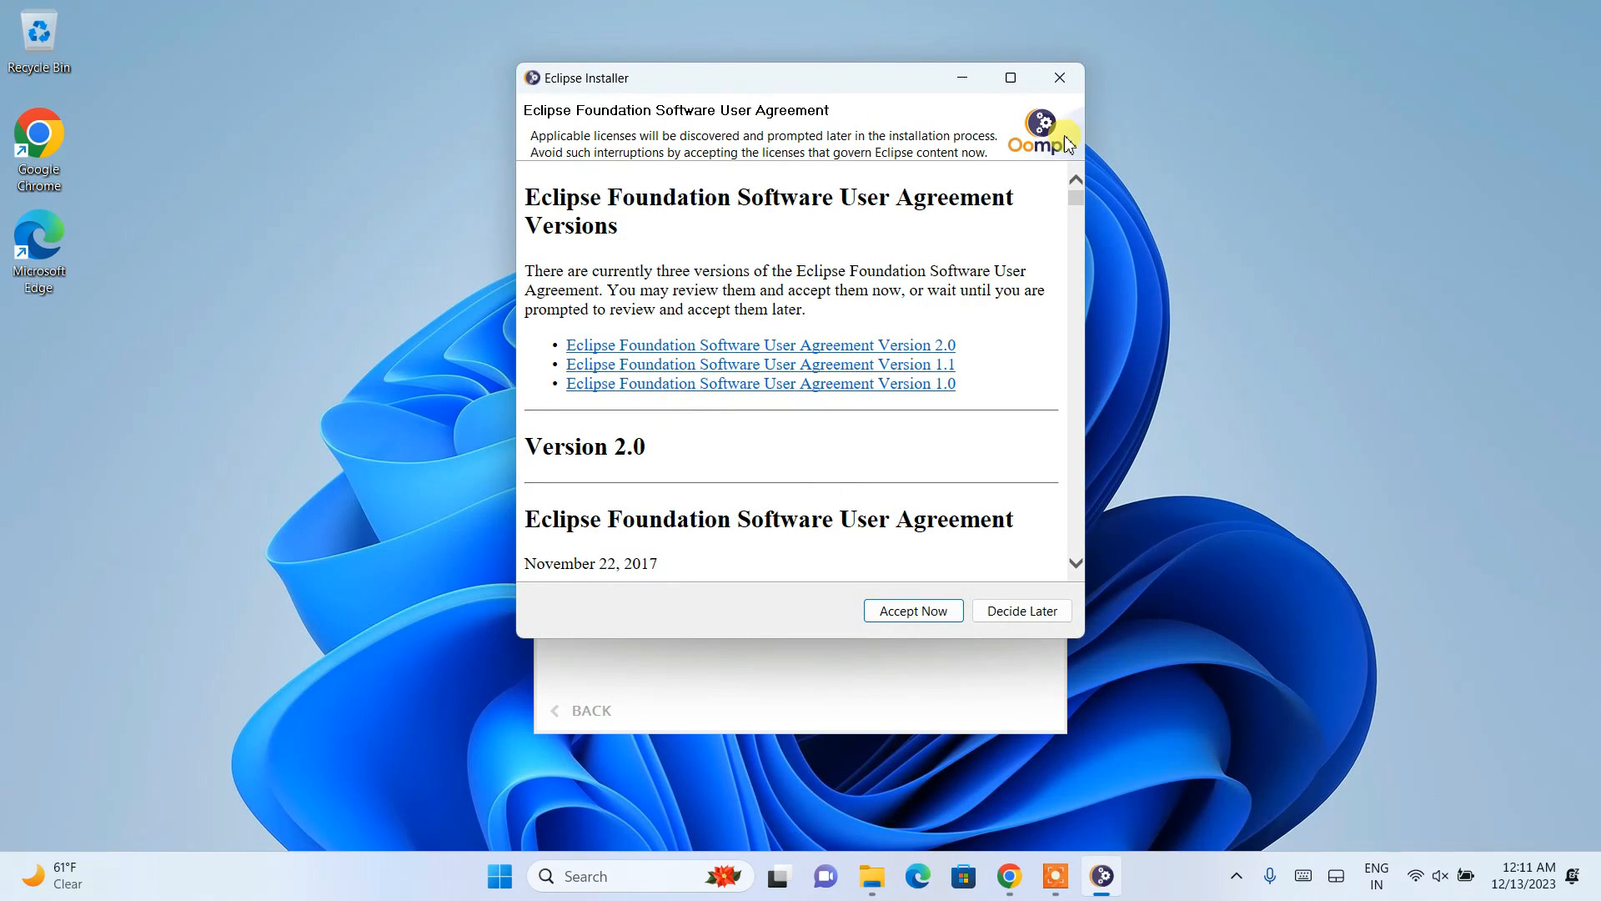
Scroll through the Eclipse Foundation user agreement and choose Accept Now.
scroll("down", 3)
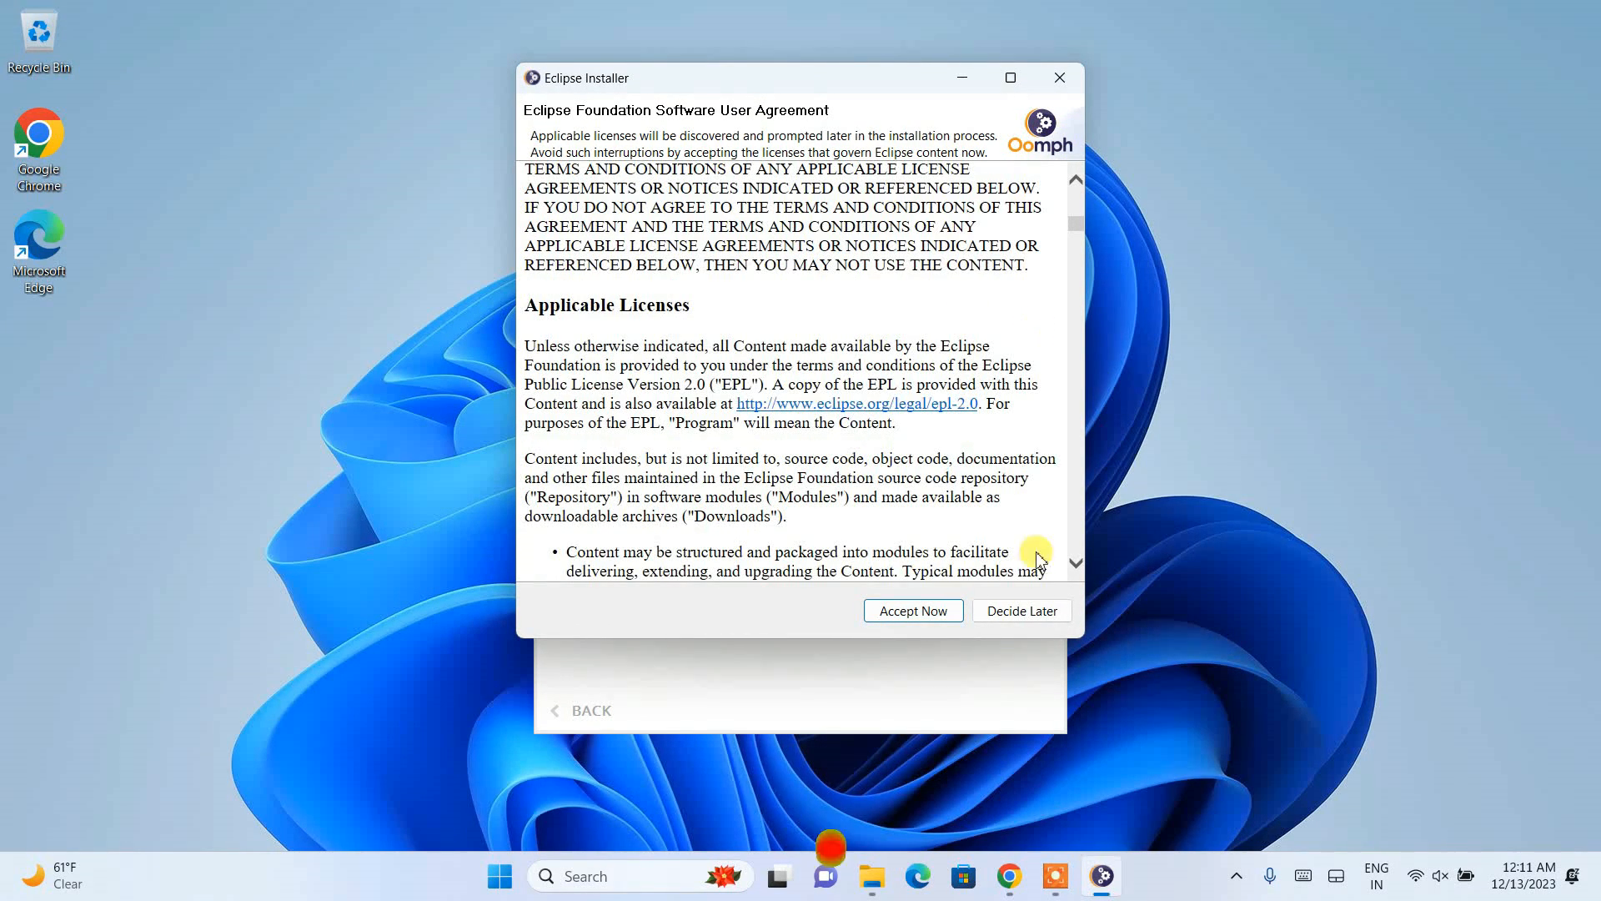
left_click(911, 609)
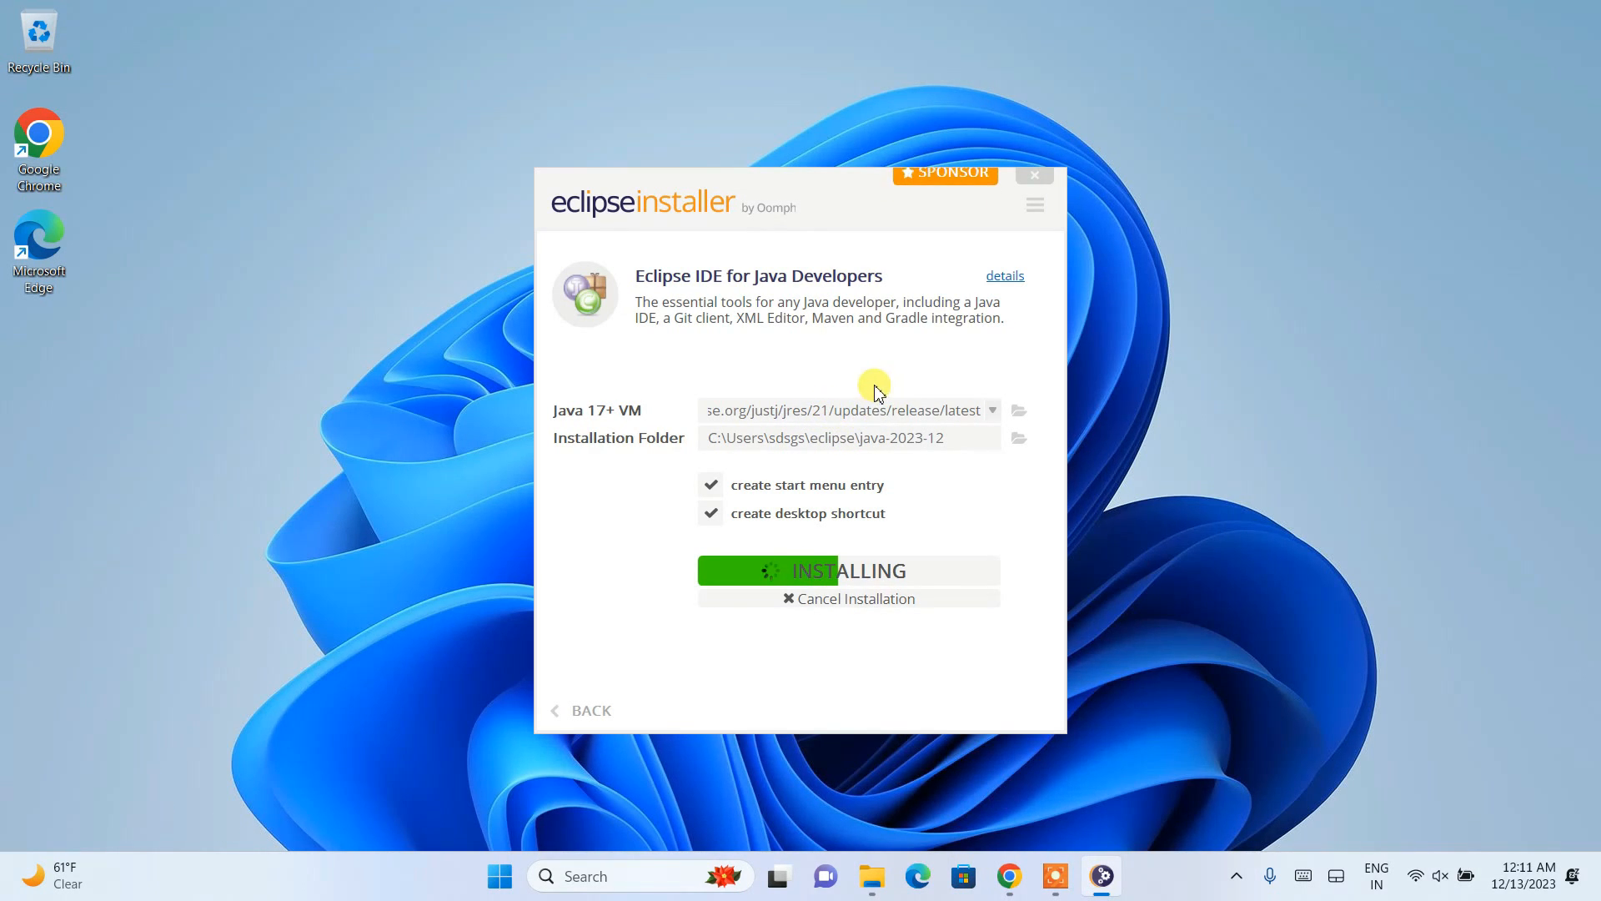
mouse_move(795, 627)
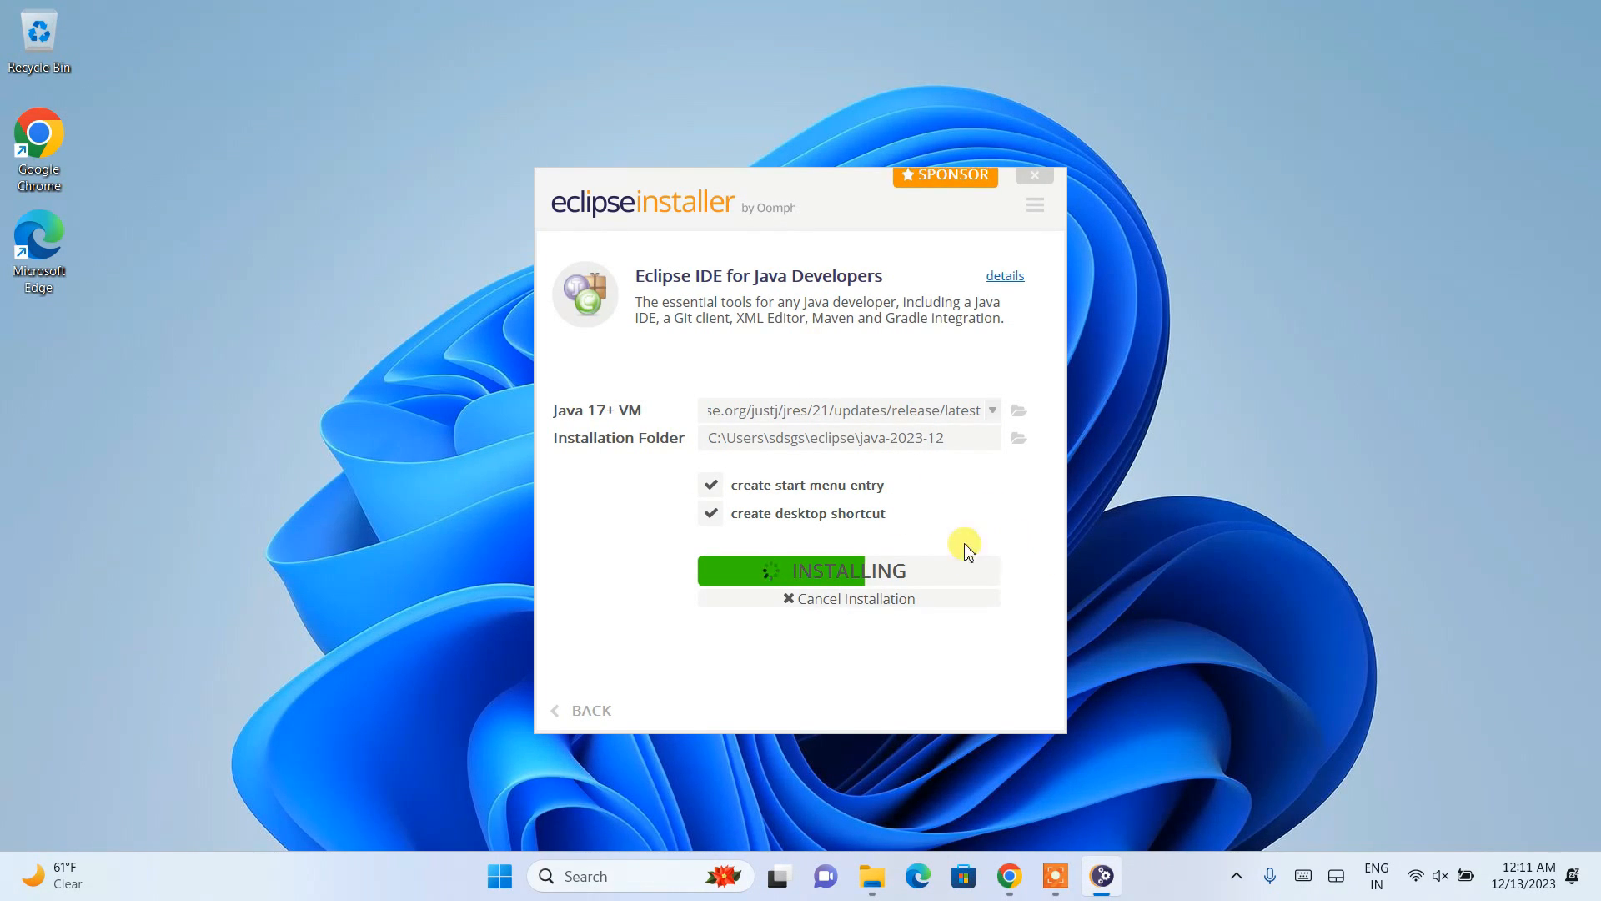
mouse_move(893, 546)
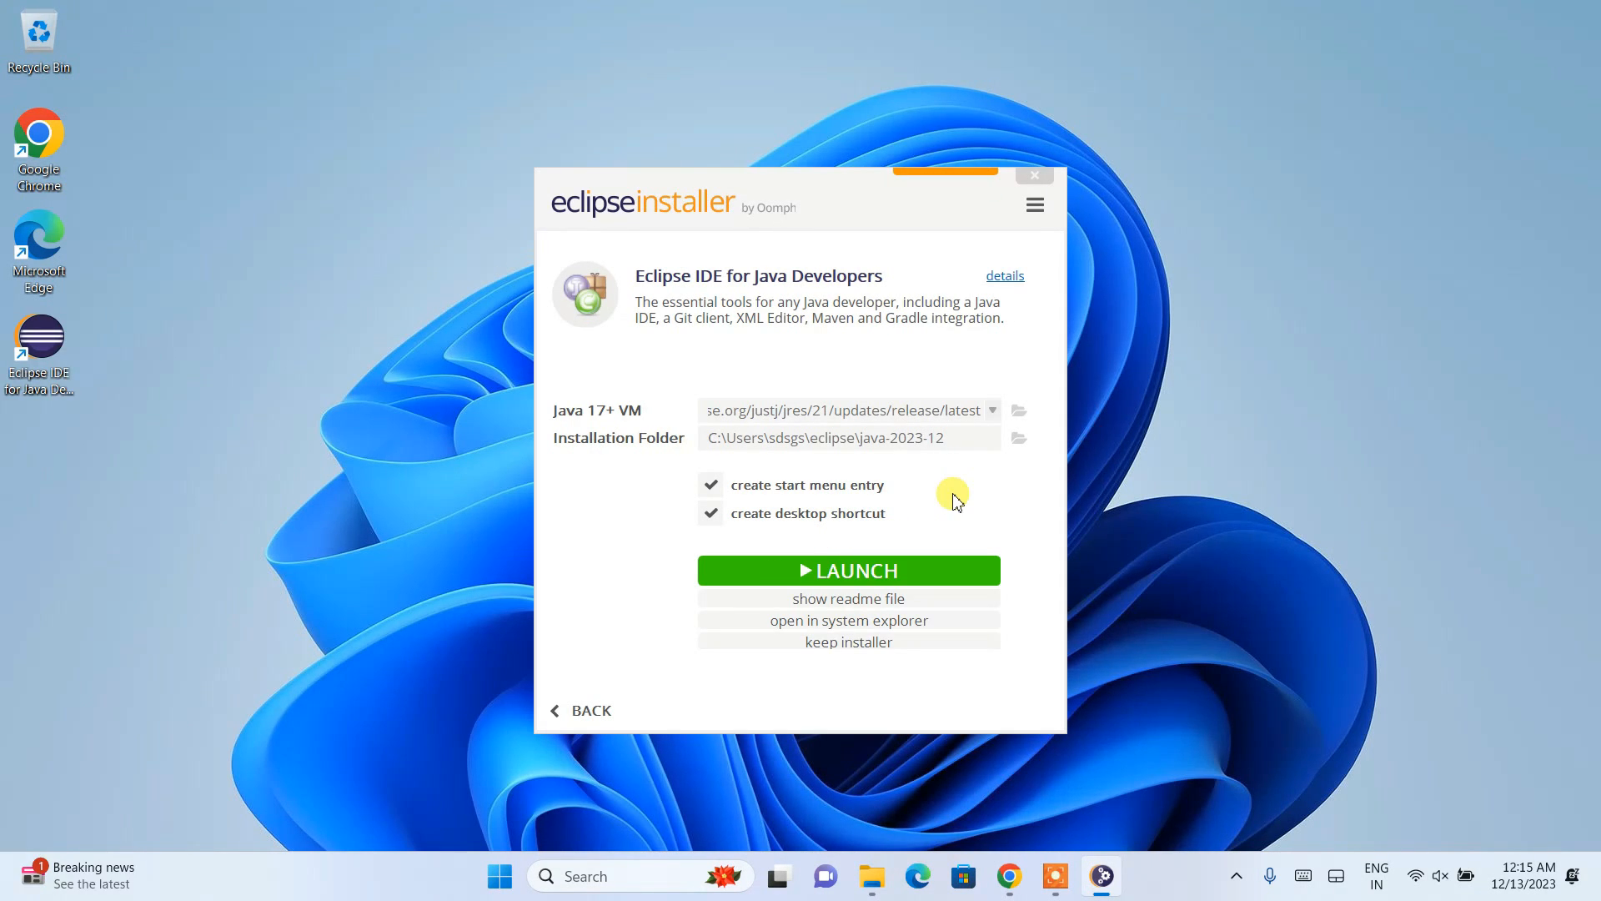
mouse_move(1060, 461)
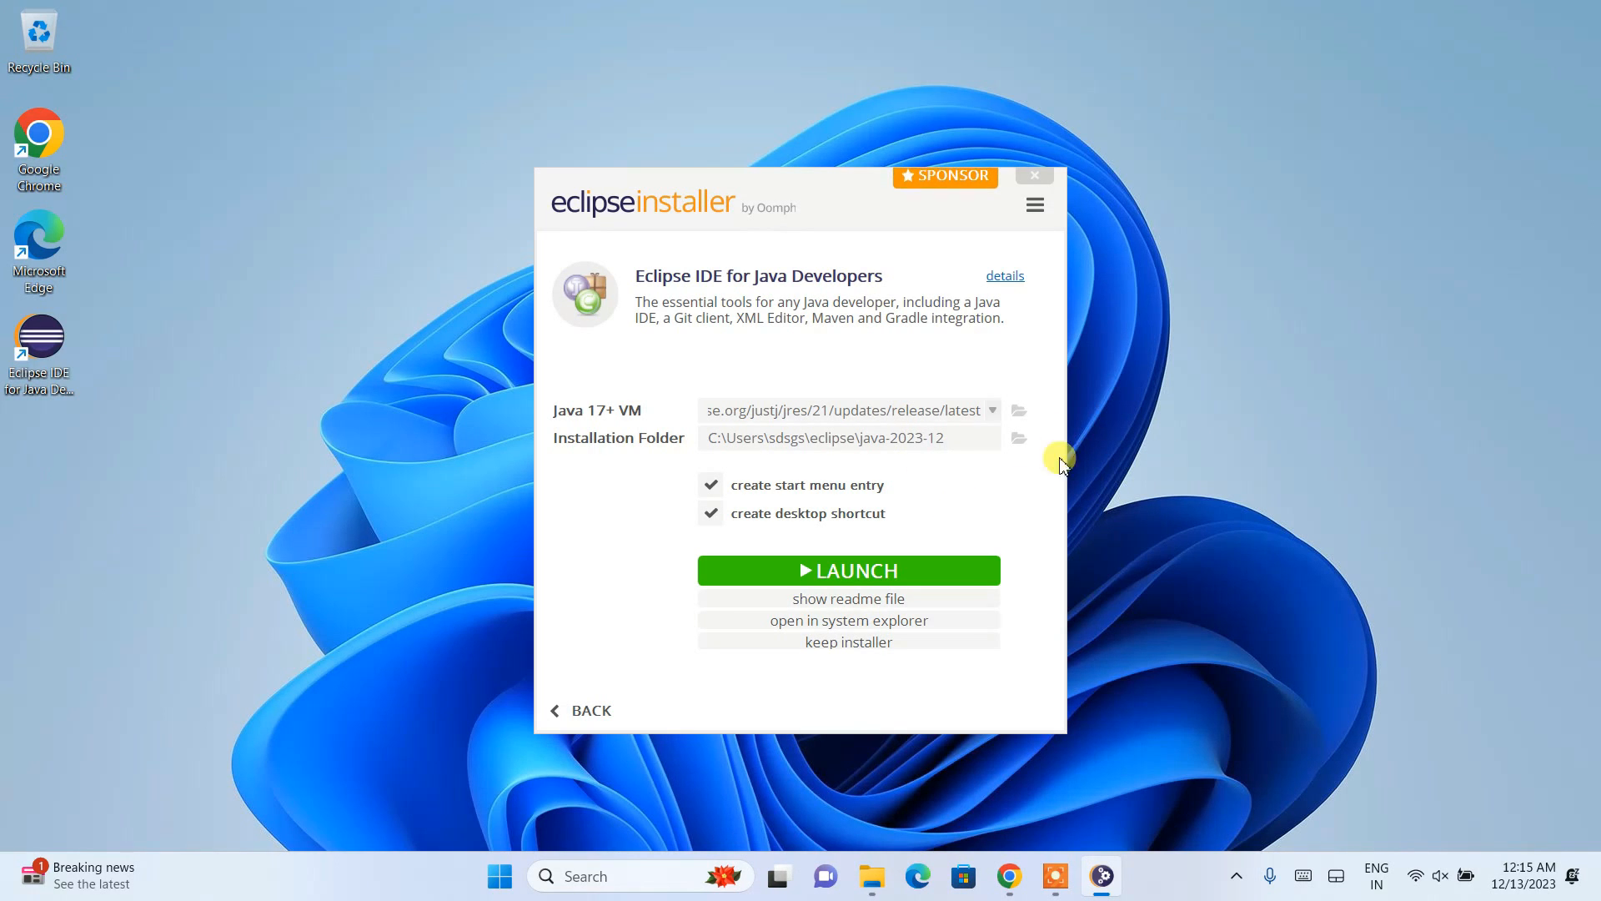
mouse_move(868, 432)
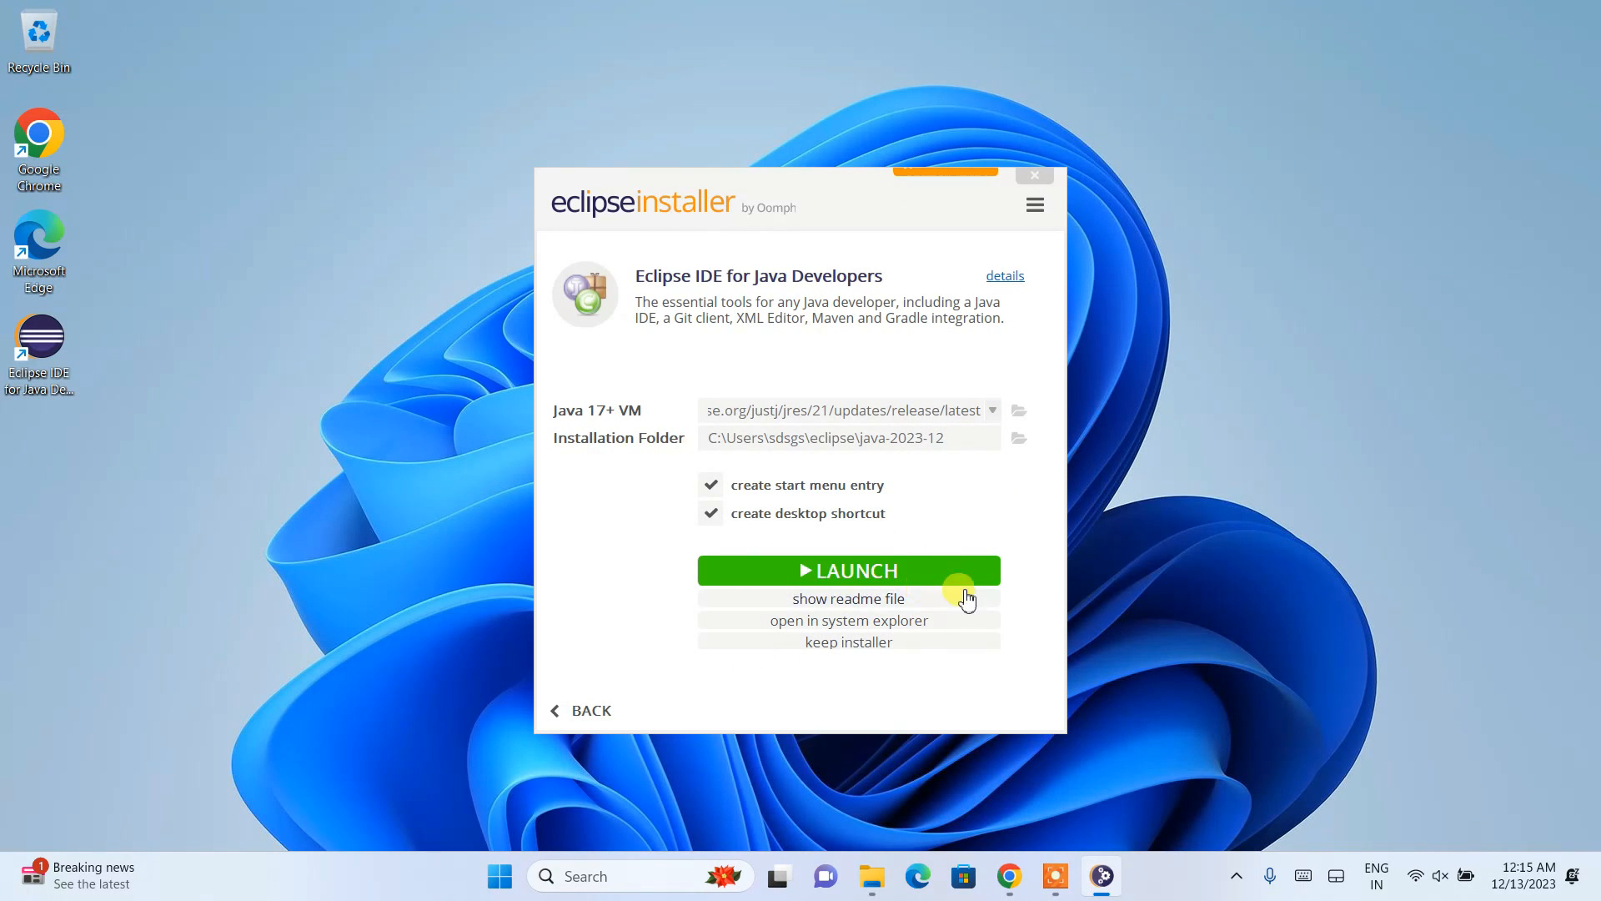
Launch the newly installed Eclipse IDE with the green LAUNCH button.
left_click(847, 569)
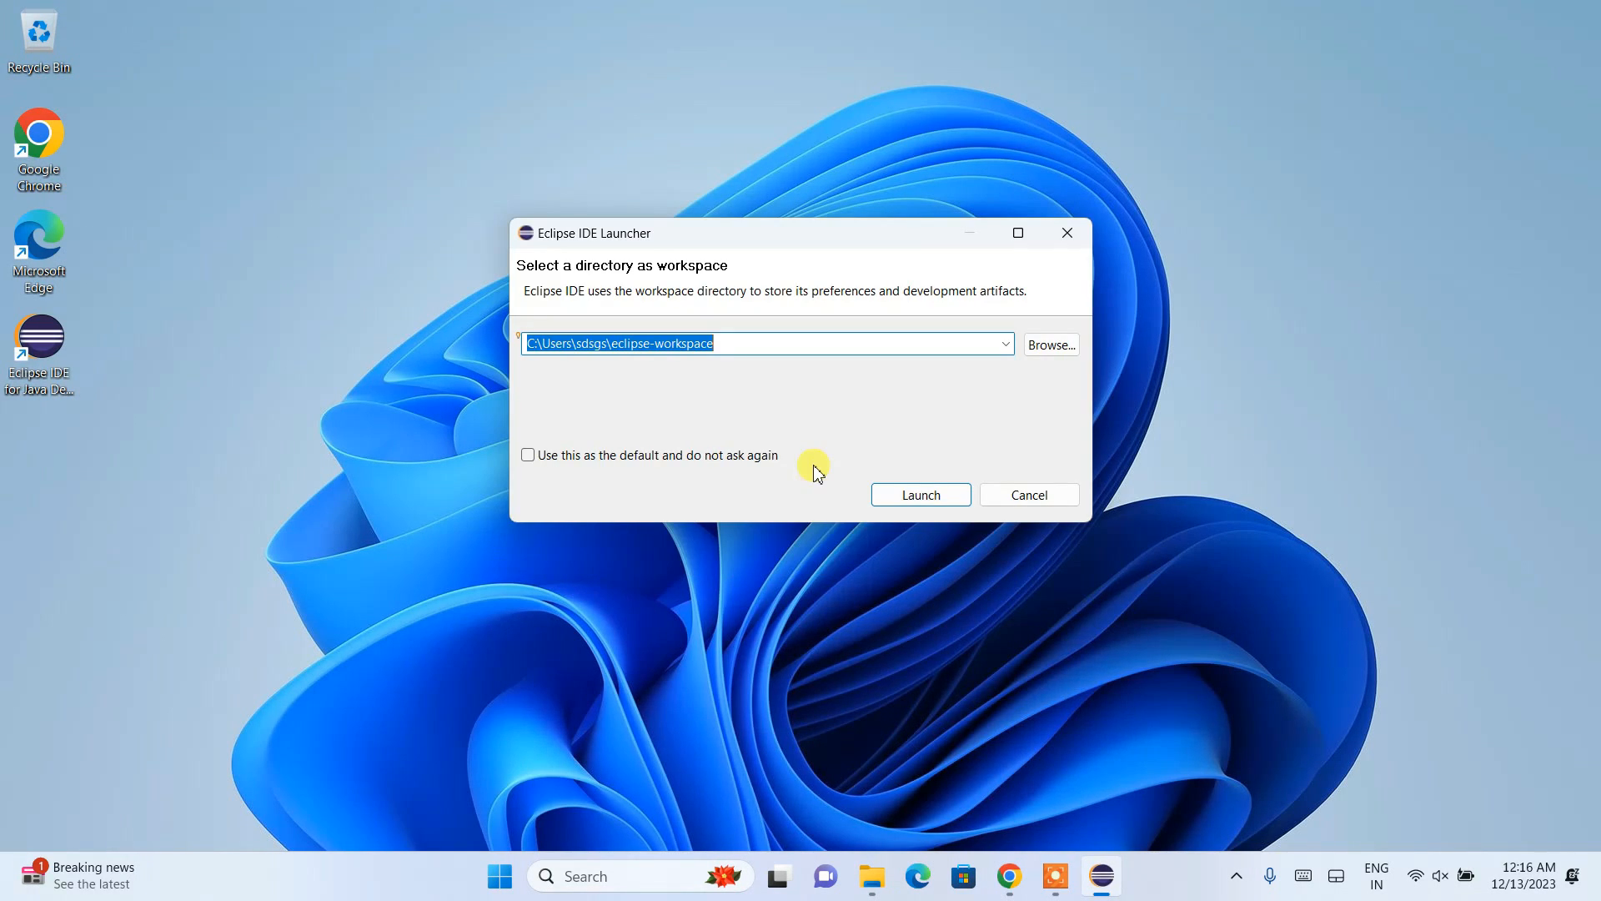
mouse_move(651, 284)
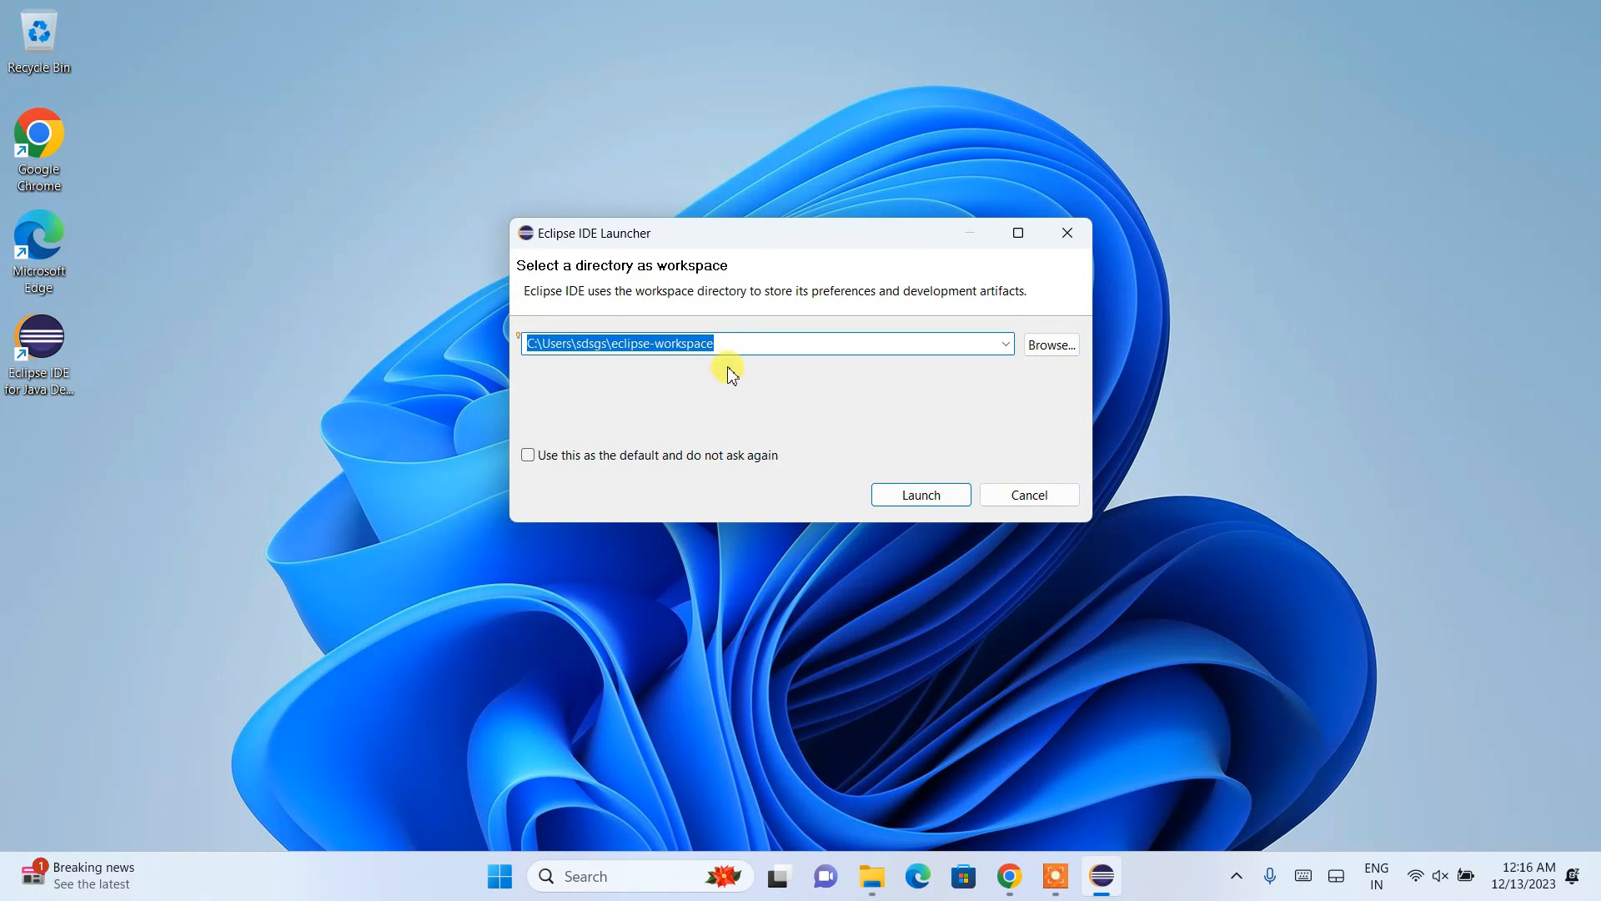
mouse_move(487, 355)
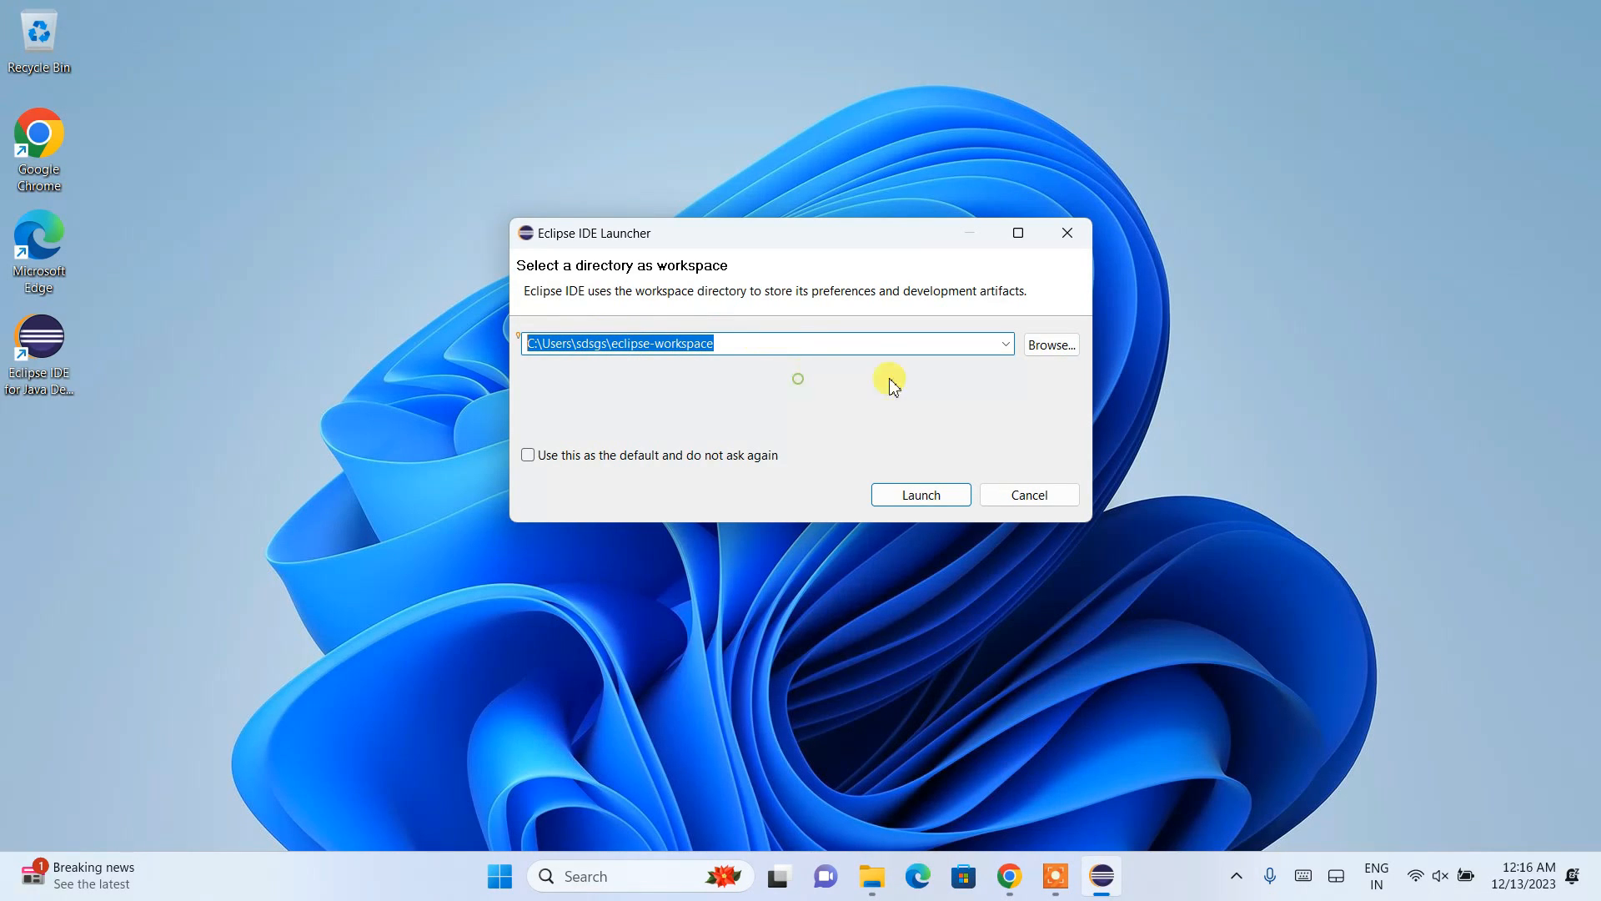
Launch Eclipse with the default eclipse-workspace directory.
left_click(919, 494)
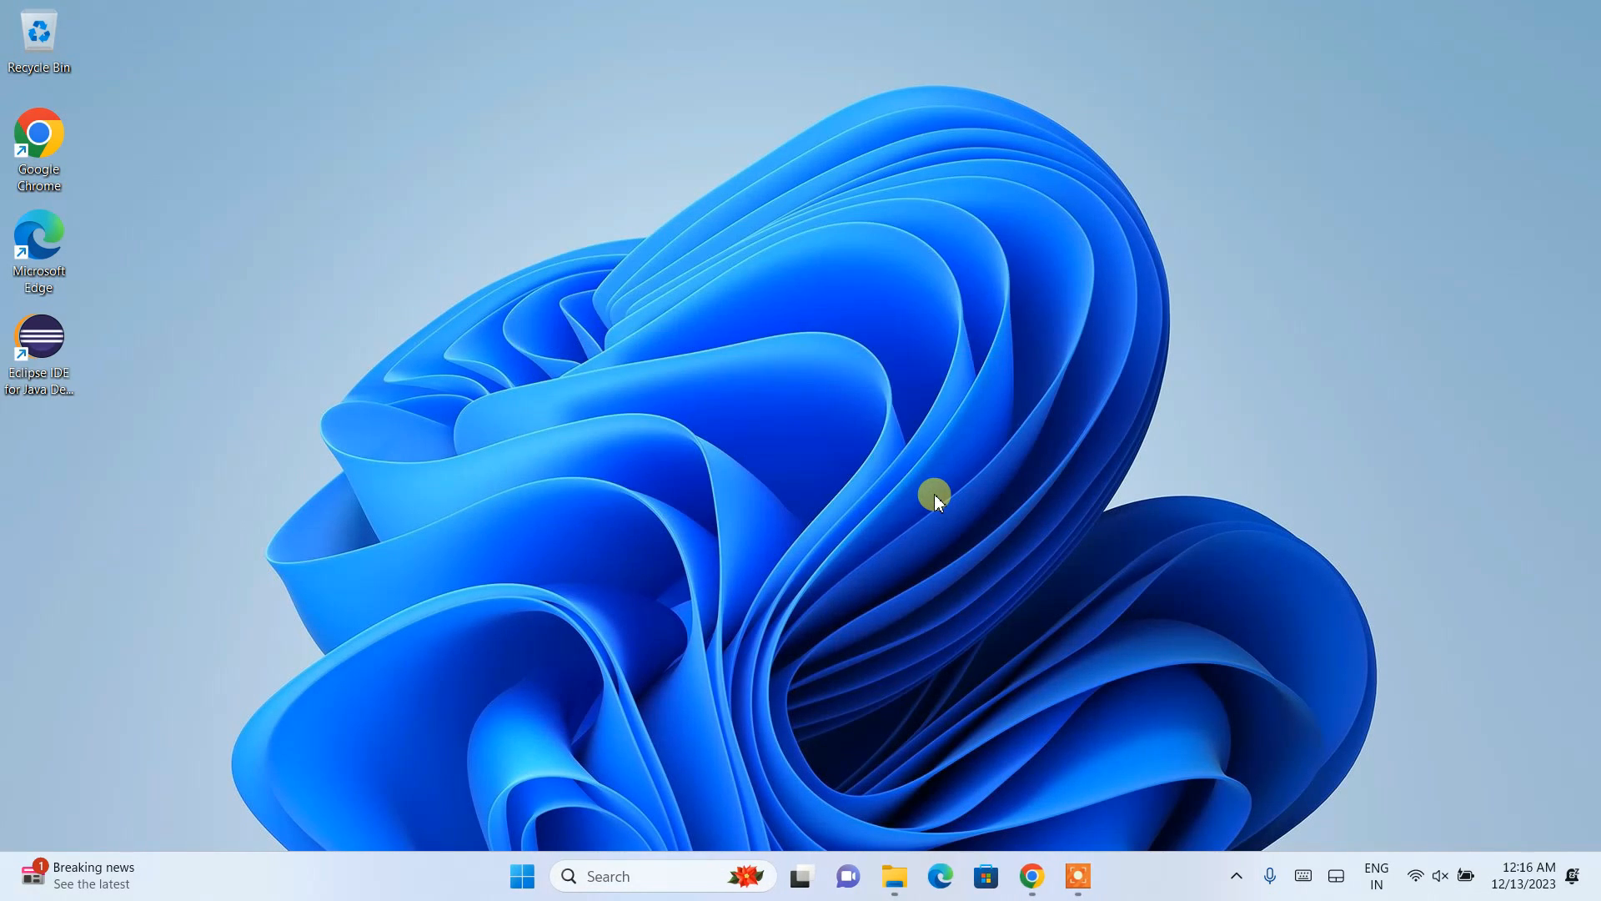
double_click(38, 342)
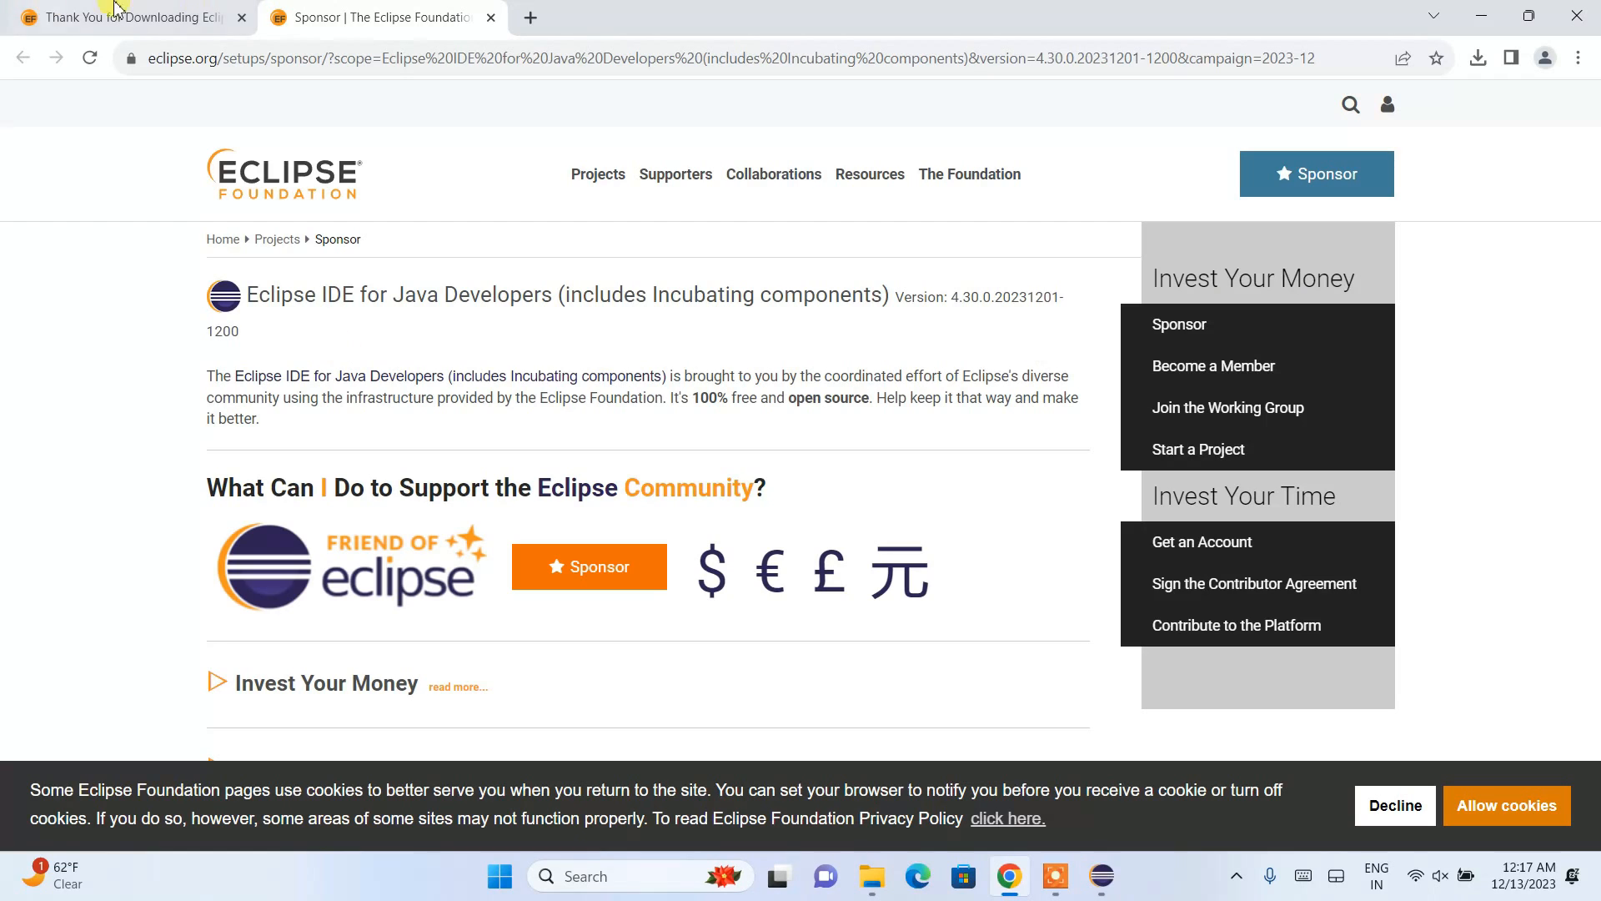
mouse_move(630, 364)
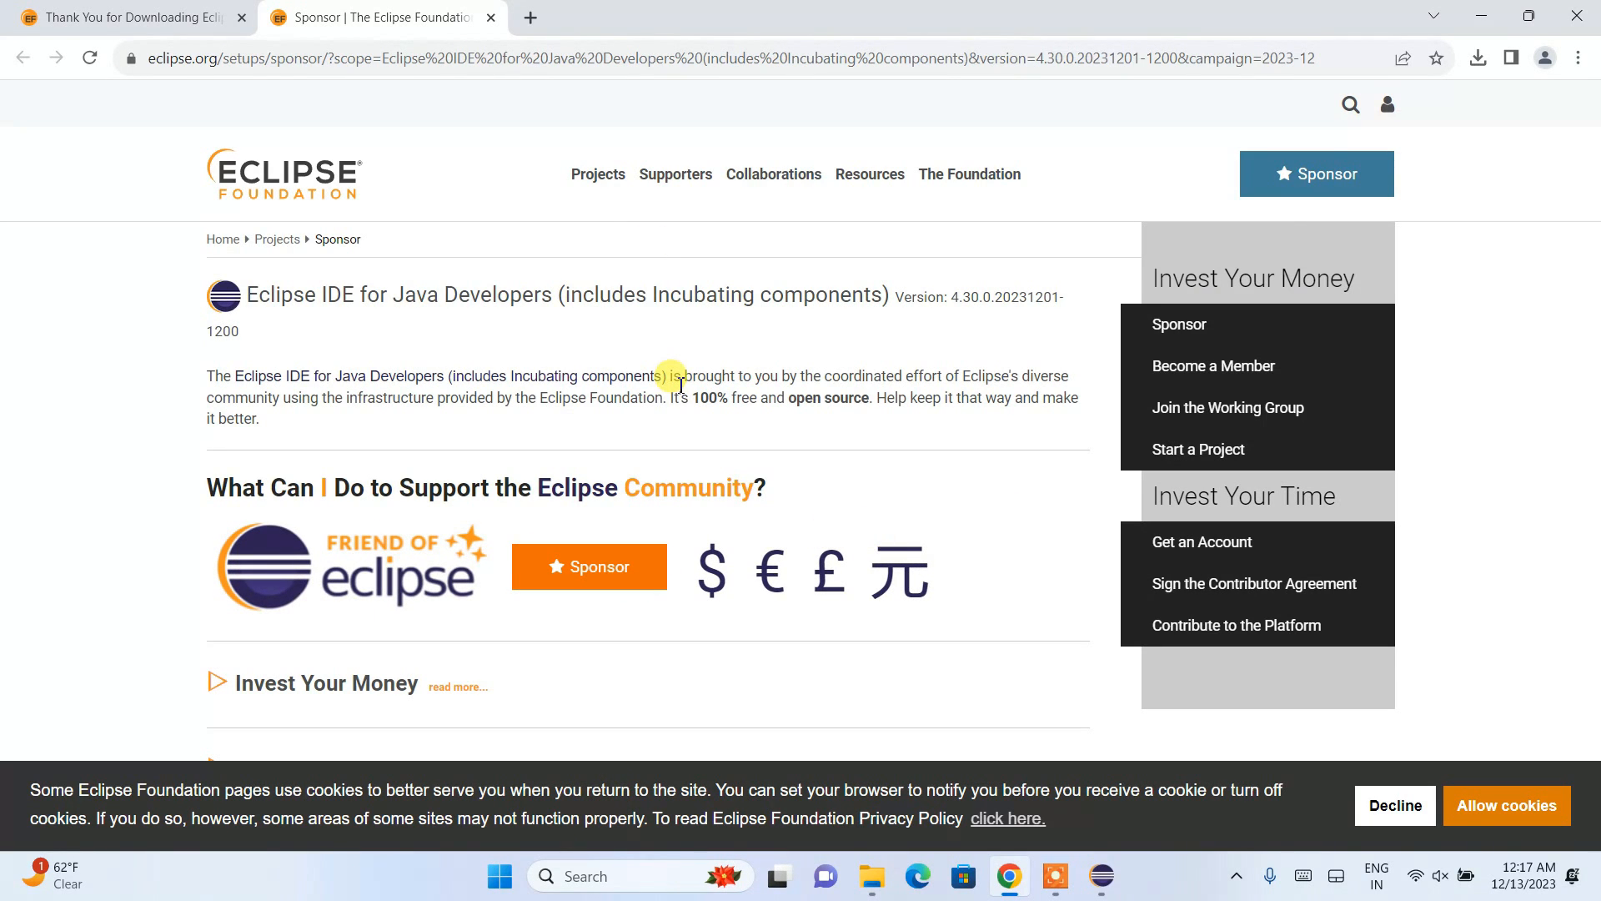
mouse_move(1474, 55)
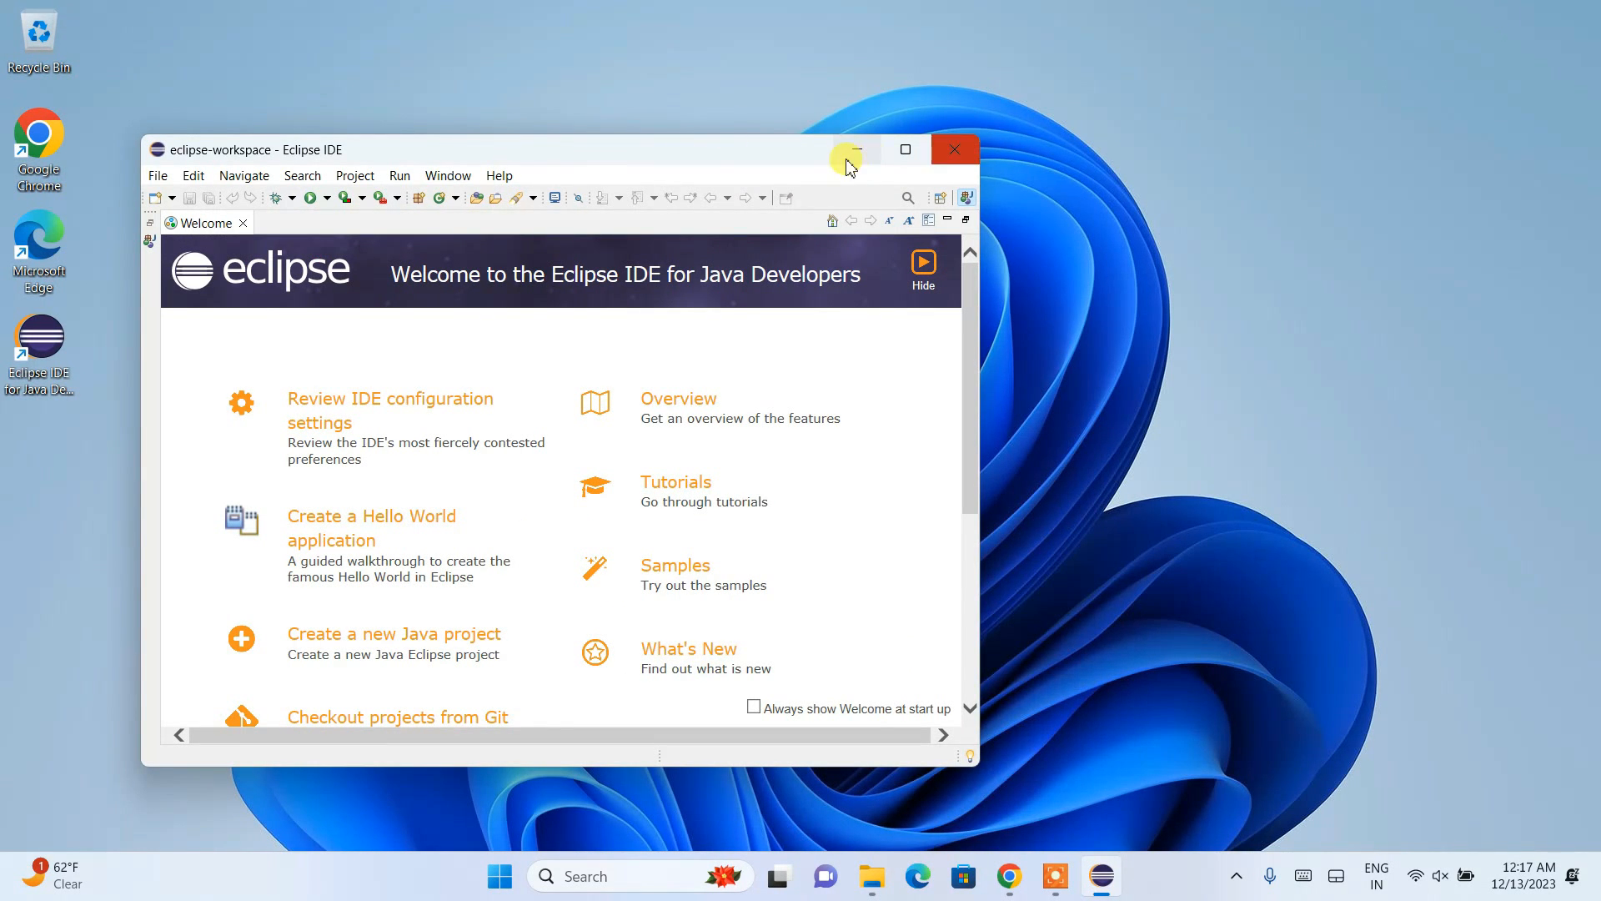
Maximize the Eclipse window and close the Welcome page.
left_click(902, 149)
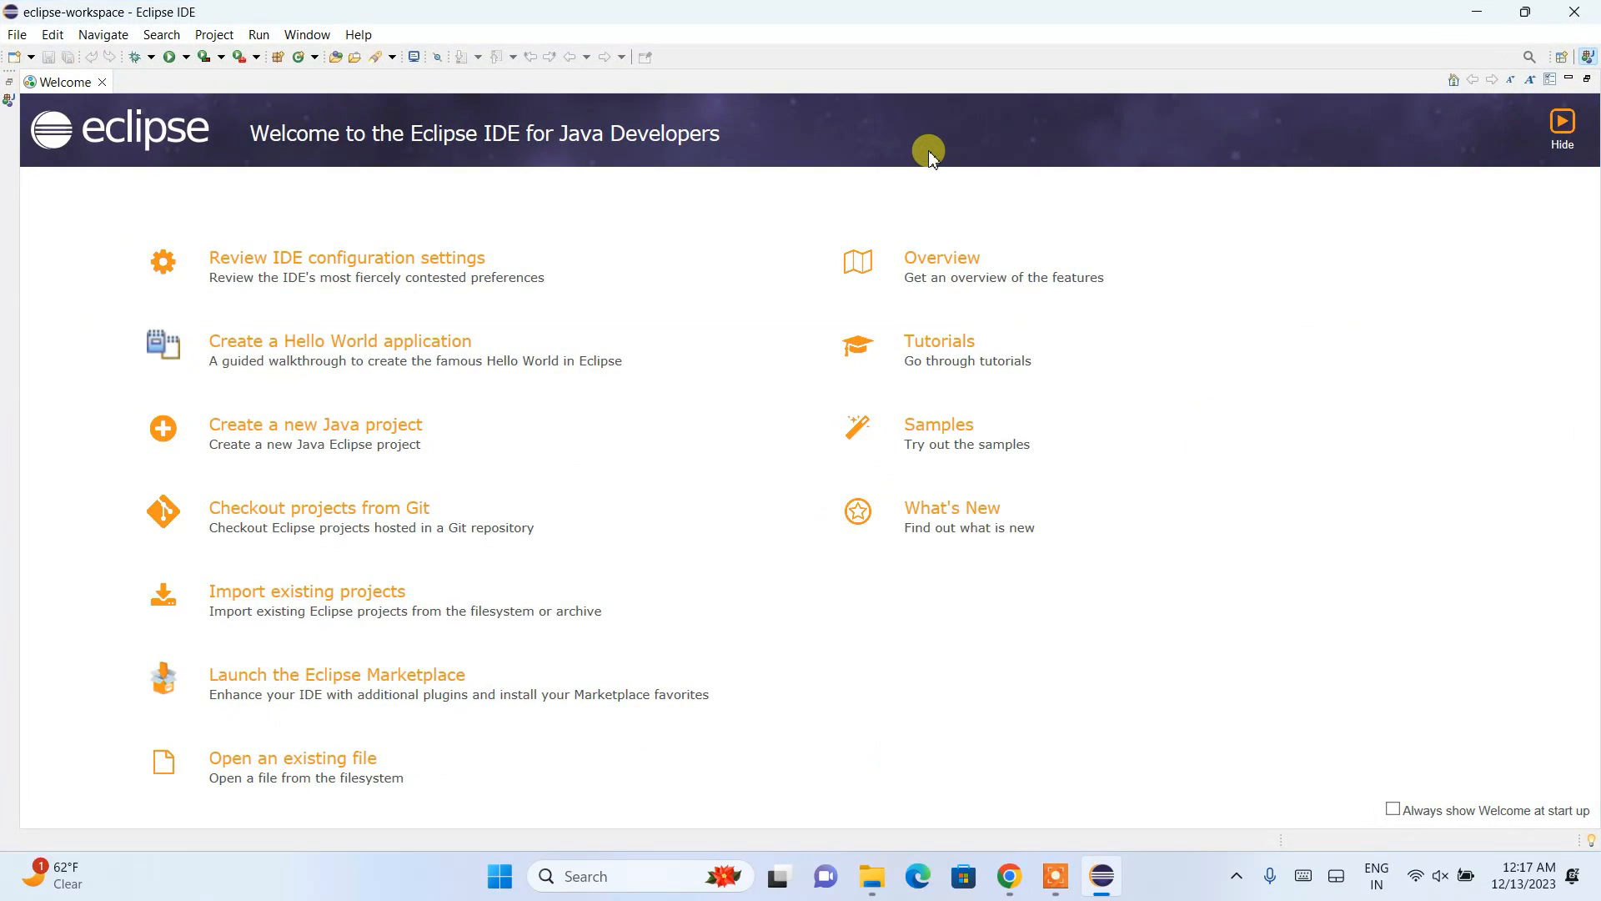
mouse_move(649, 419)
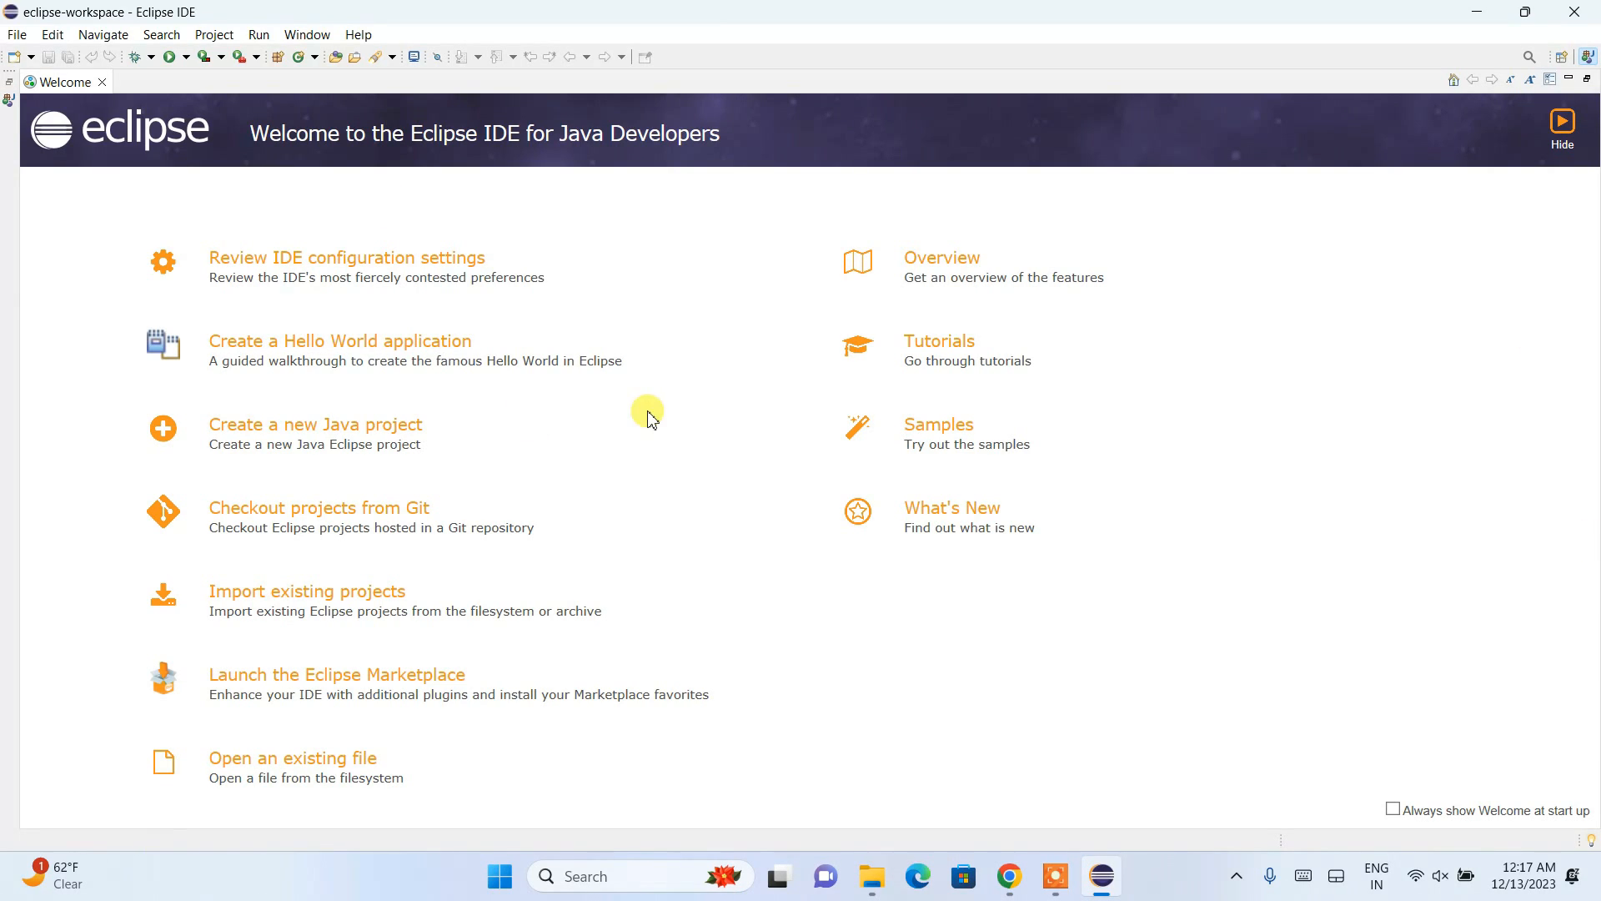
mouse_move(992, 219)
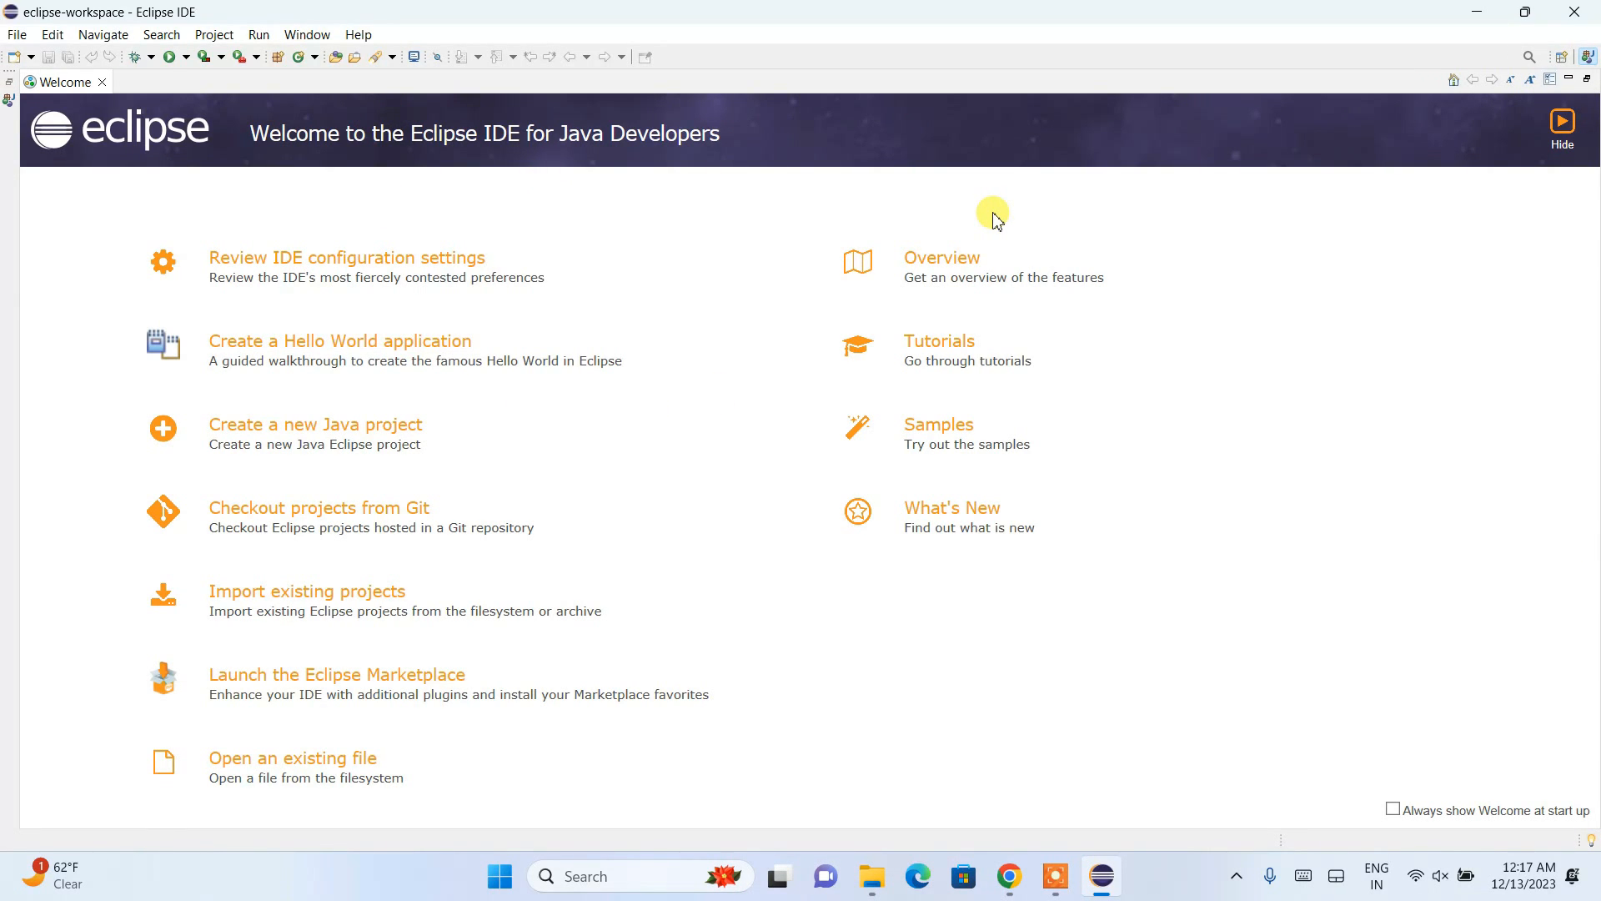
mouse_move(968, 255)
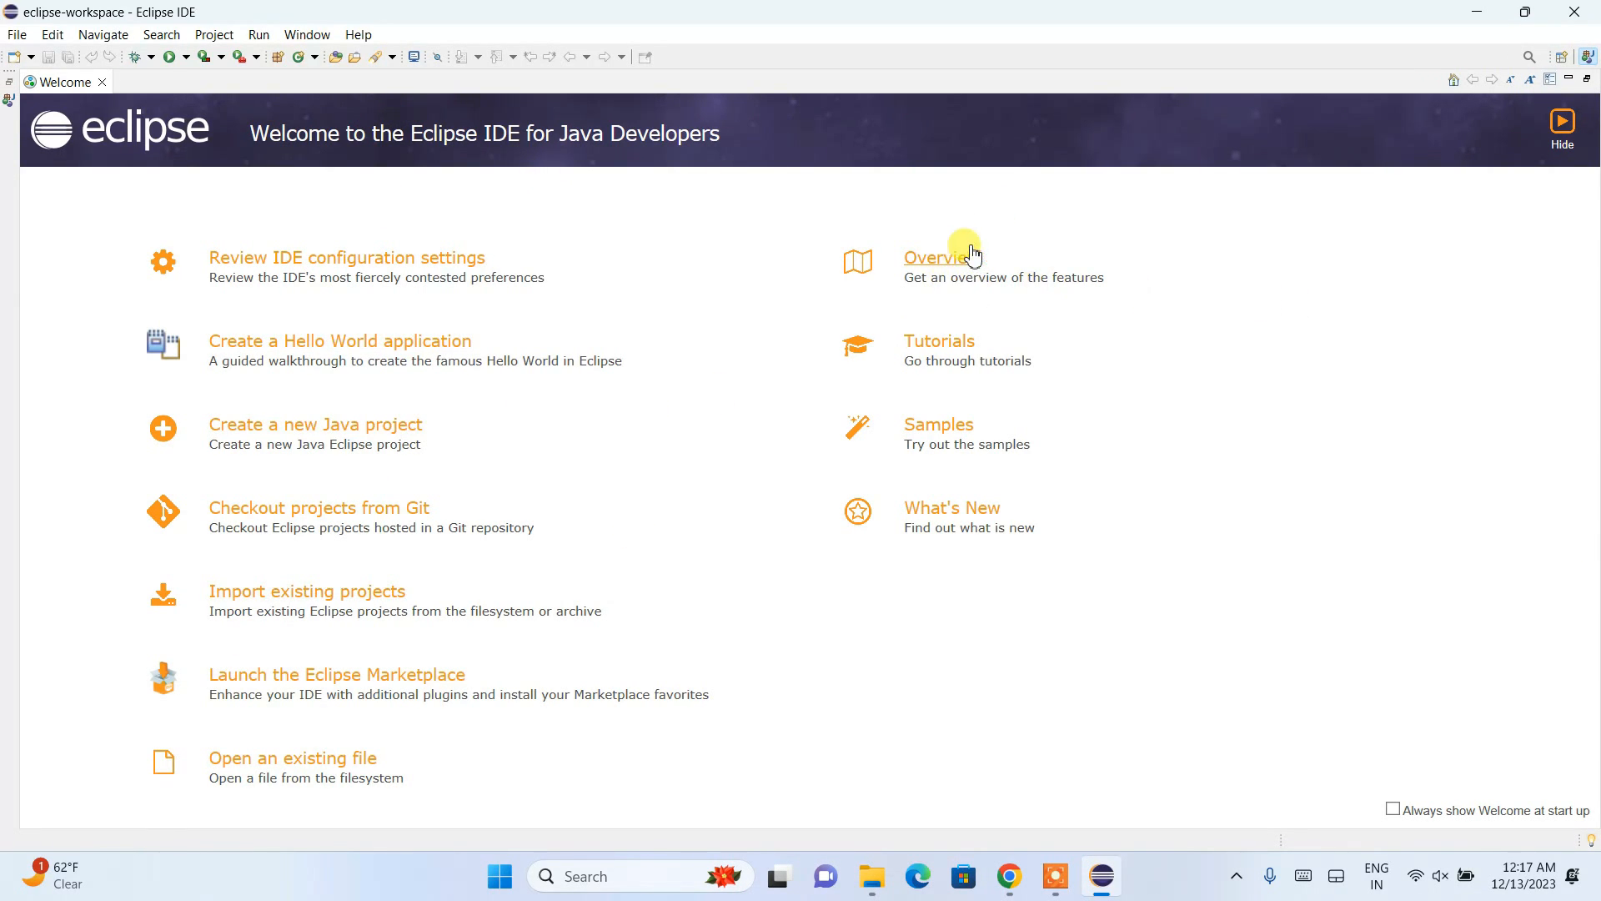
mouse_move(981, 551)
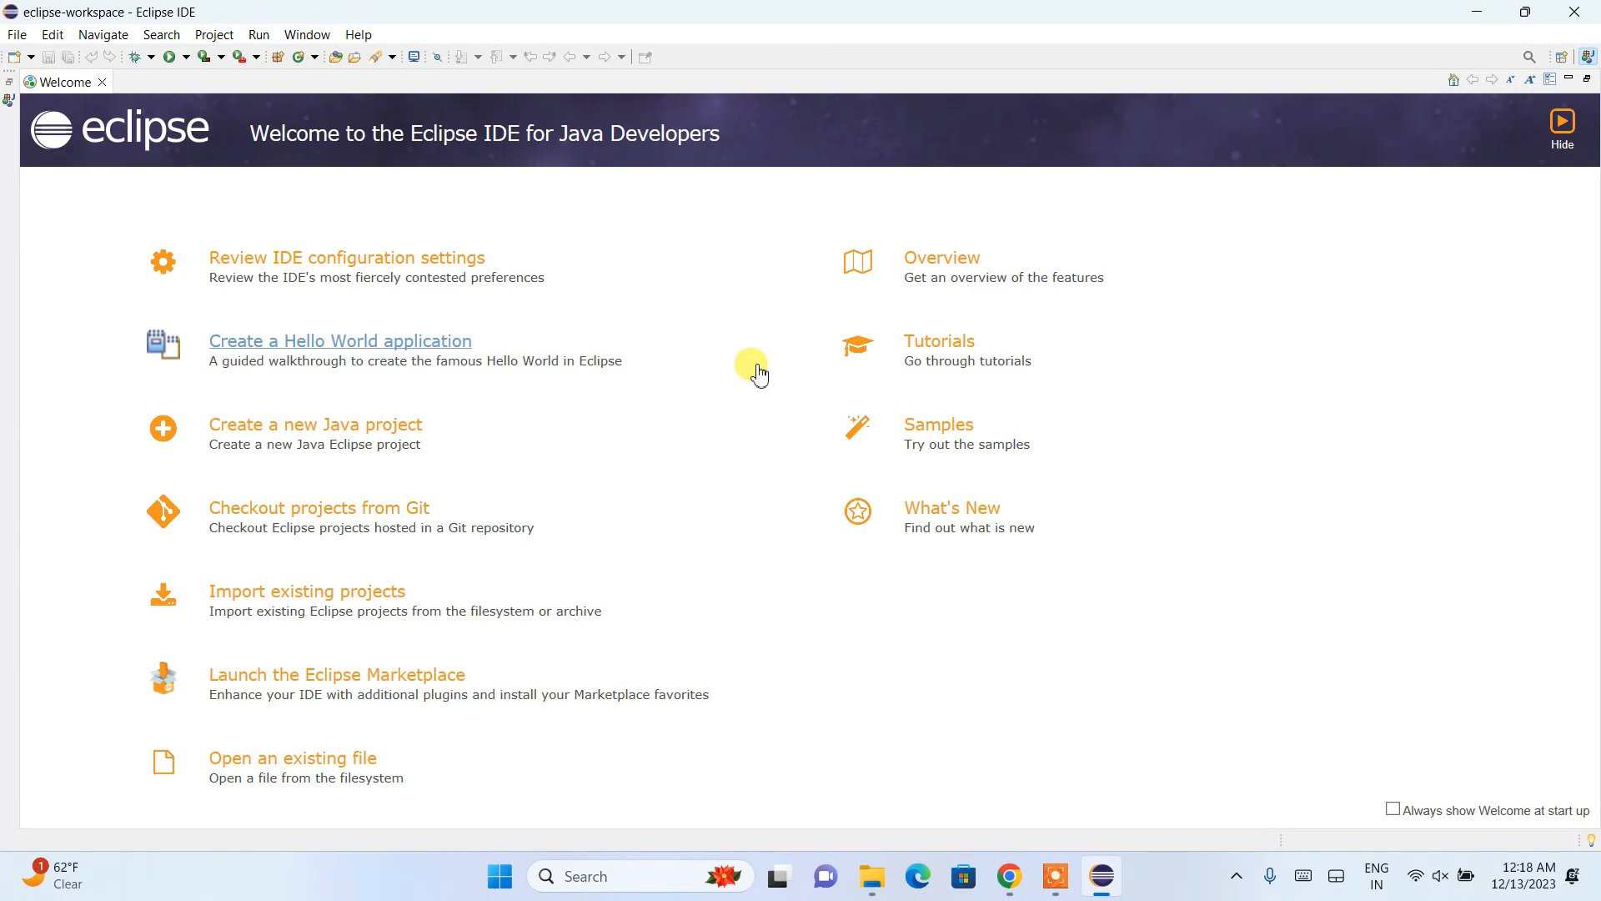
mouse_move(5, 327)
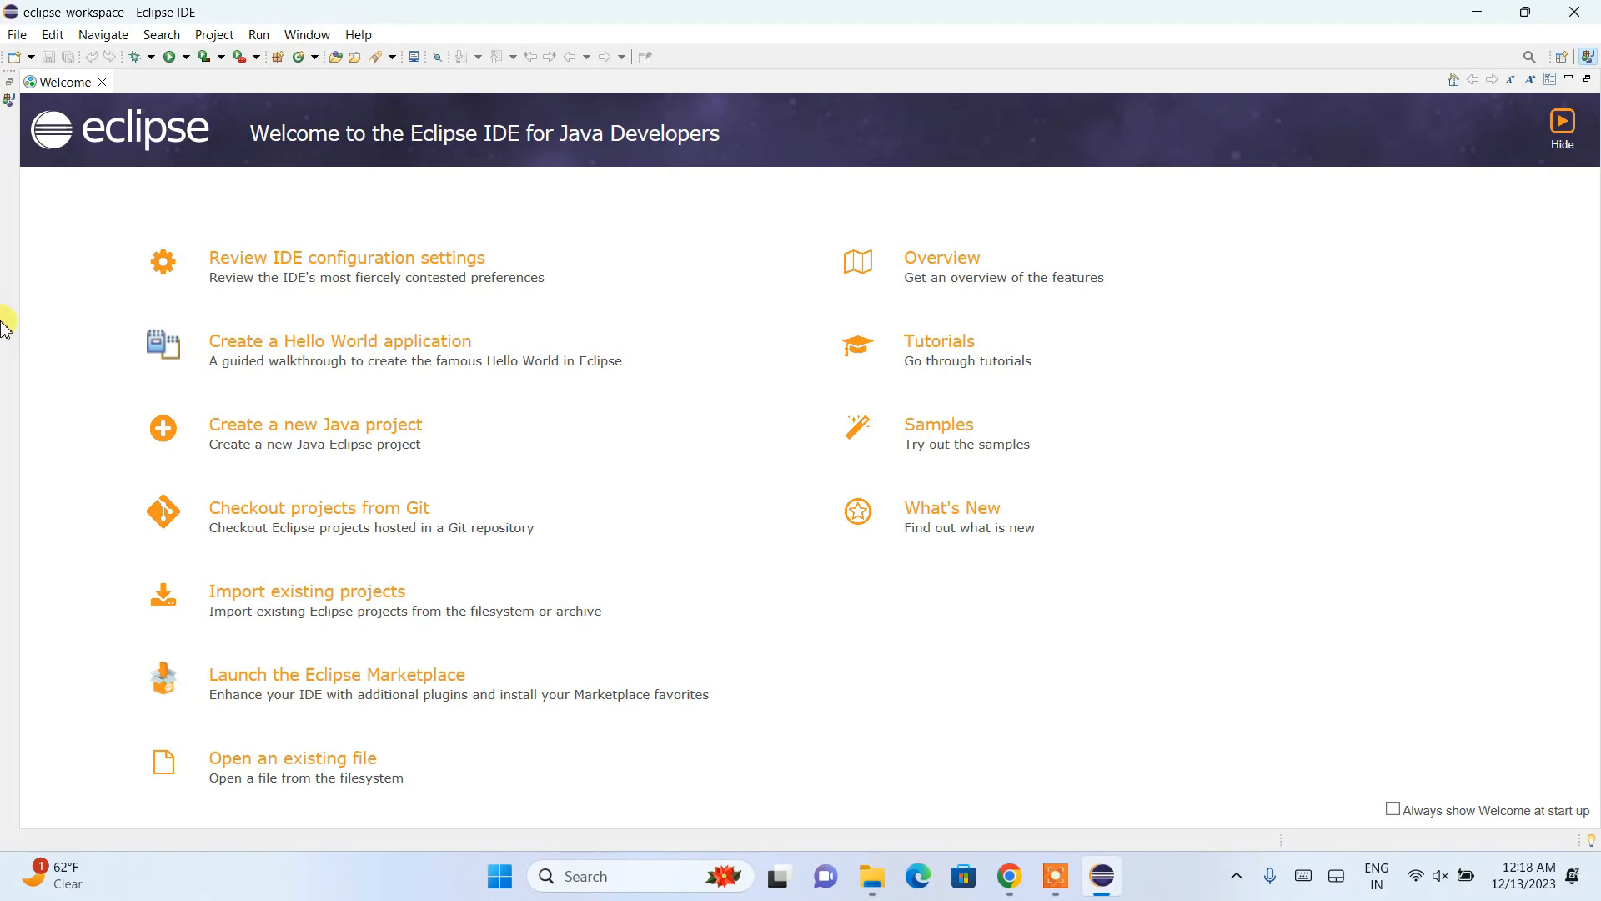
mouse_move(213, 160)
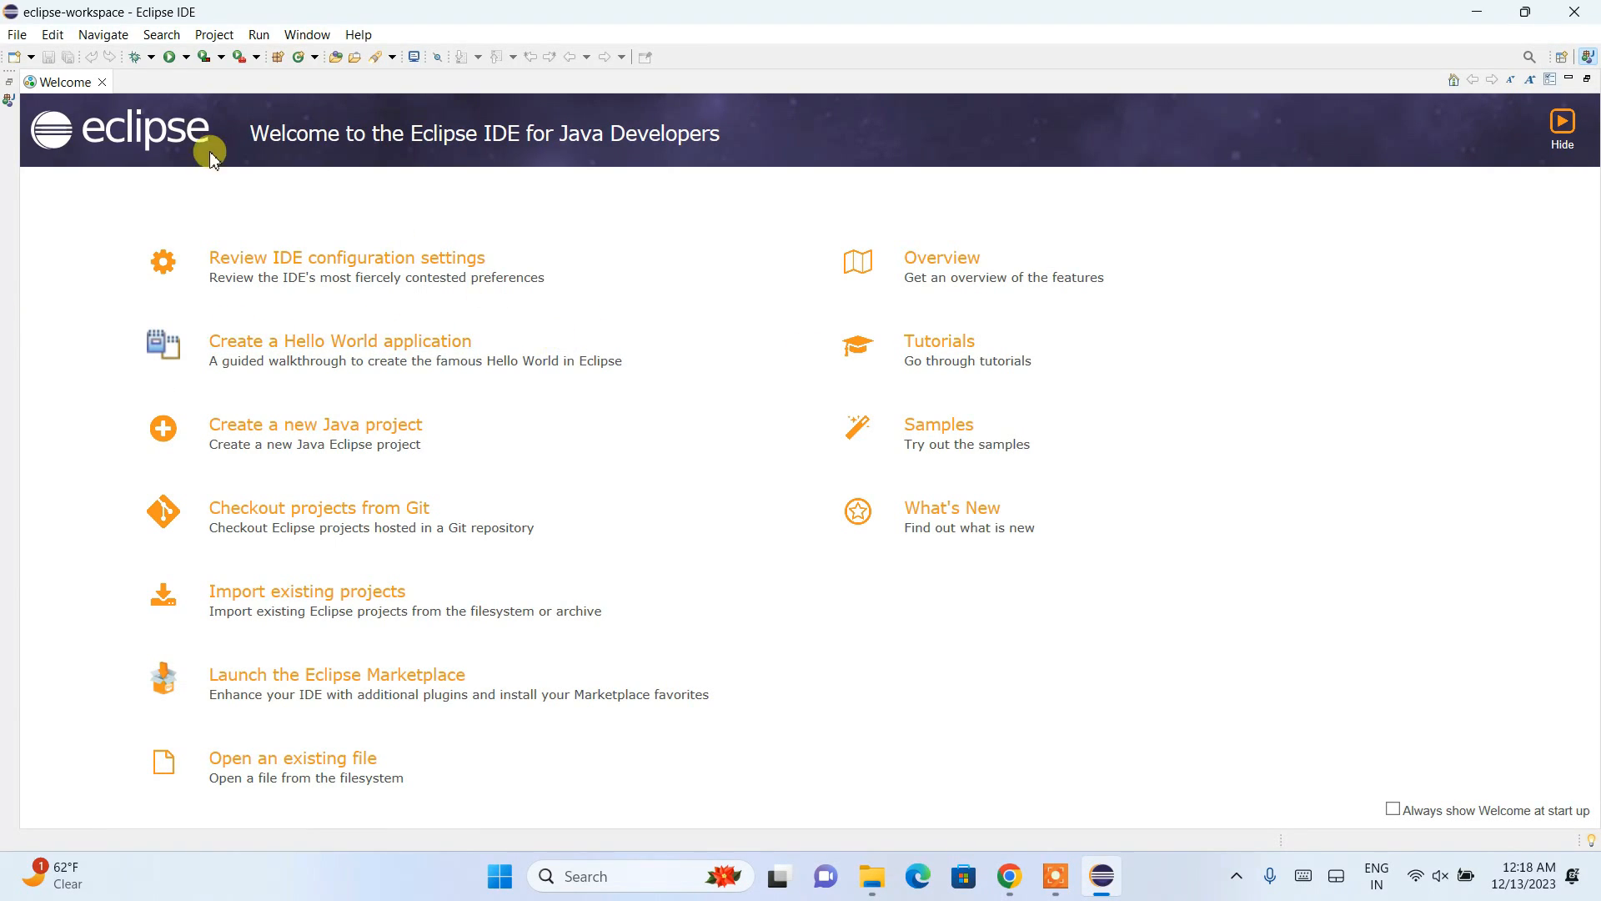
mouse_move(103, 83)
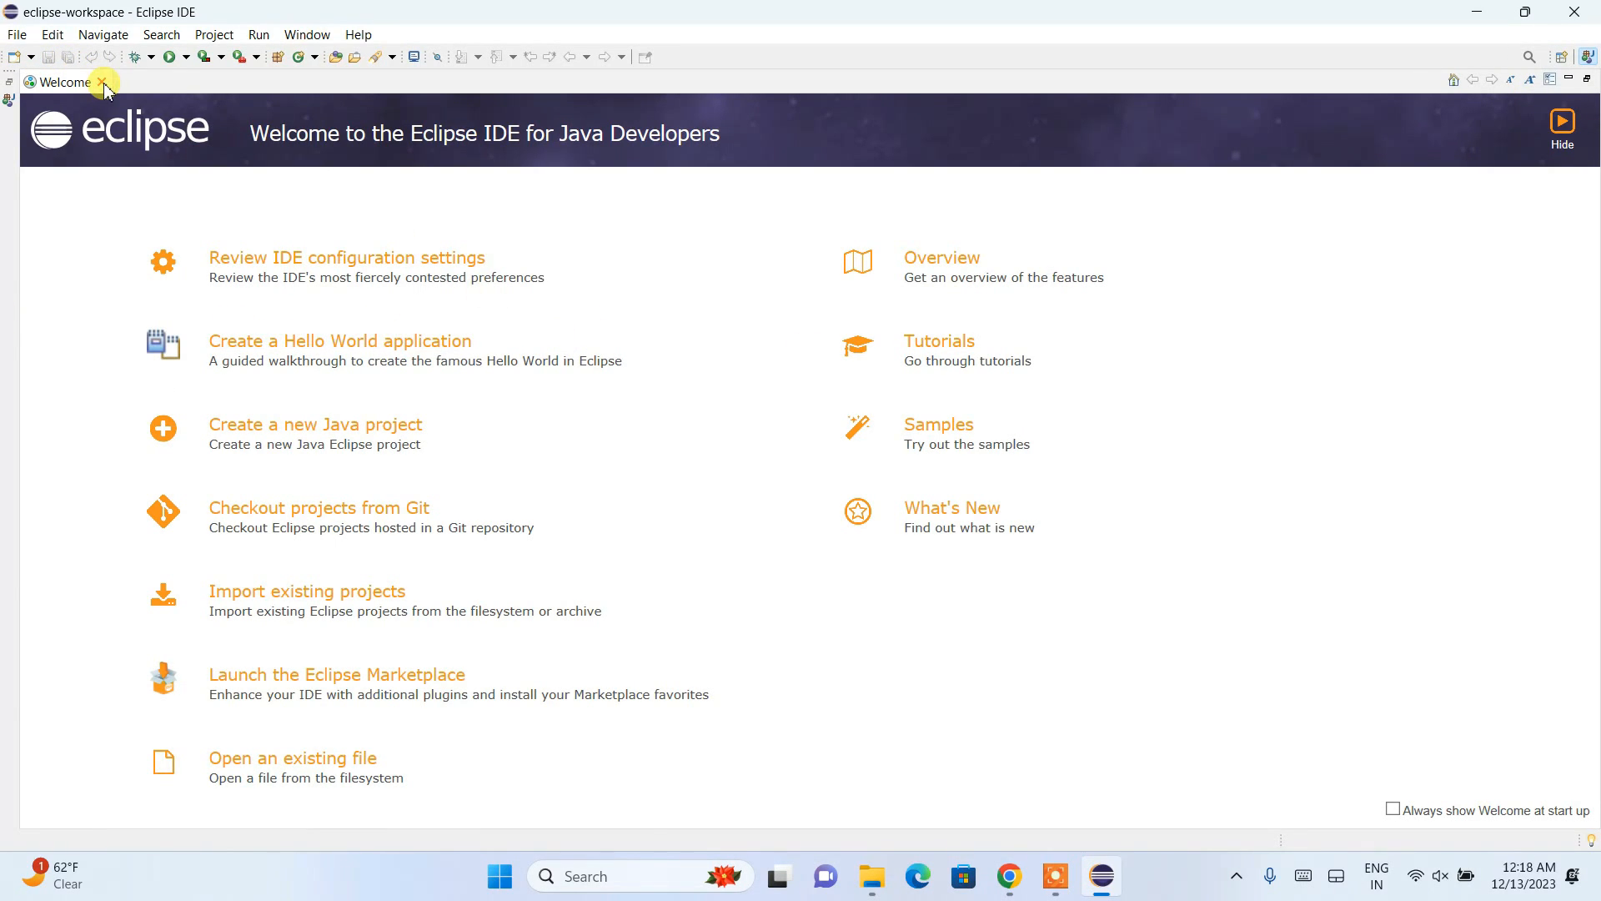
left_click(104, 83)
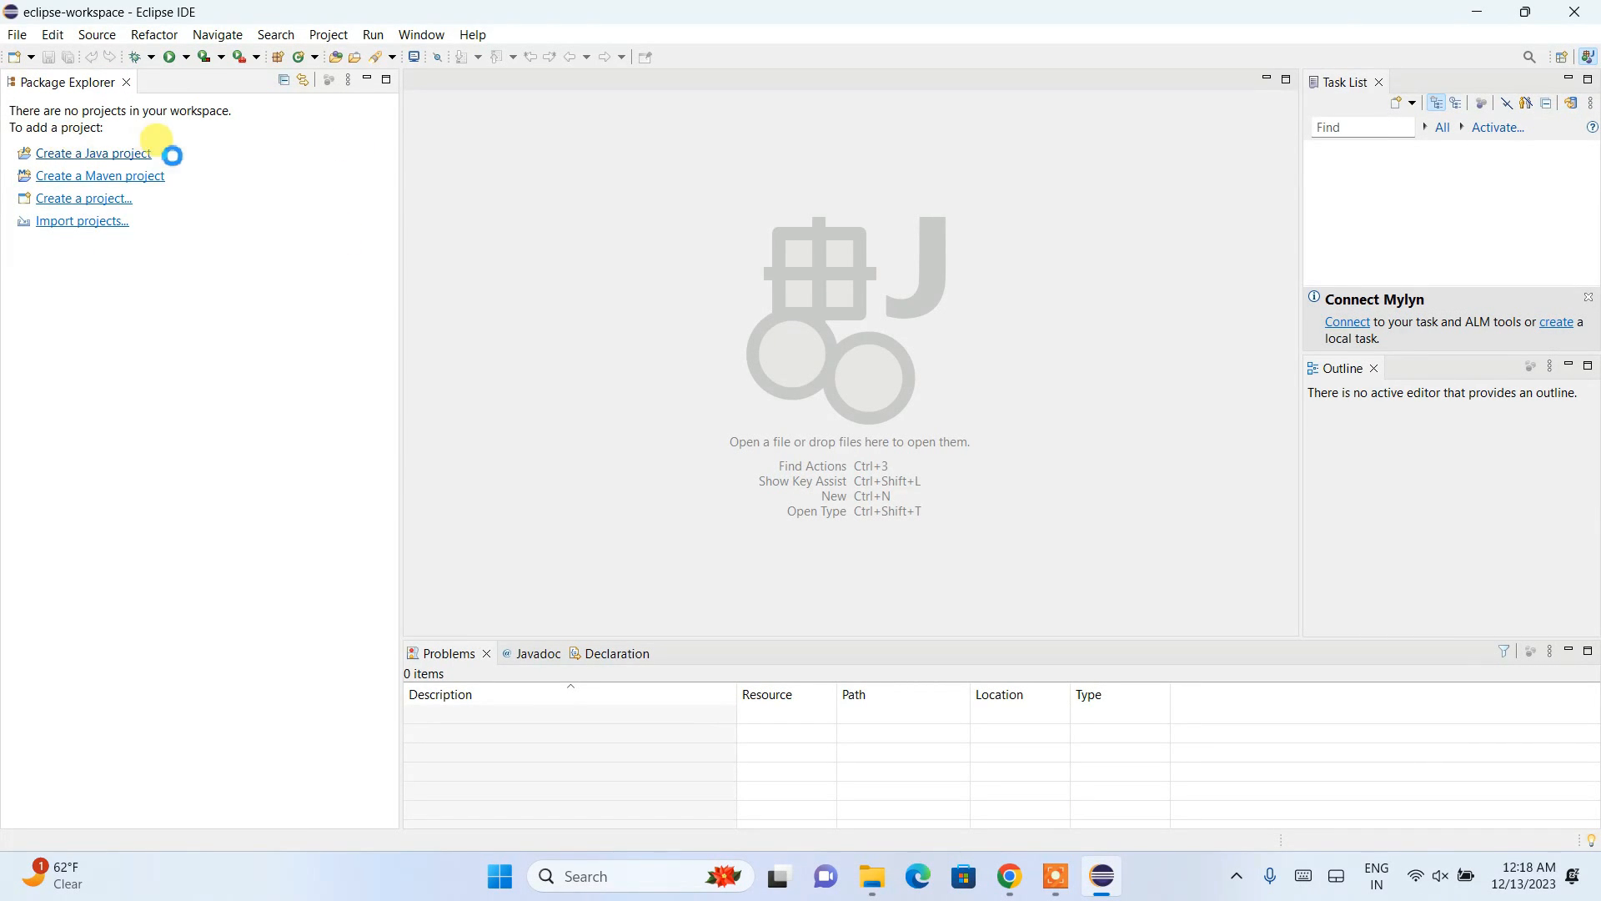
Open the New Java Project wizard from the File > New menu.
left_click(93, 154)
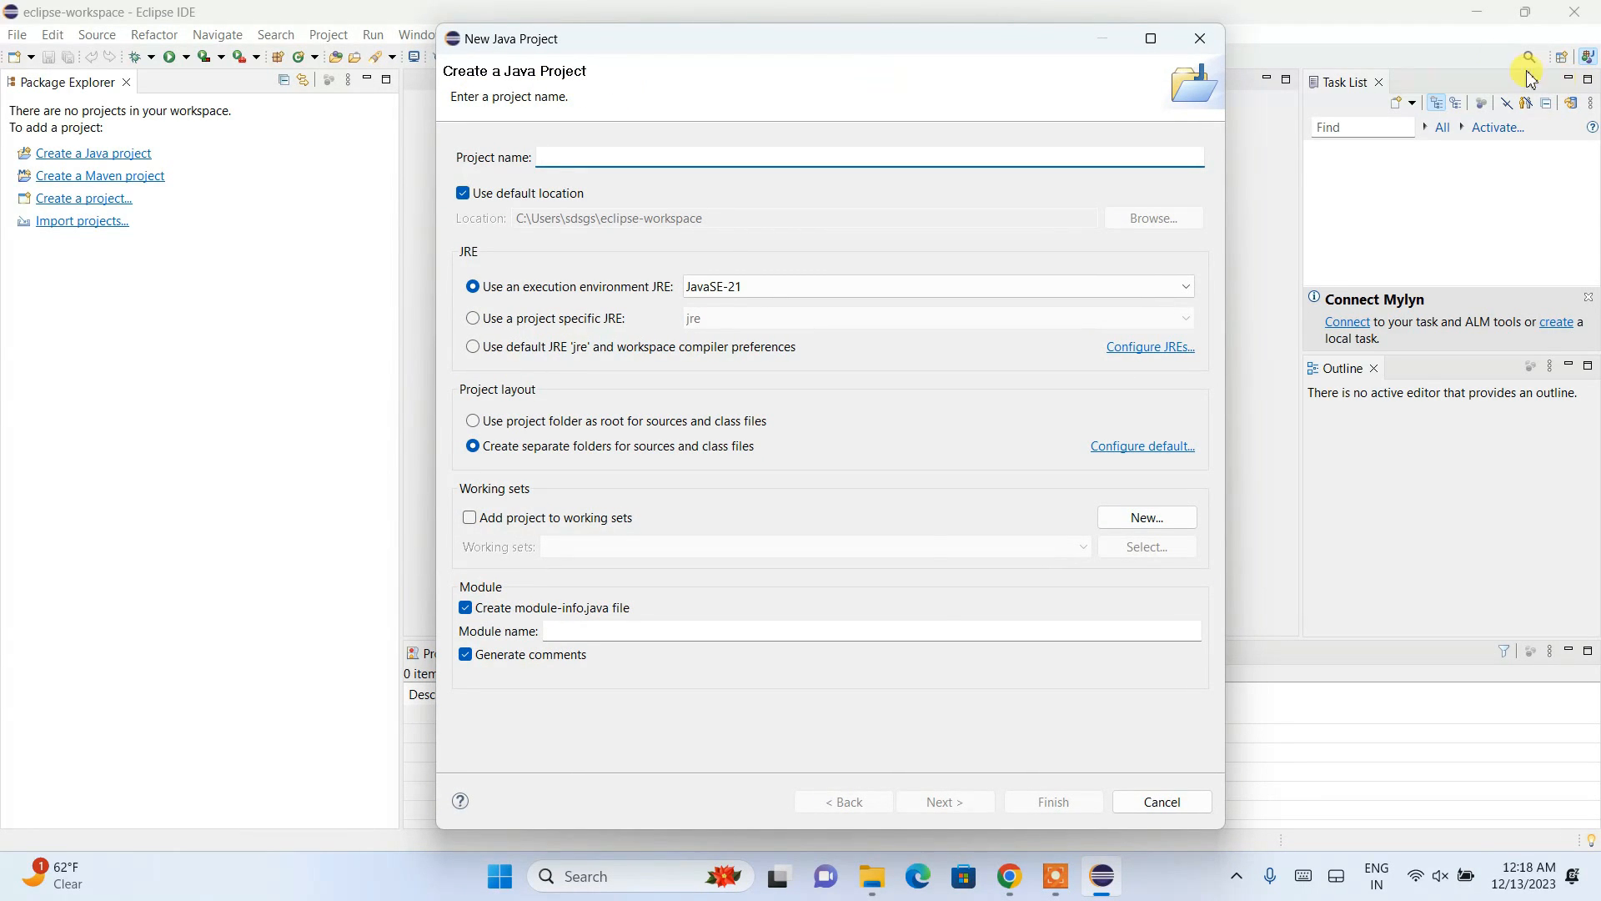
mouse_move(1124, 33)
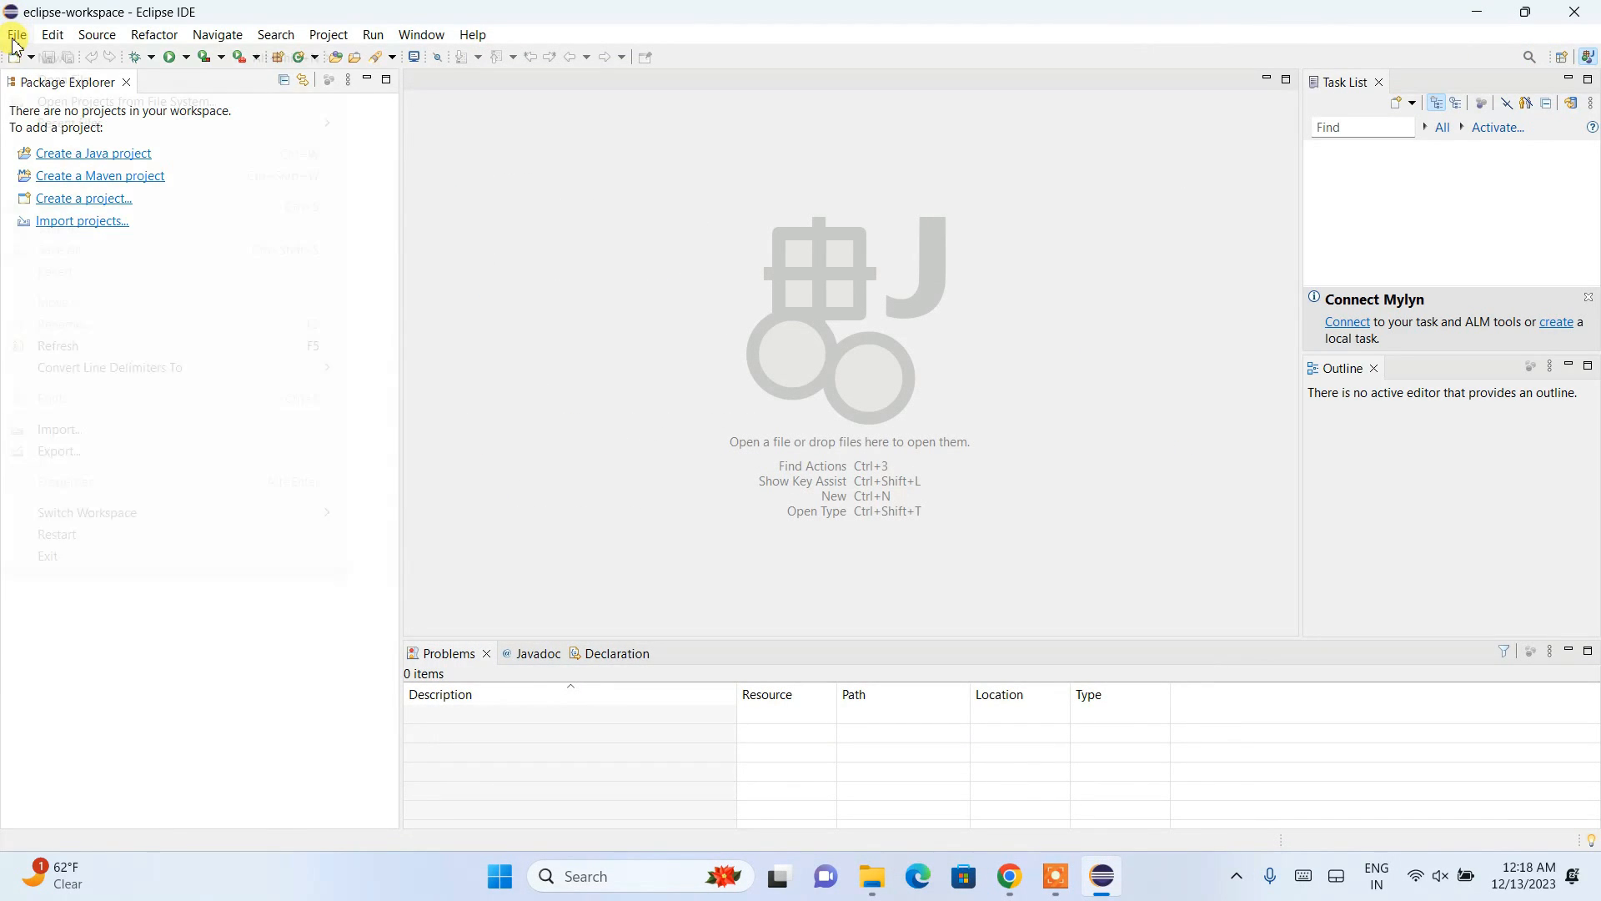
left_click(15, 34)
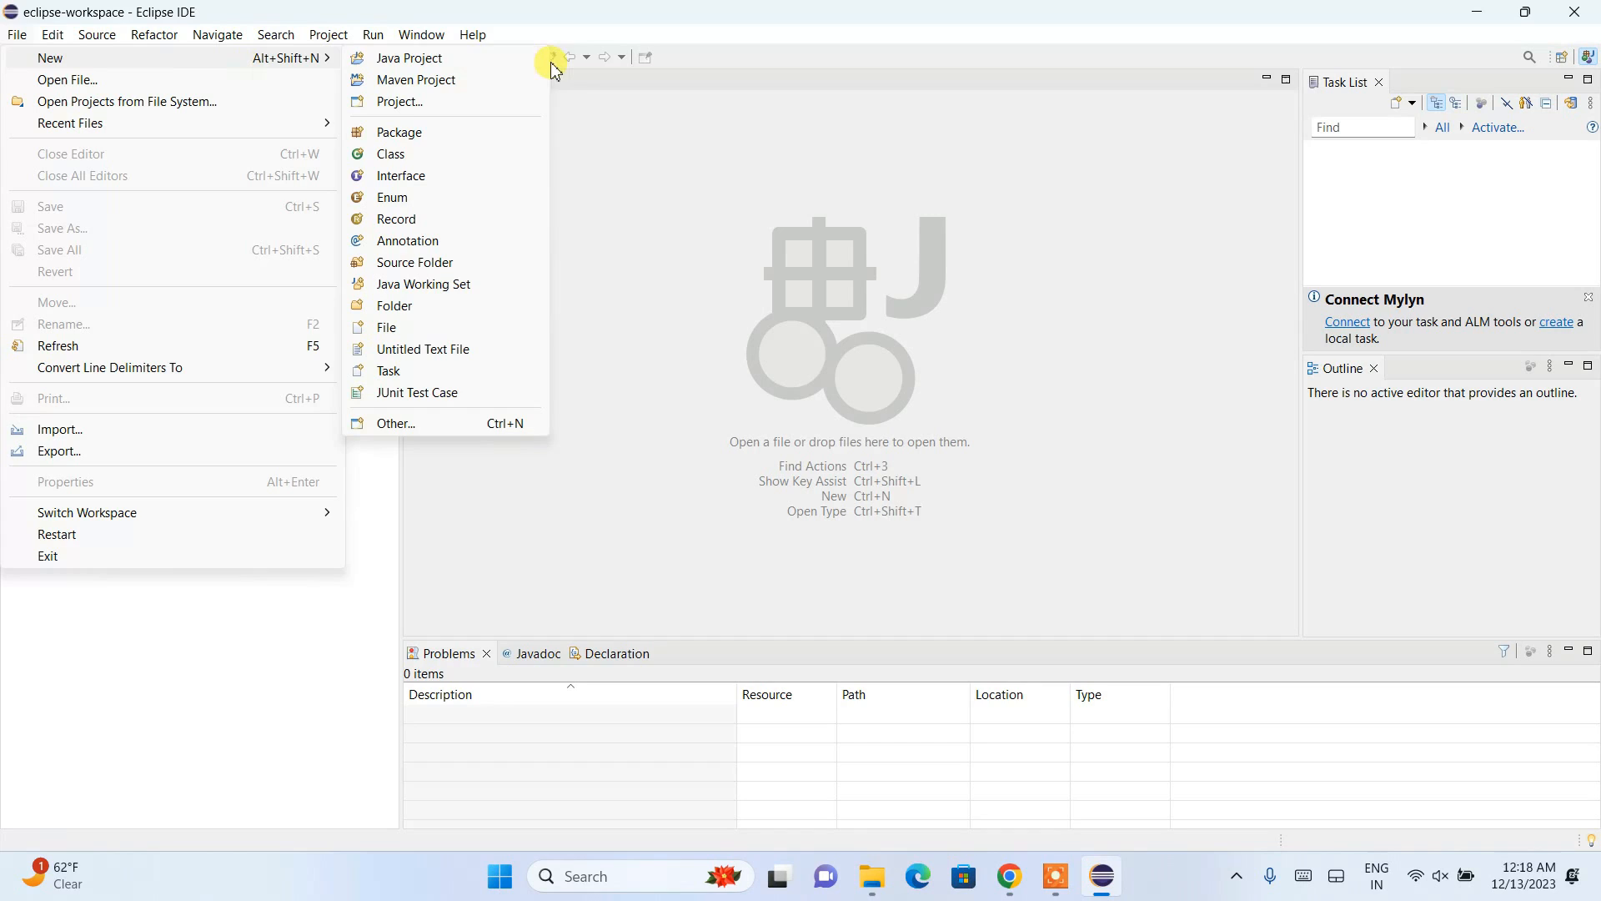
left_click(409, 58)
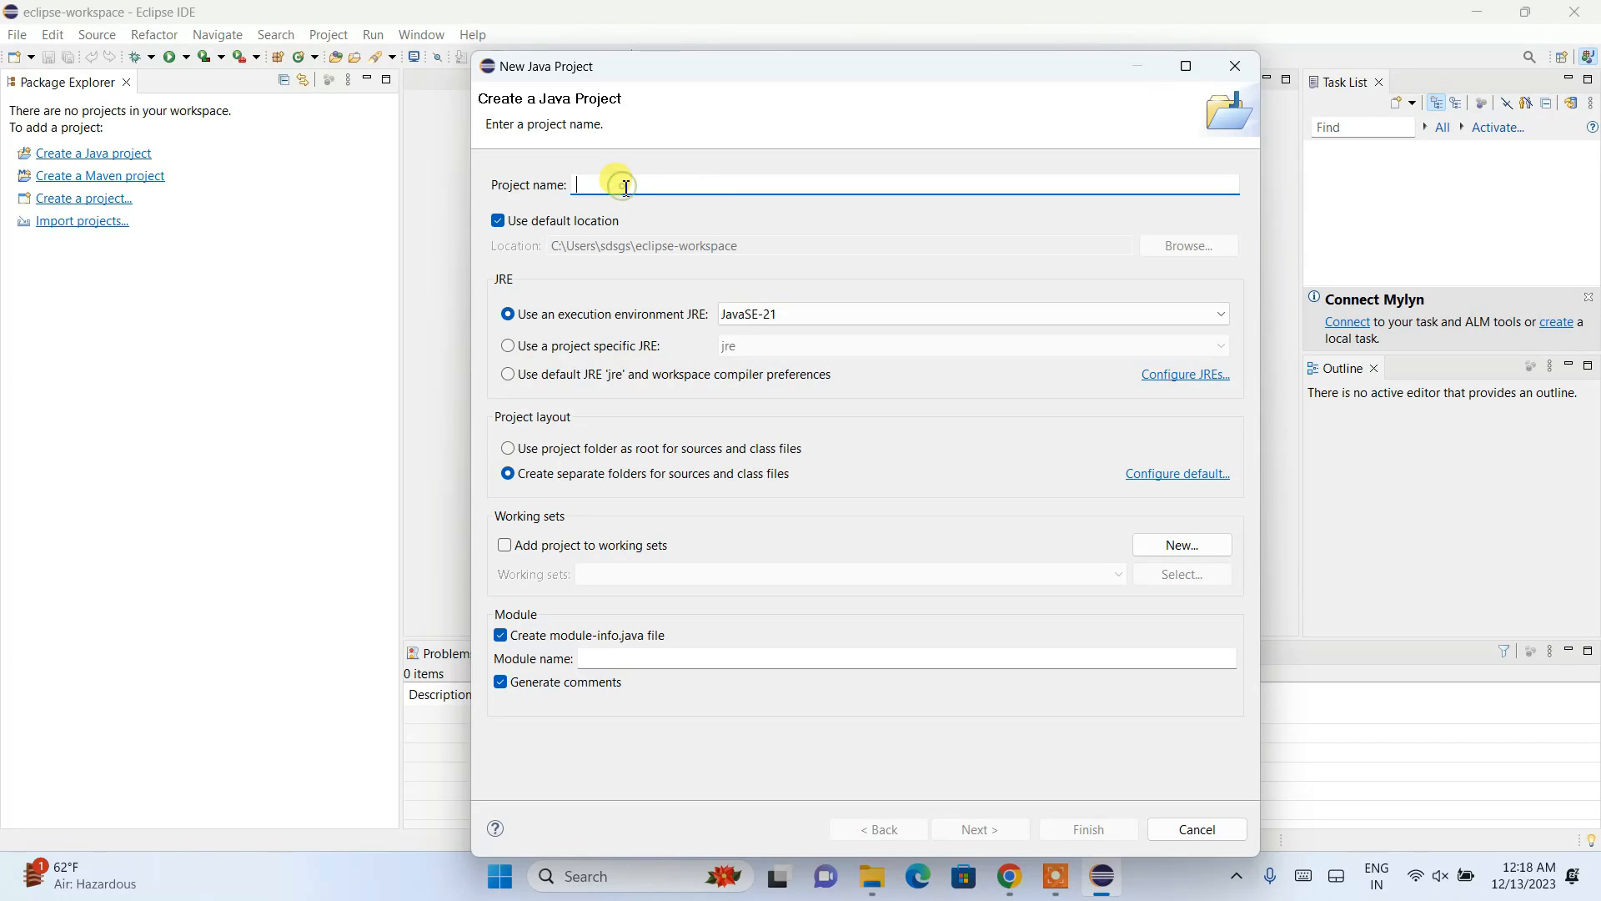
Name the project 'HelloWorld', disable module-info.java creation, and finish the wizard.
type("Hell")
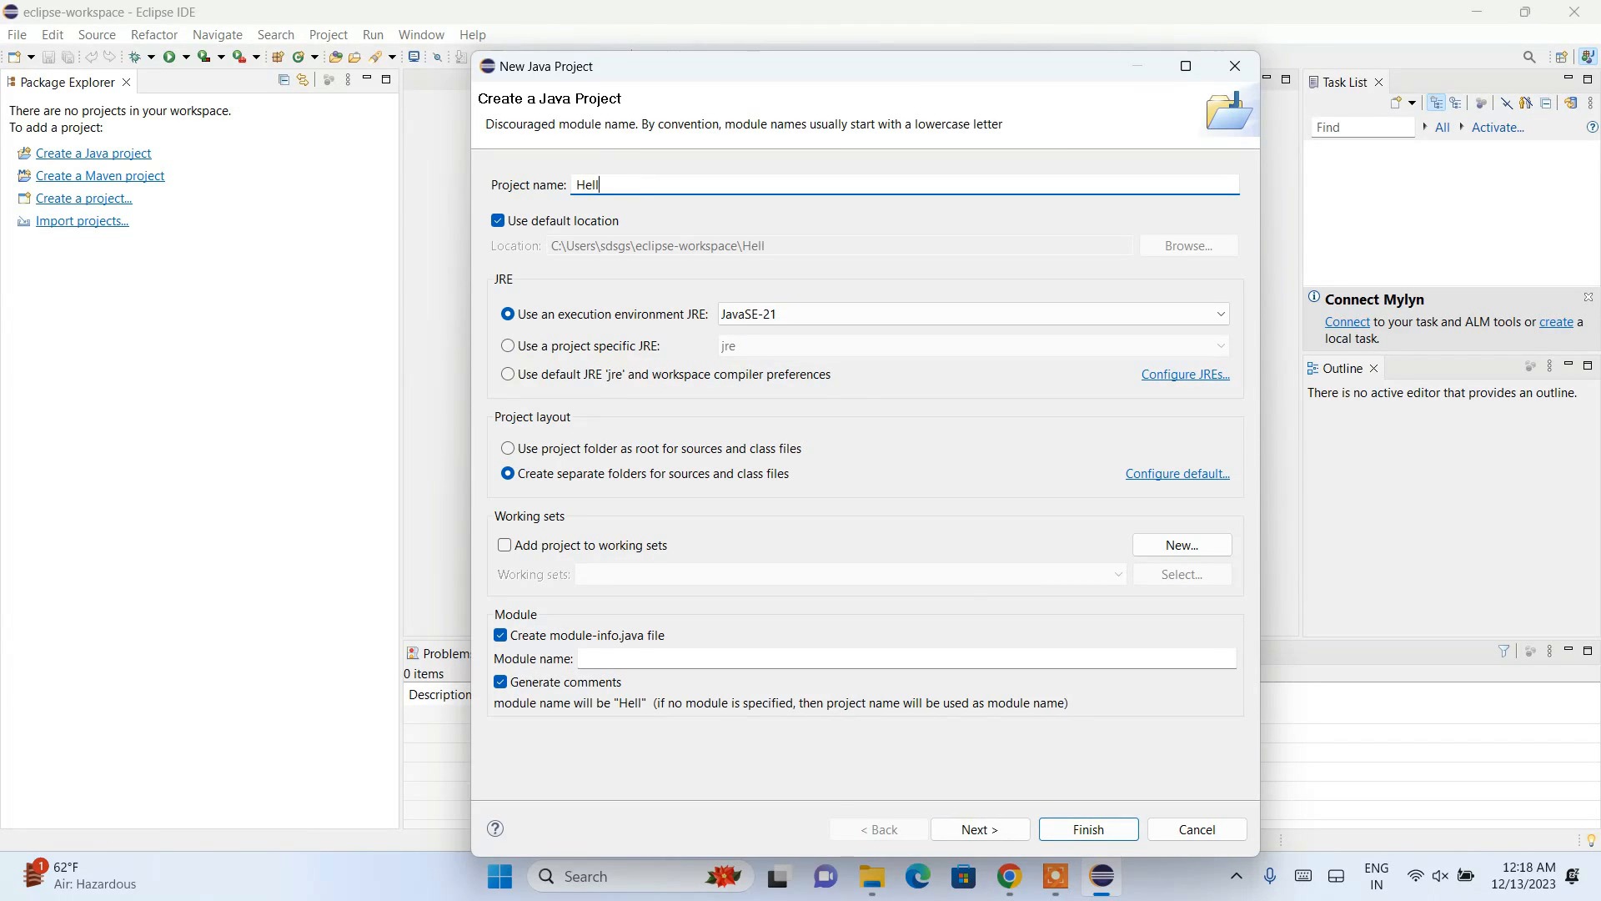
type("oWorld")
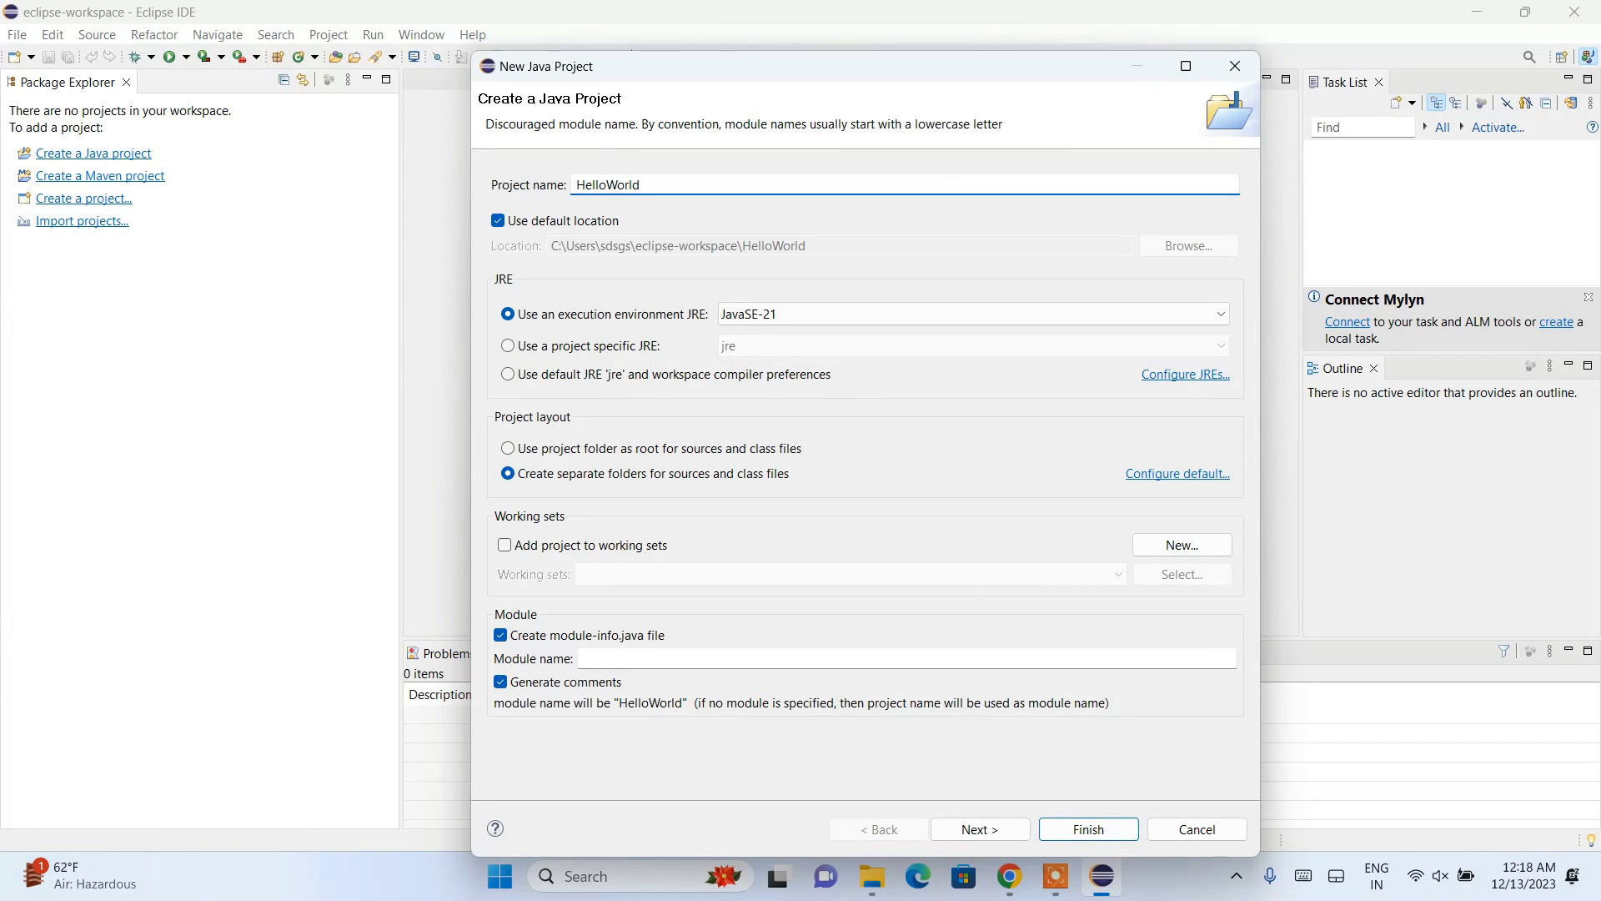
left_click(1215, 314)
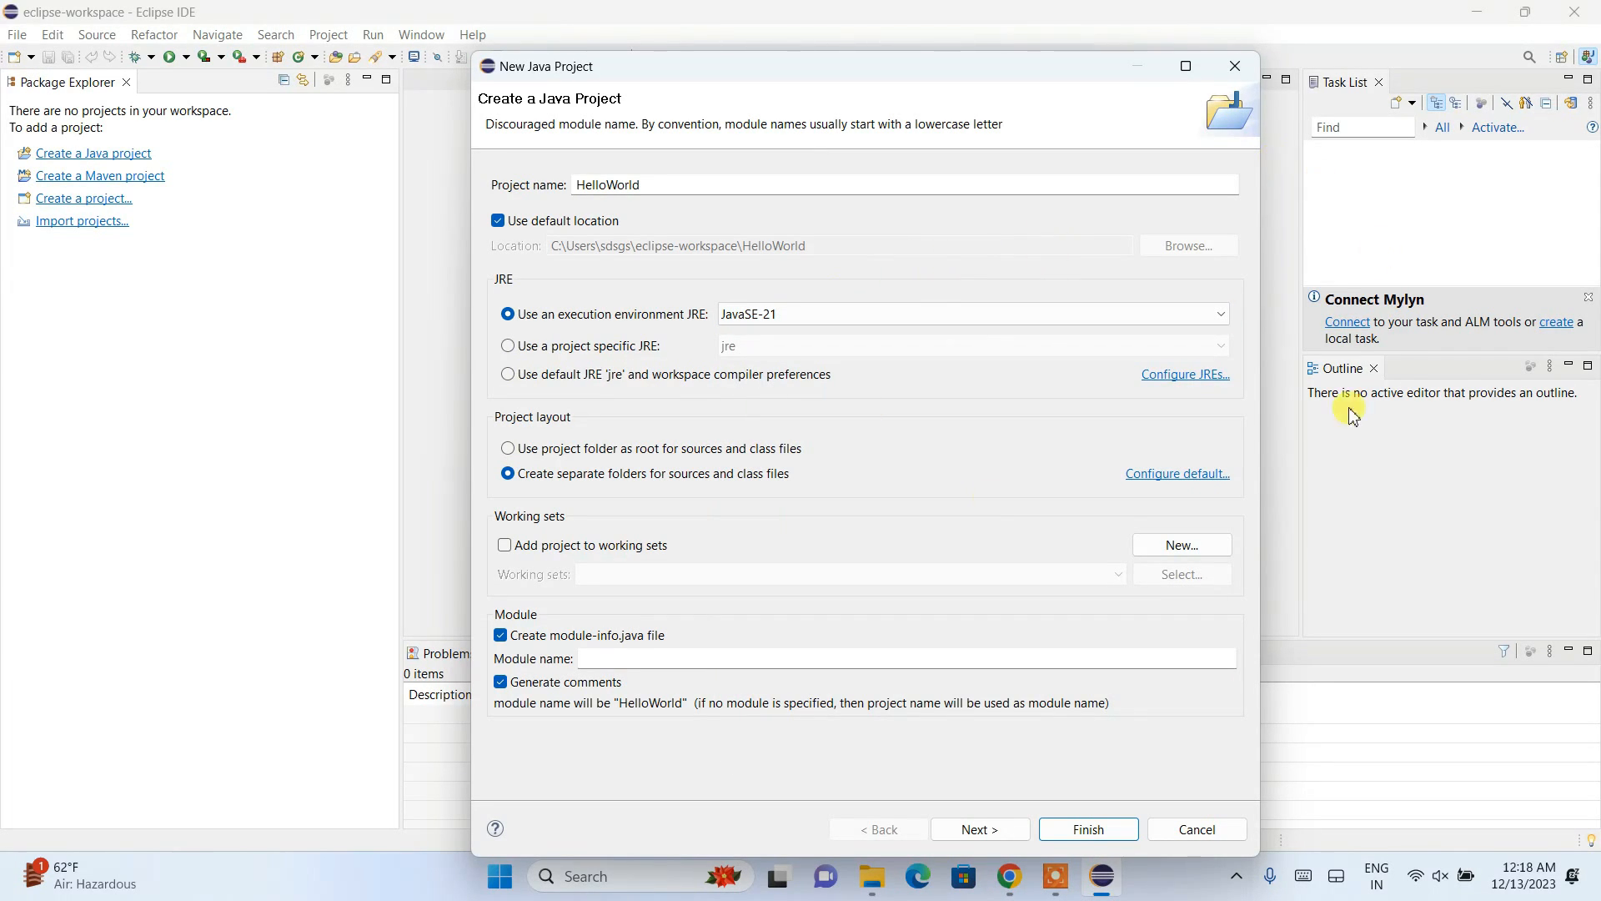
mouse_move(560, 649)
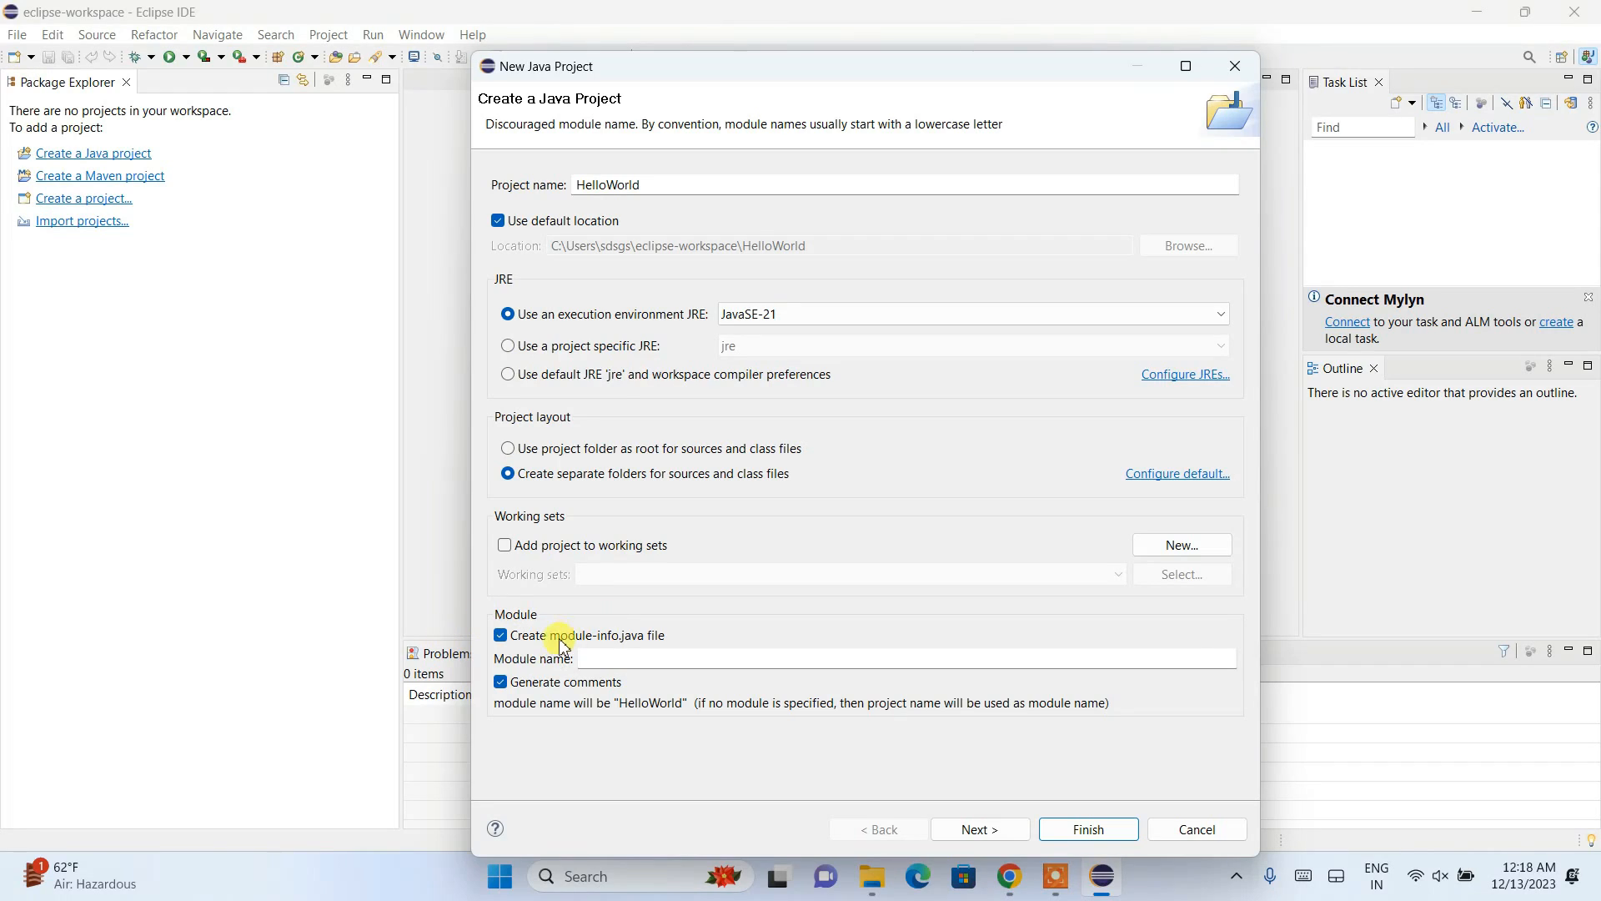
left_click(501, 636)
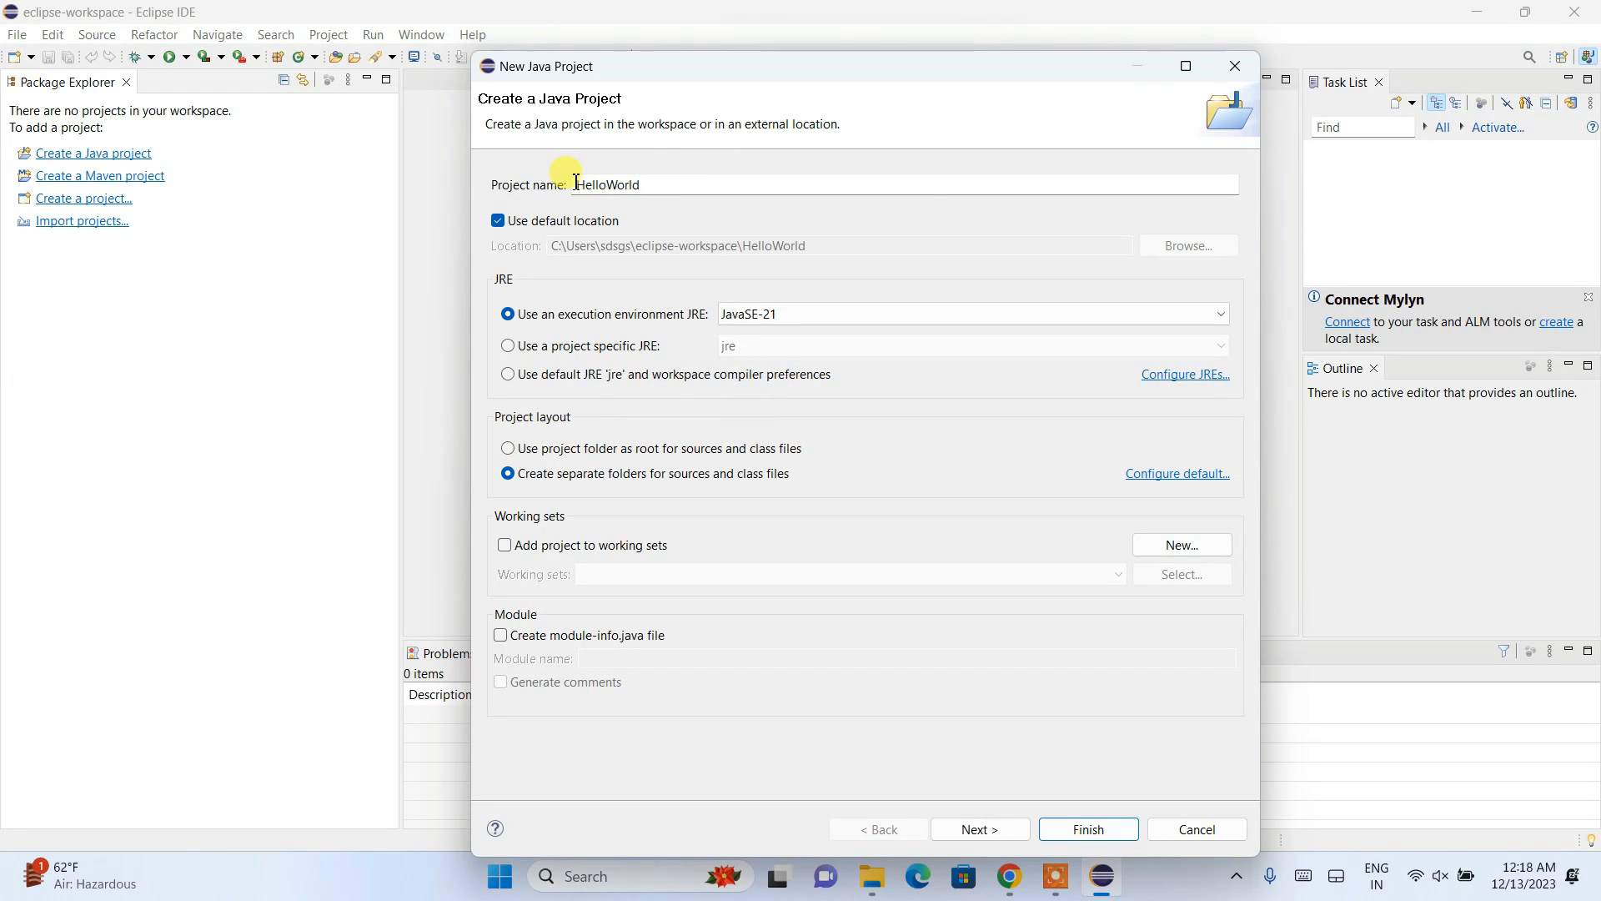
mouse_move(674, 550)
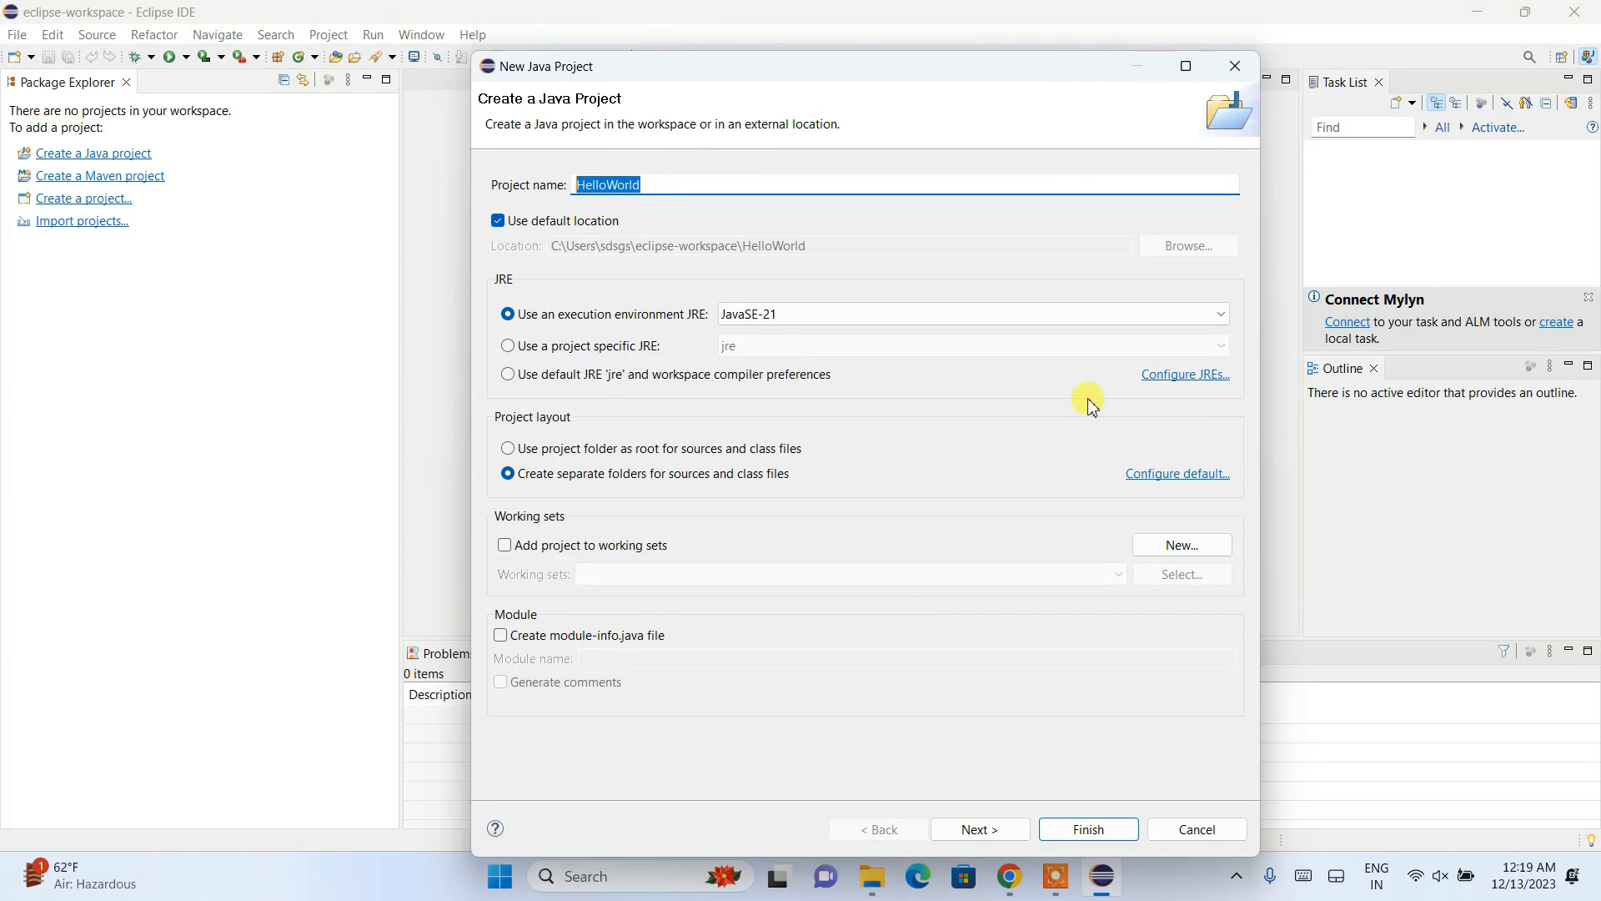
mouse_move(1087, 828)
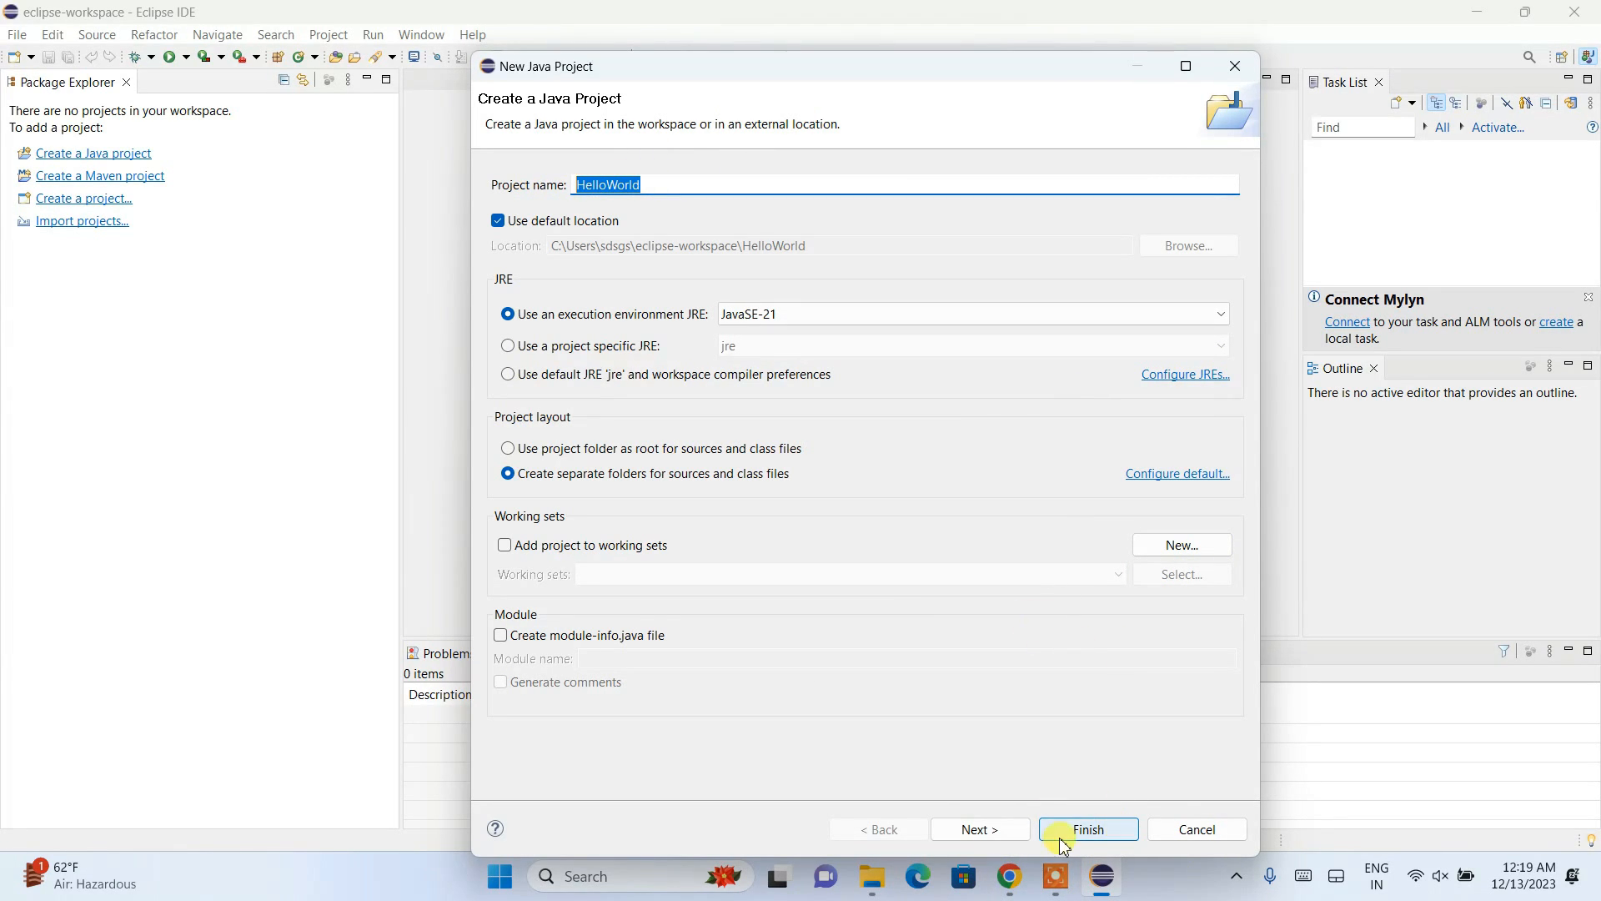
left_click(1087, 828)
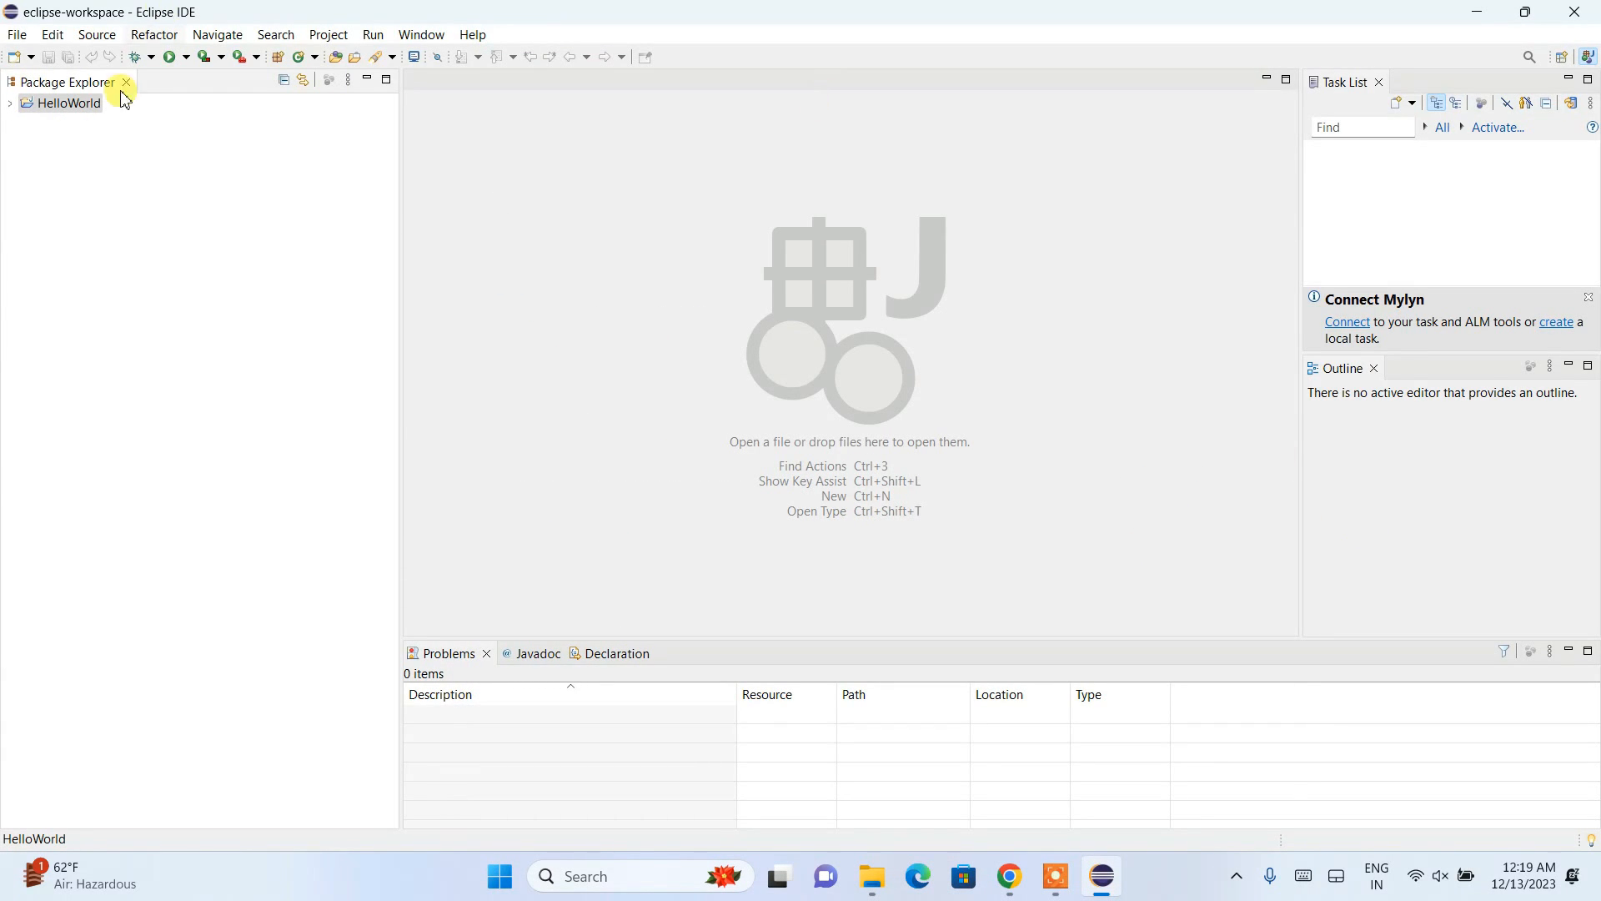
Expand HelloWorld, peek inside JRE System Library, then select the src folder.
left_click(69, 104)
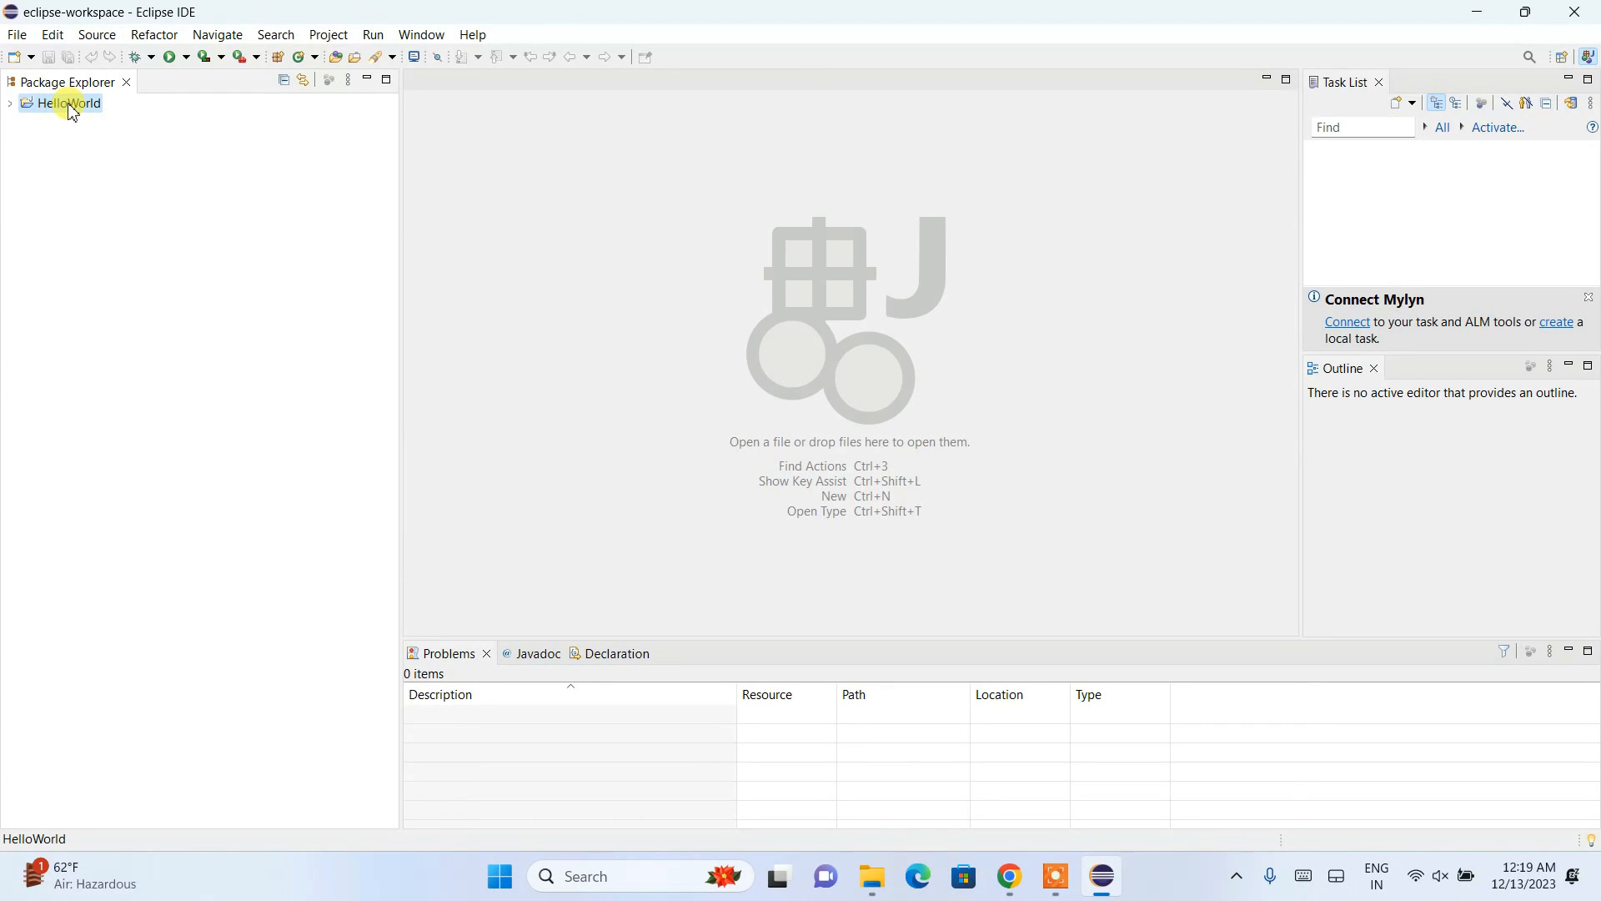
left_click(9, 103)
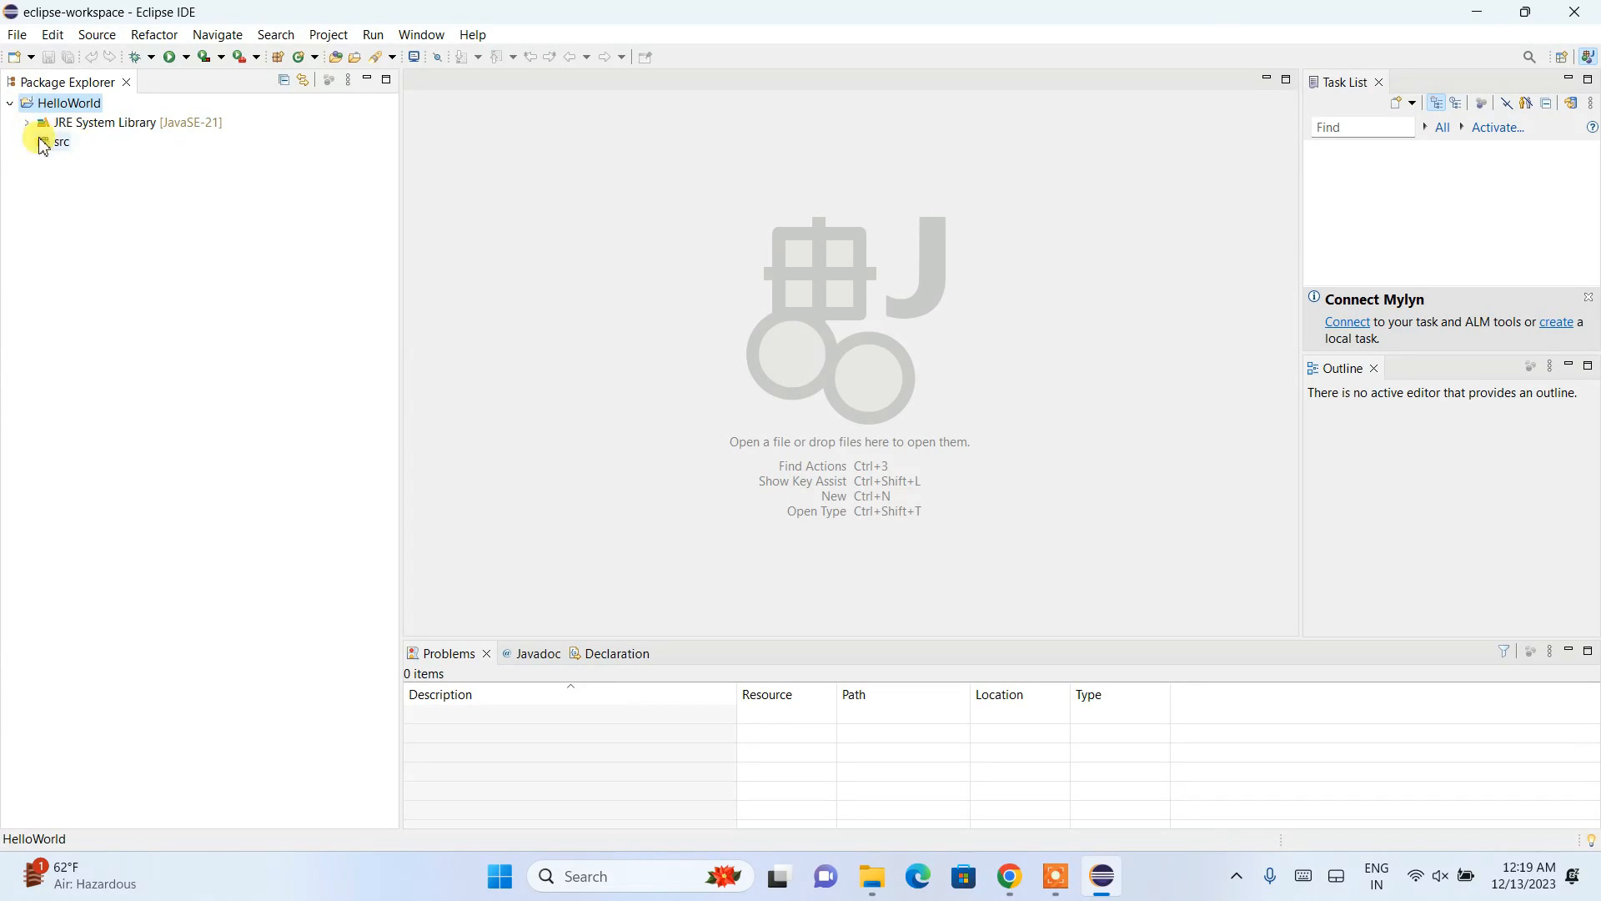
left_click(26, 123)
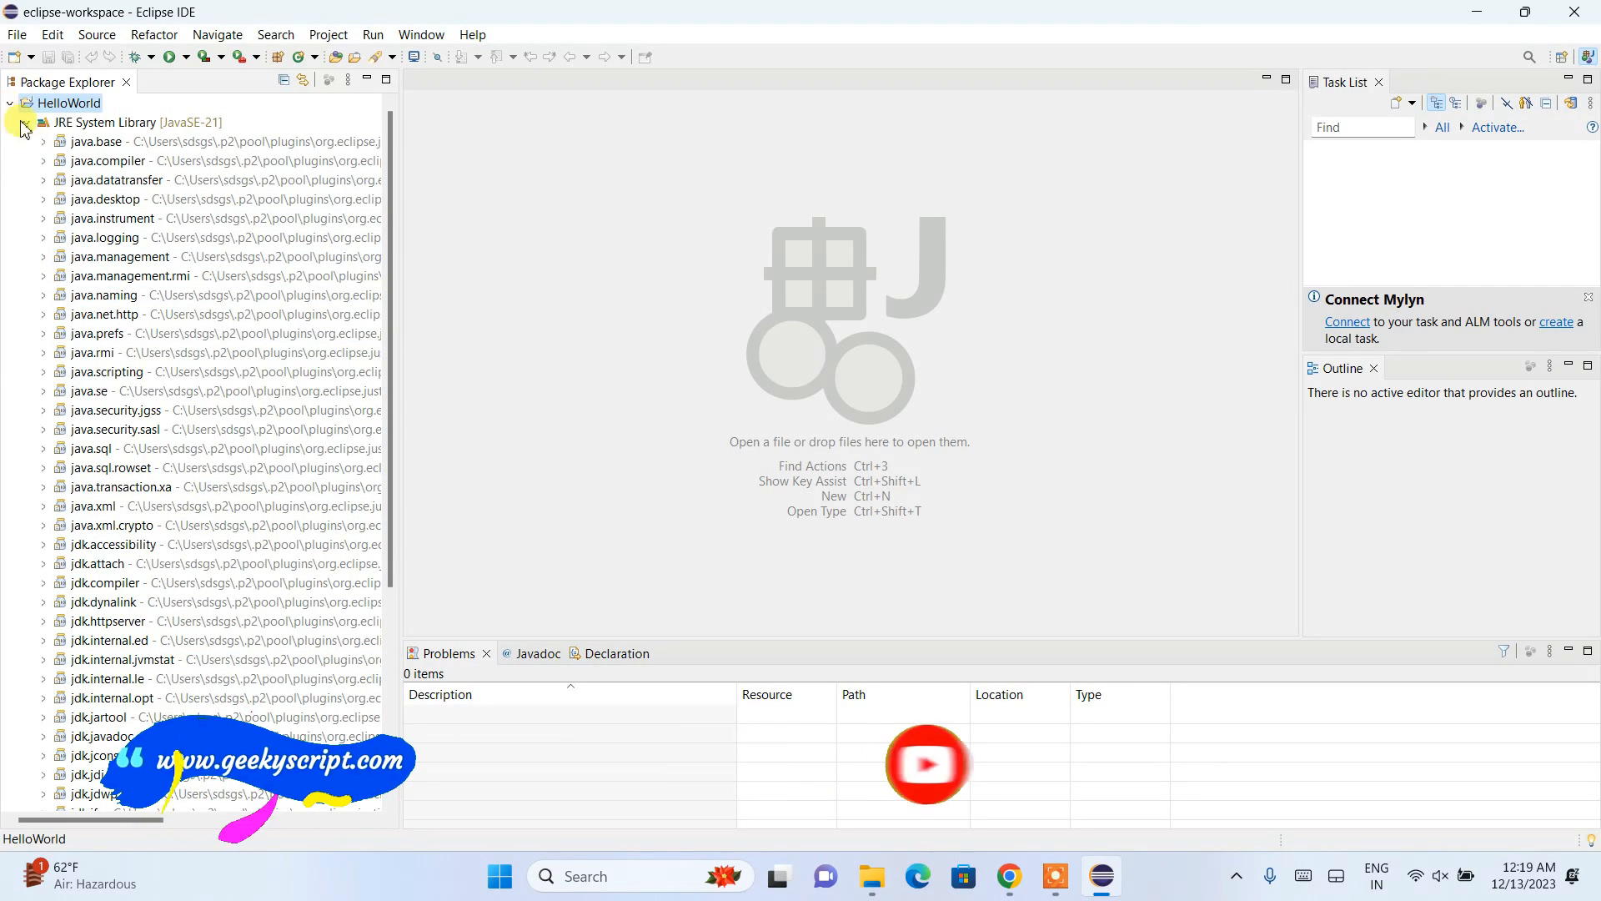
left_click(26, 122)
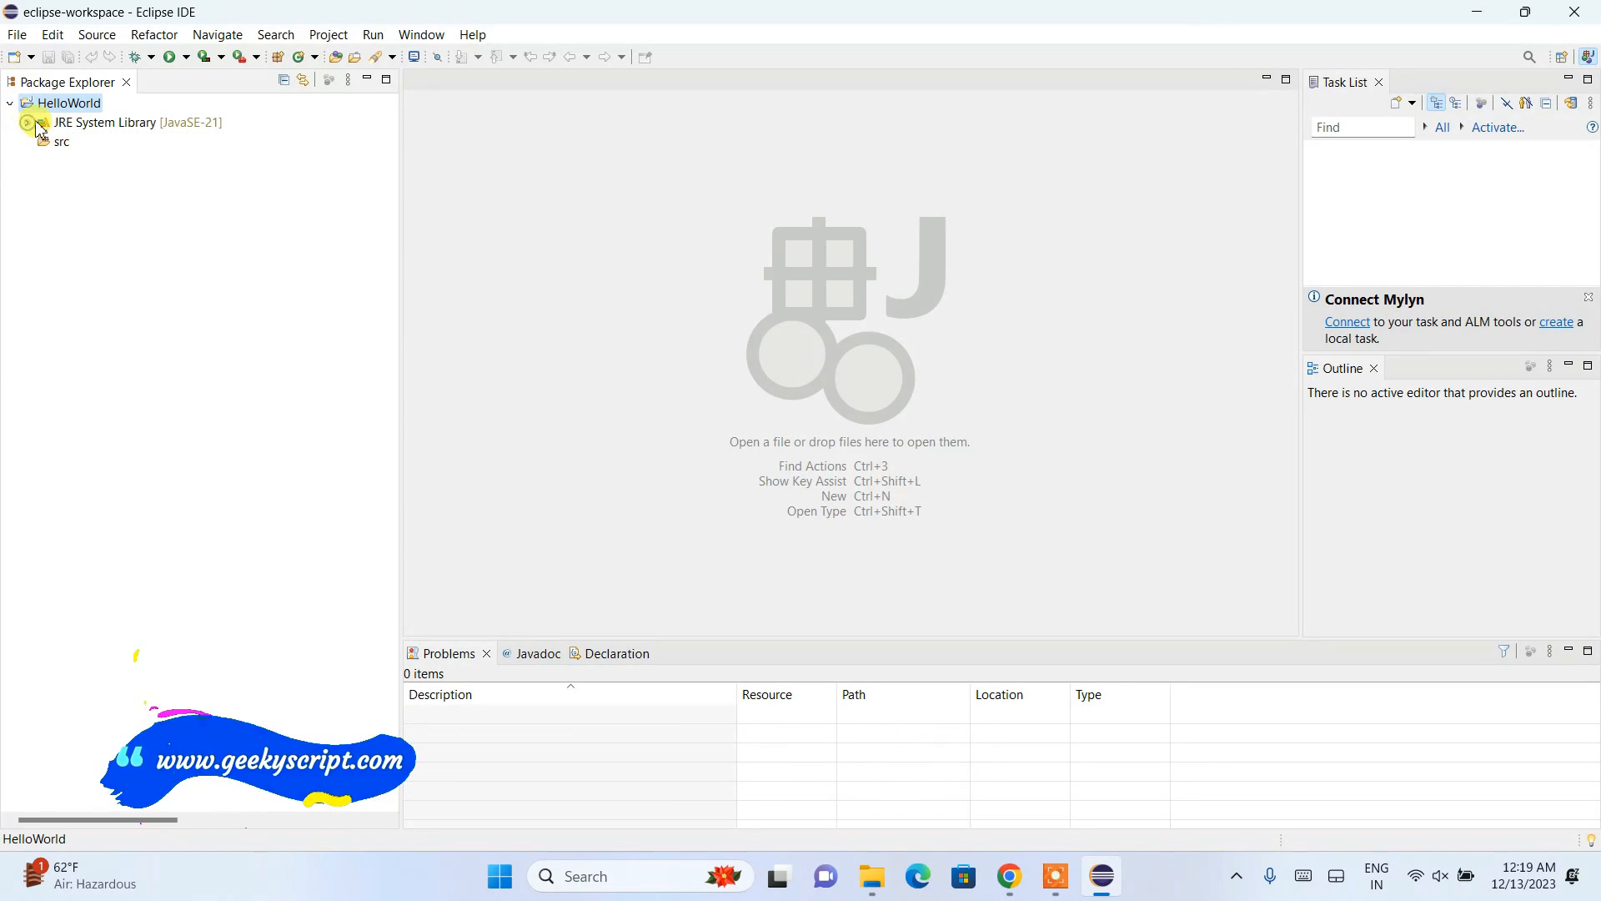
left_click(61, 141)
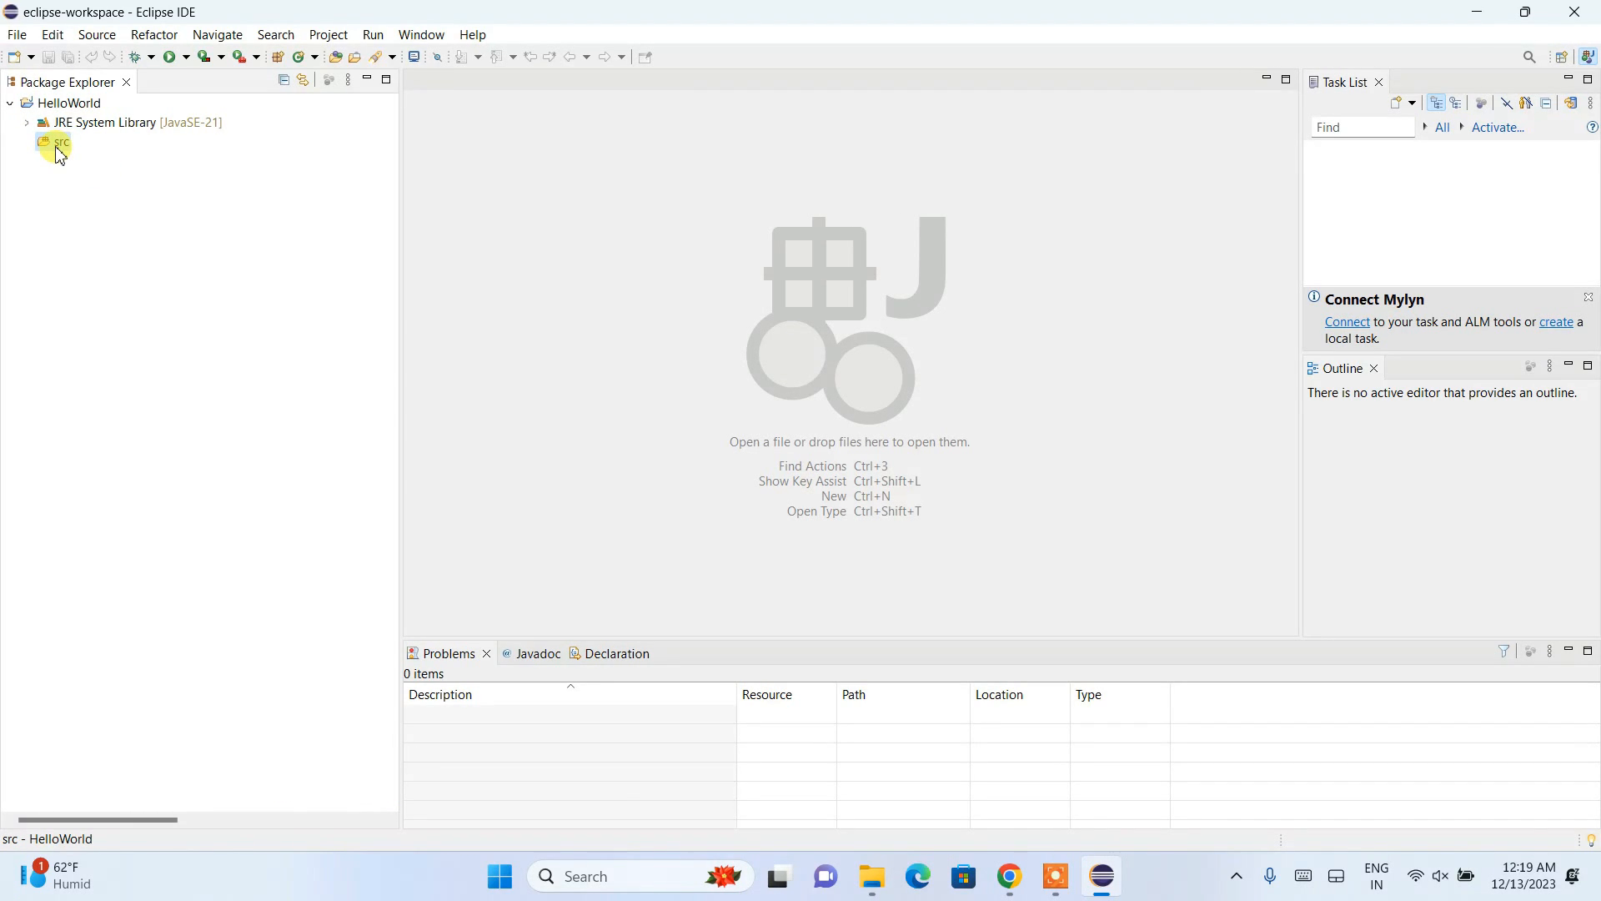
Create class 'HelloWorld' in src with a public static void main stub.
right_click(57, 141)
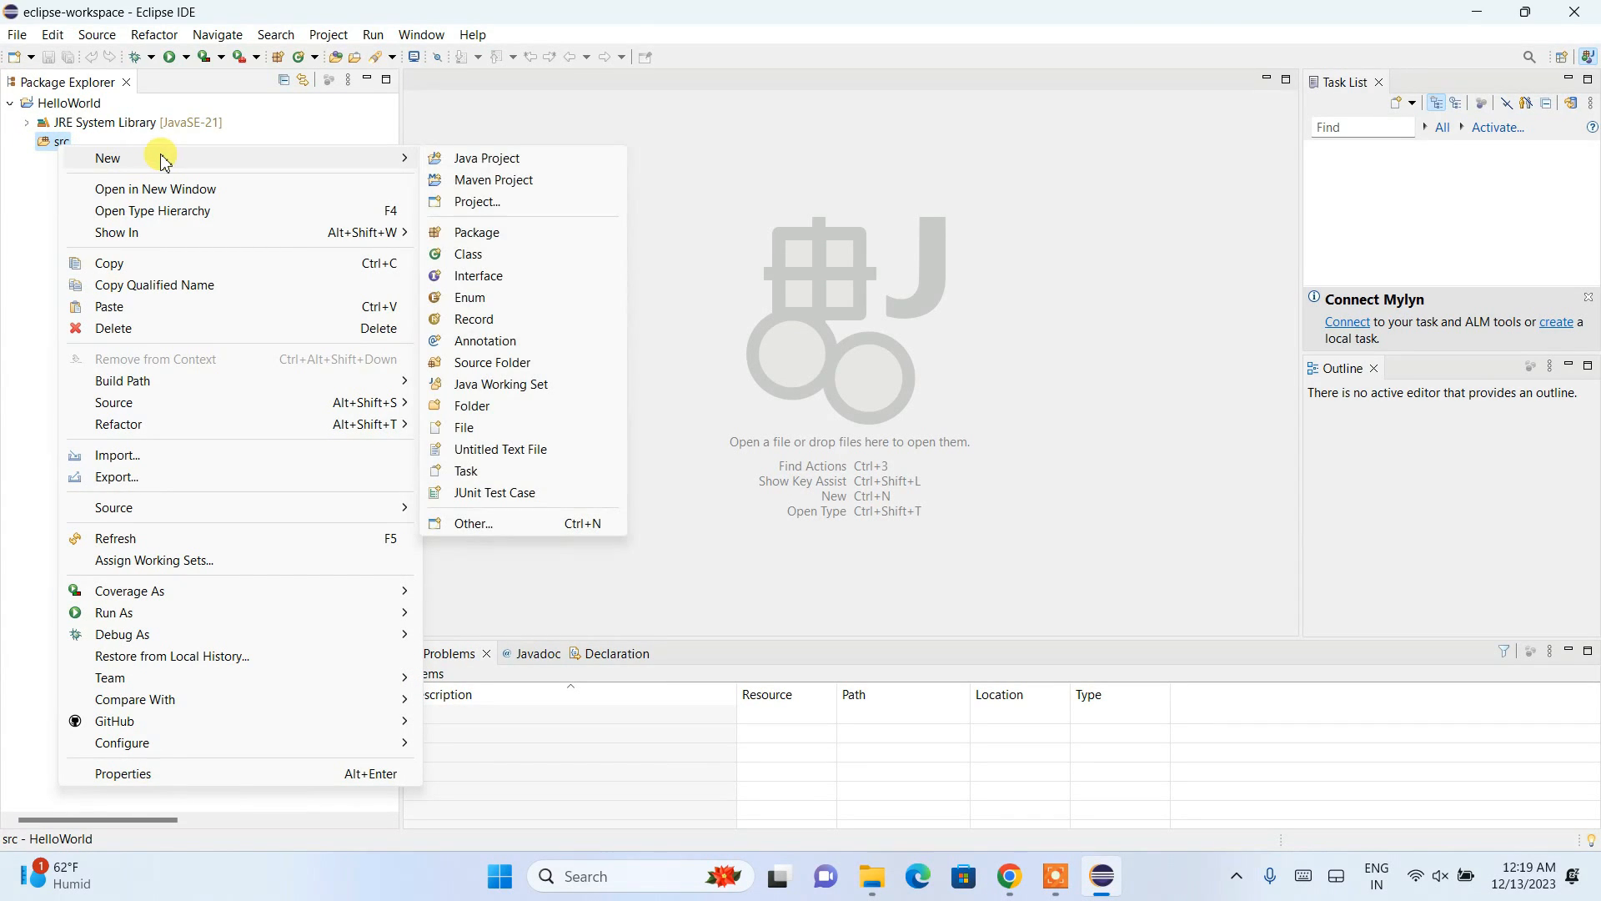
left_click(467, 253)
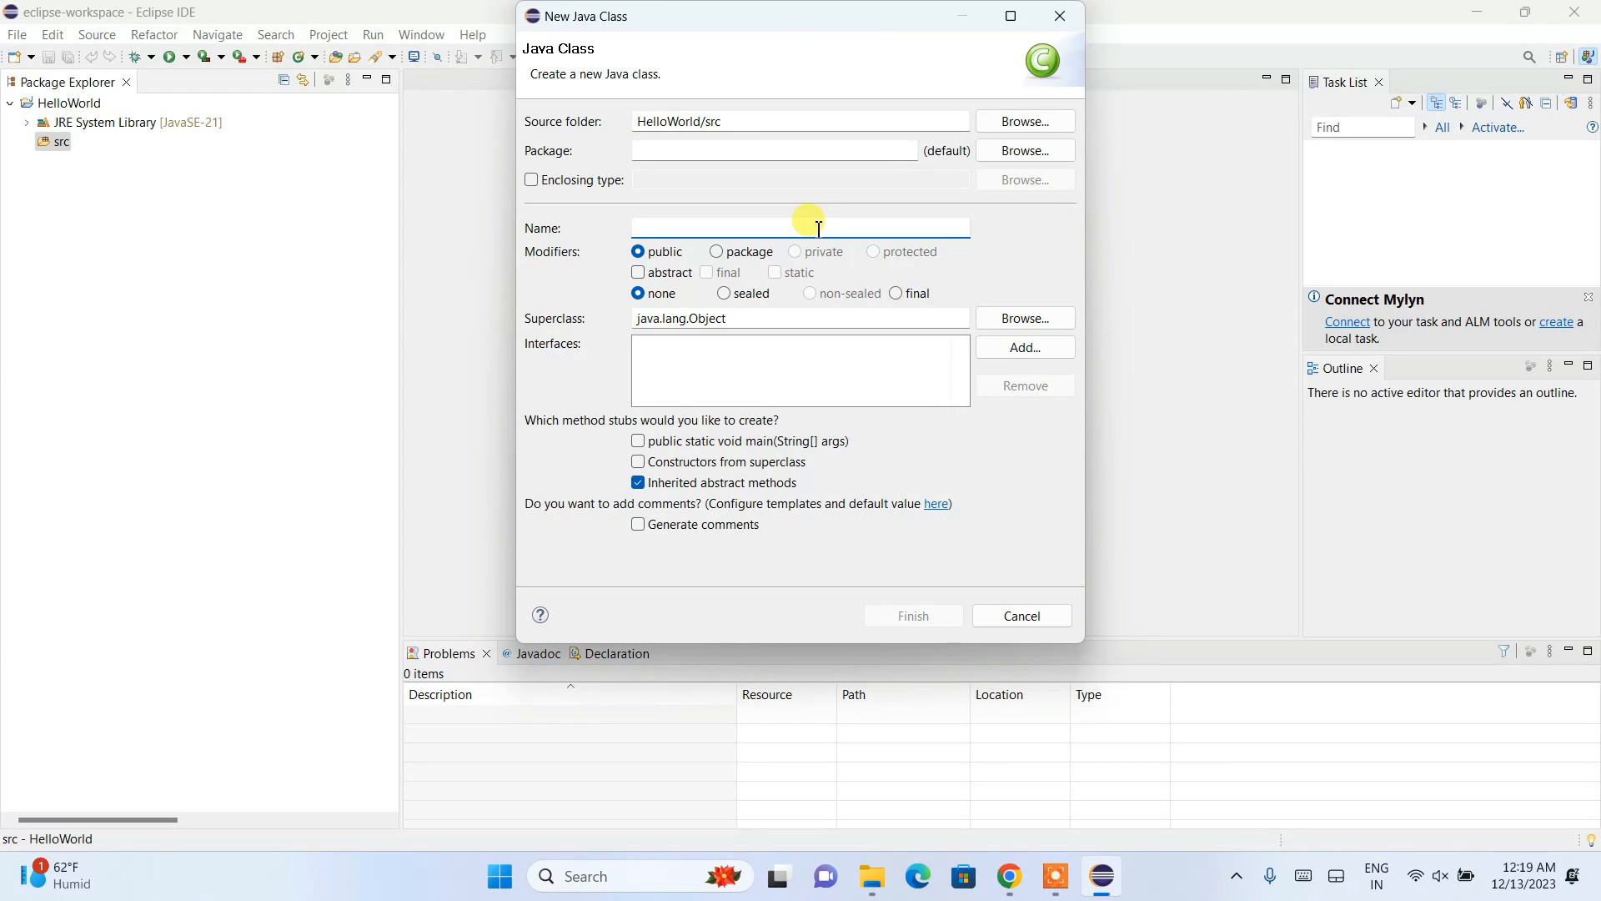
type("HelloWorld")
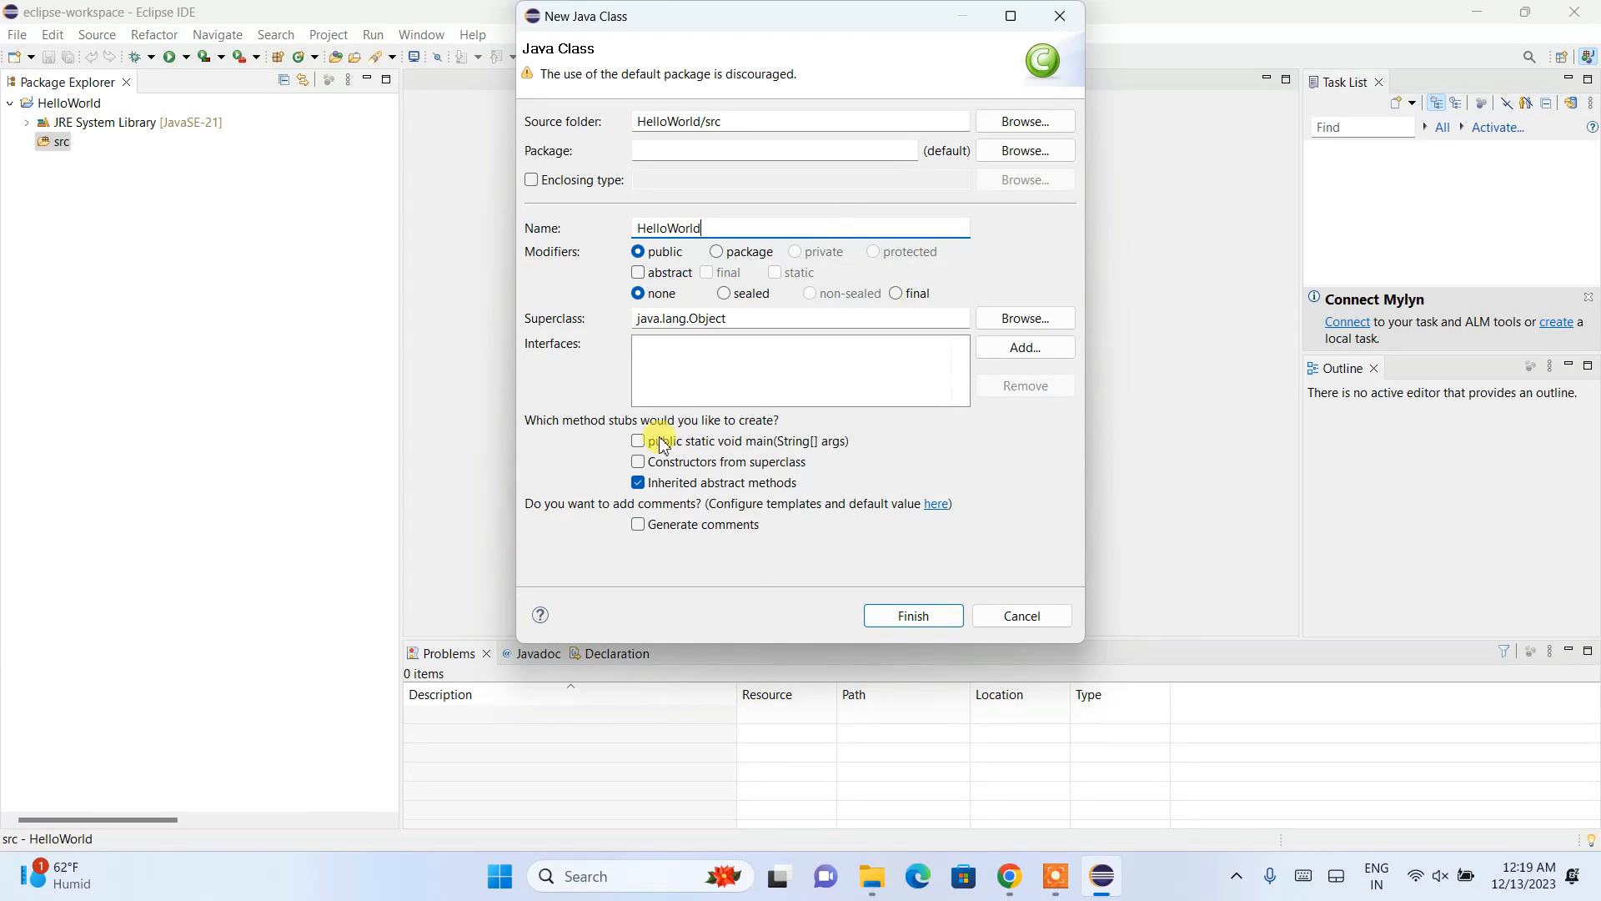
left_click(638, 440)
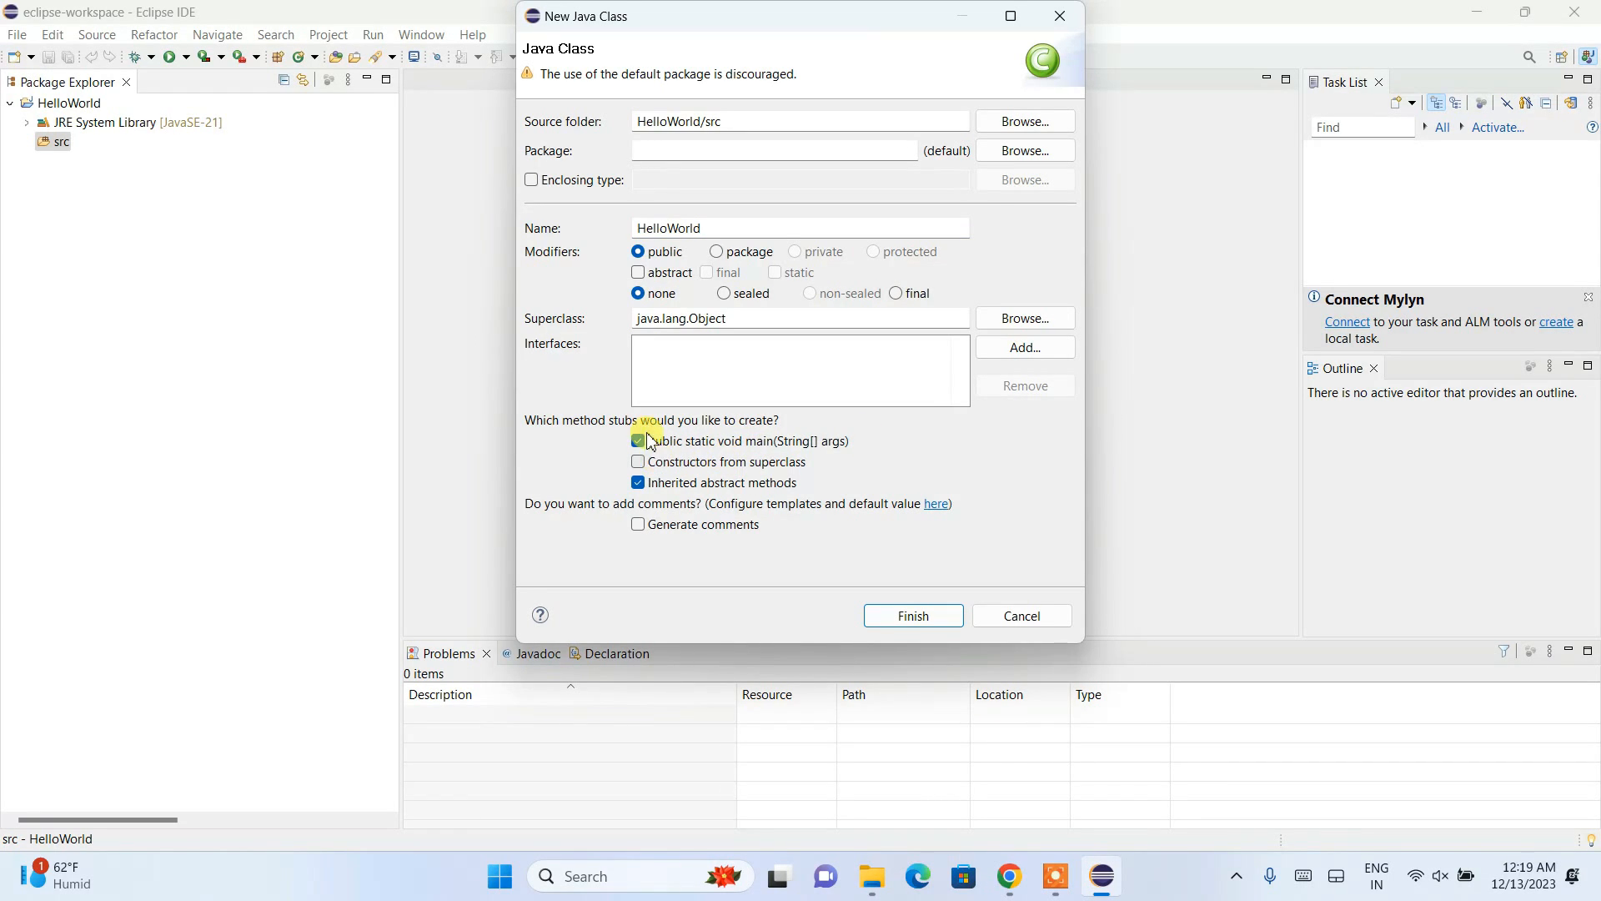
mouse_move(741, 455)
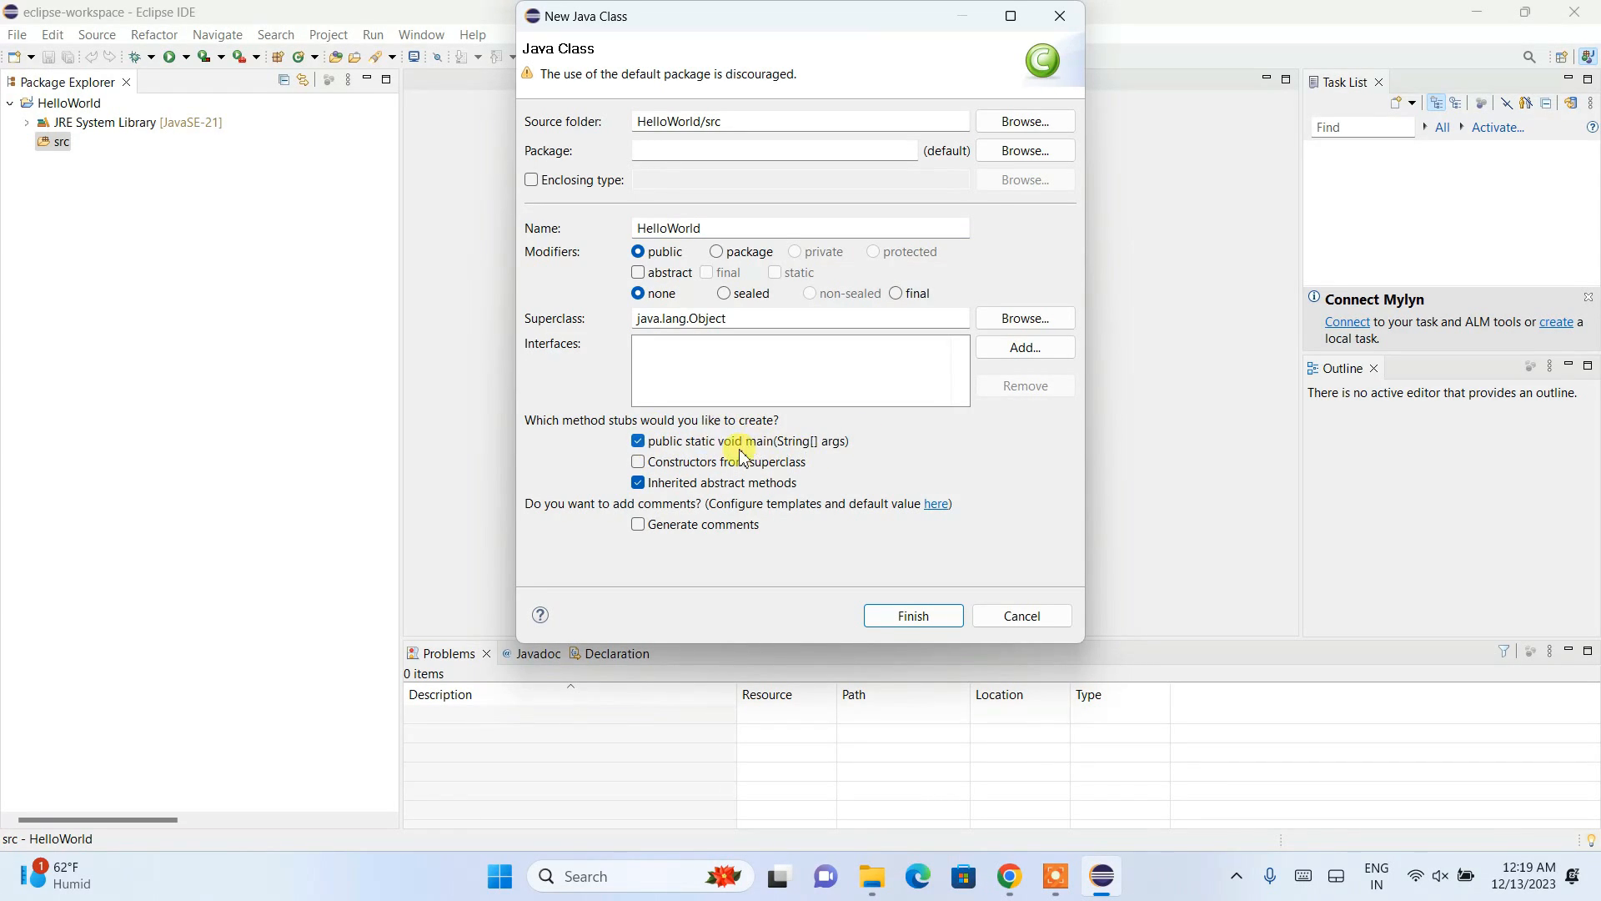
mouse_move(824, 451)
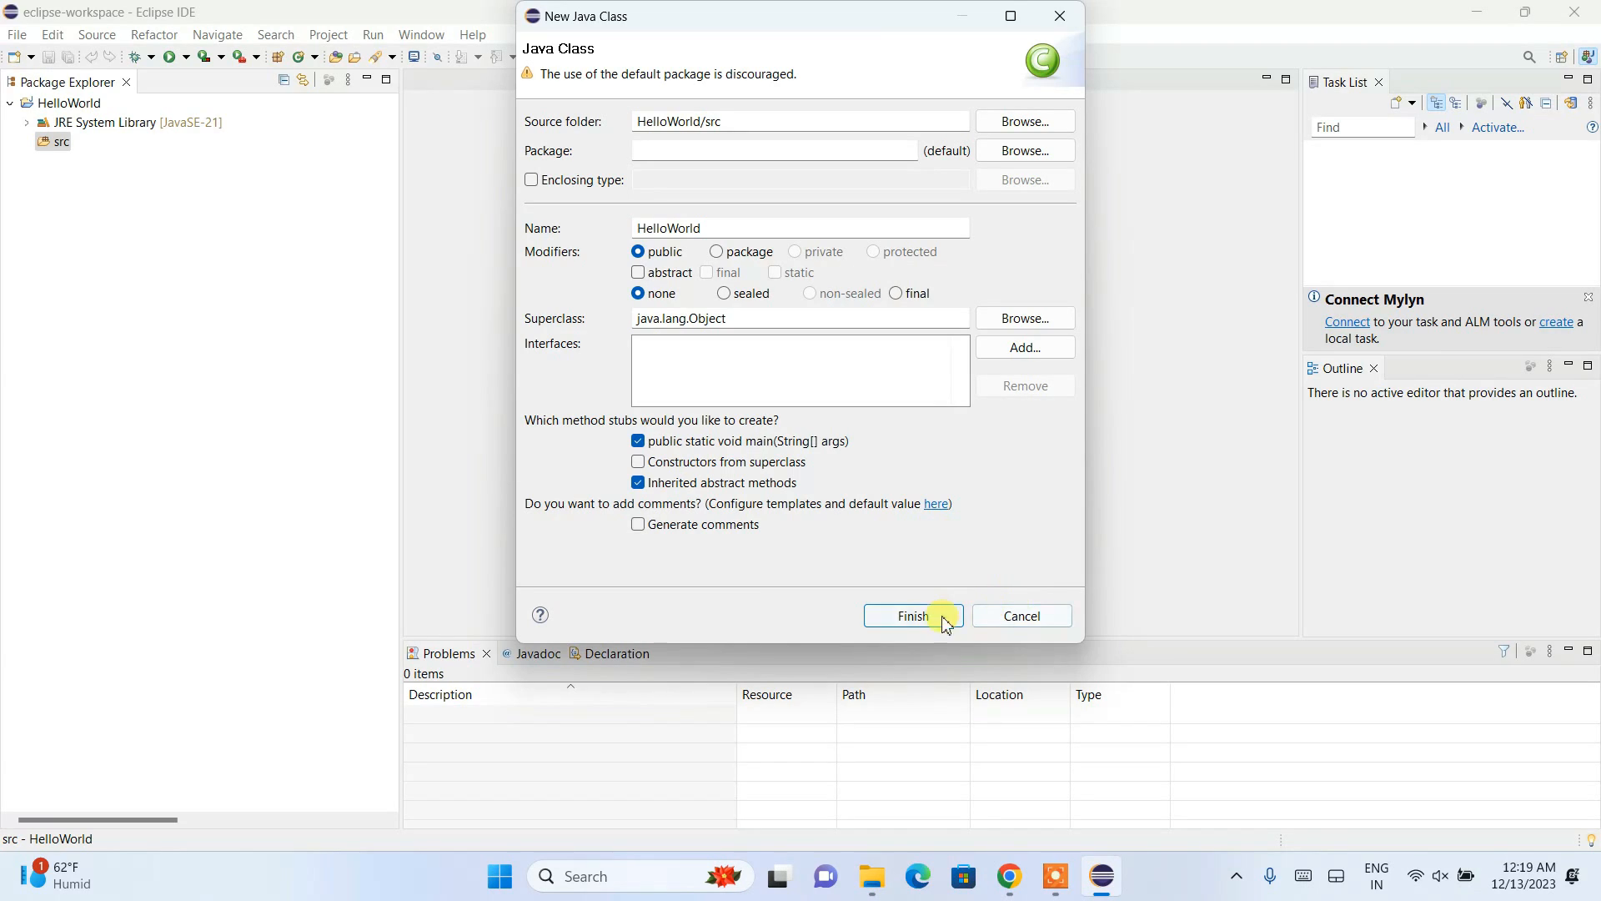
left_click(911, 616)
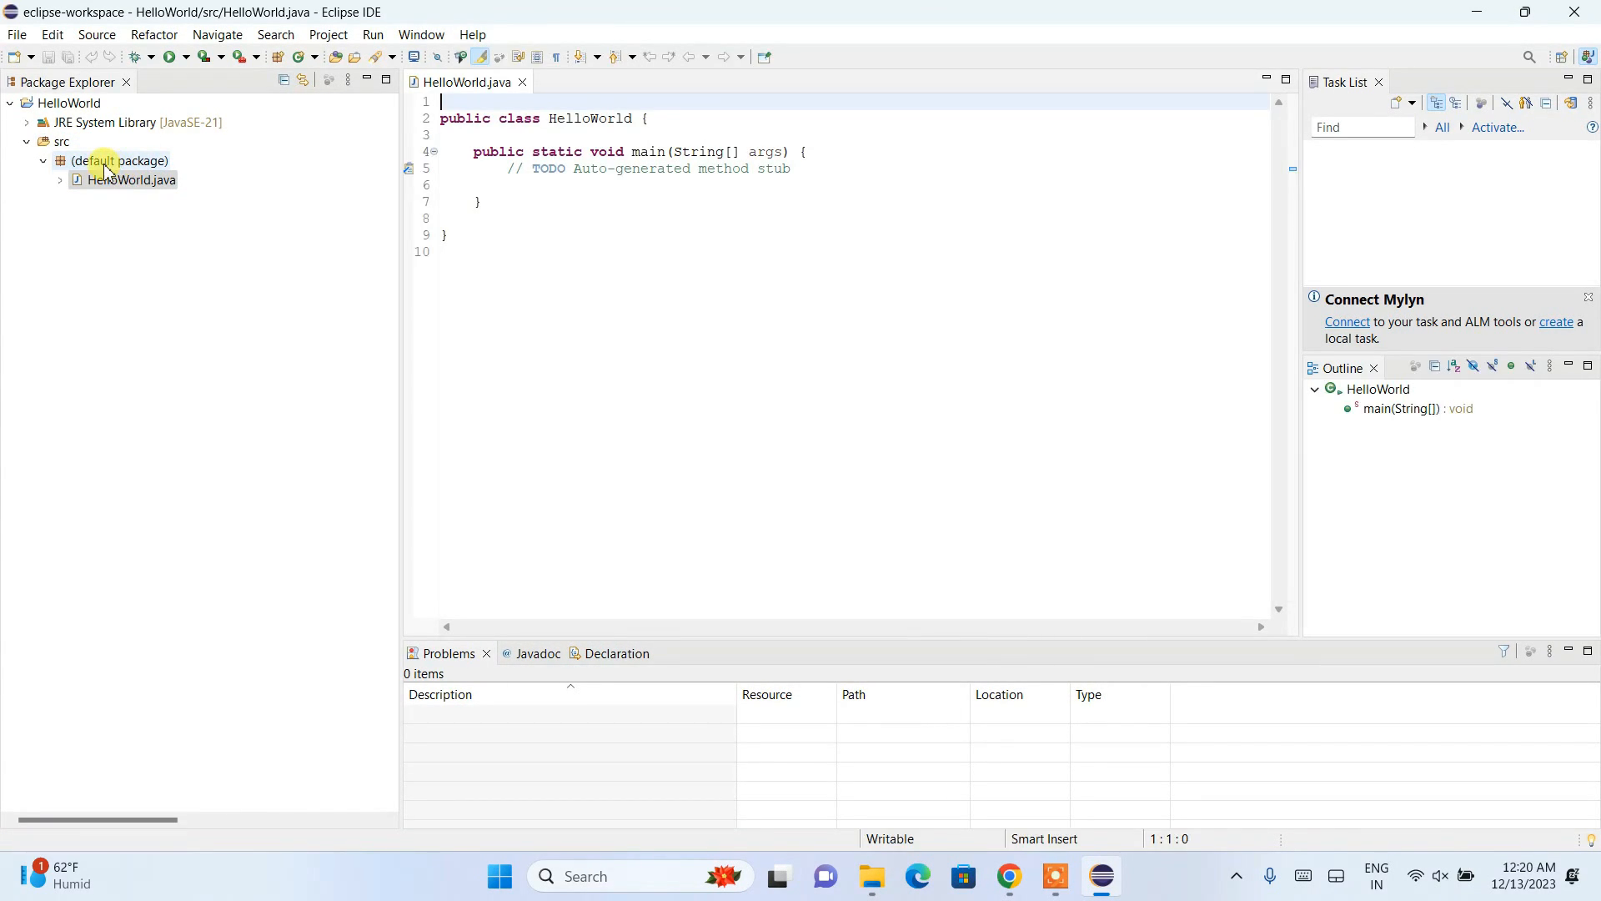
Add System.out.println("Hello World!!"); inside the main method.
left_click(130, 180)
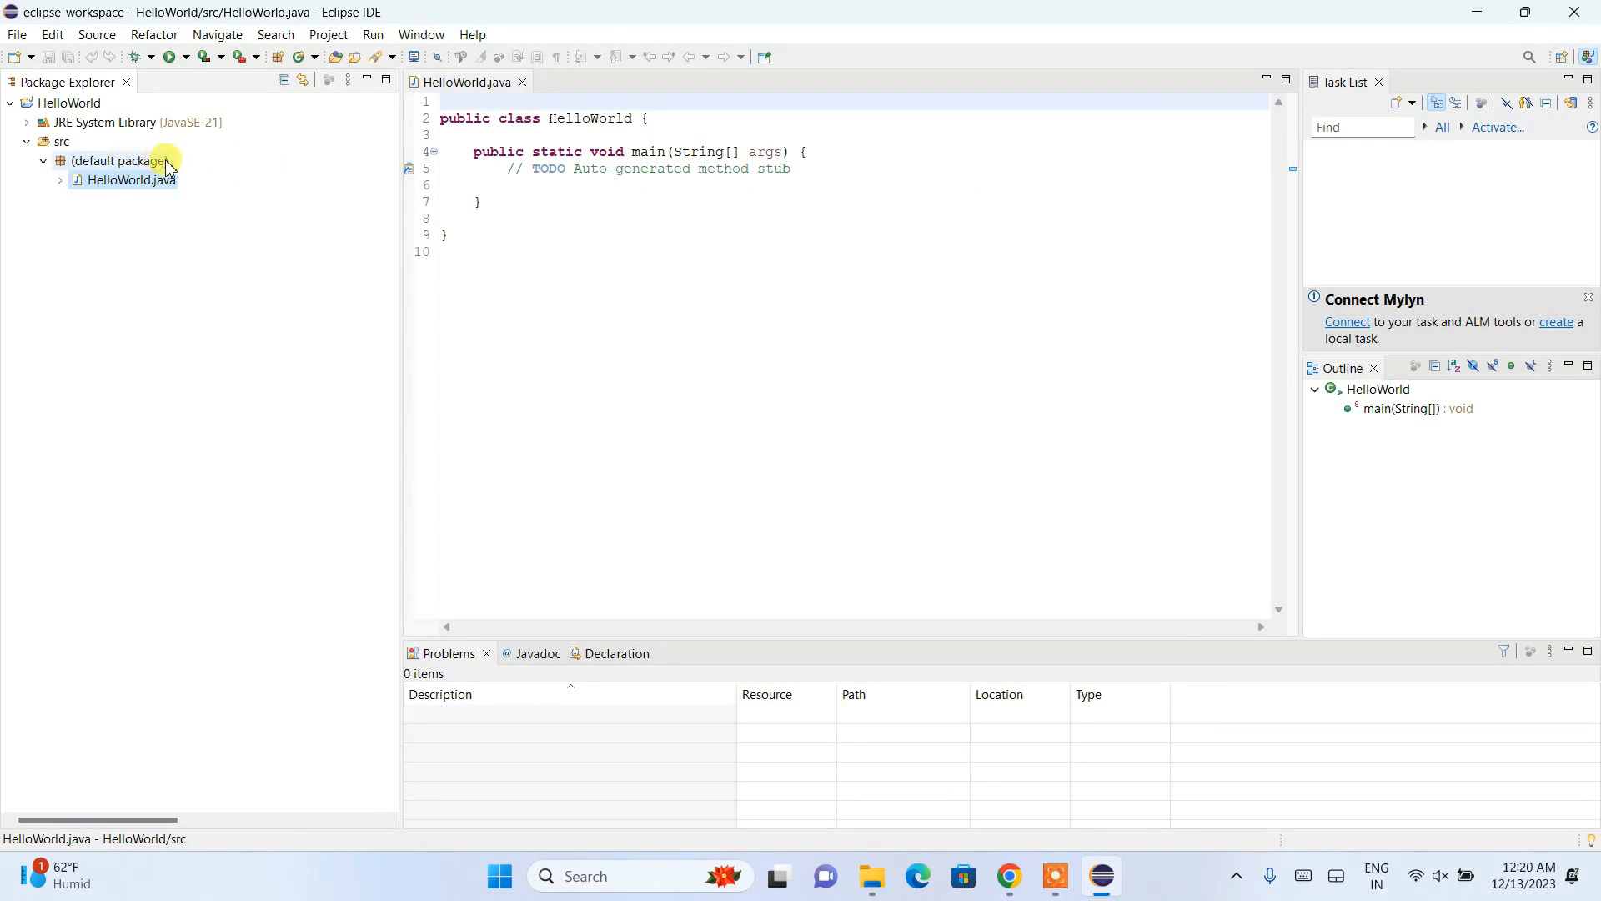
left_click(806, 169)
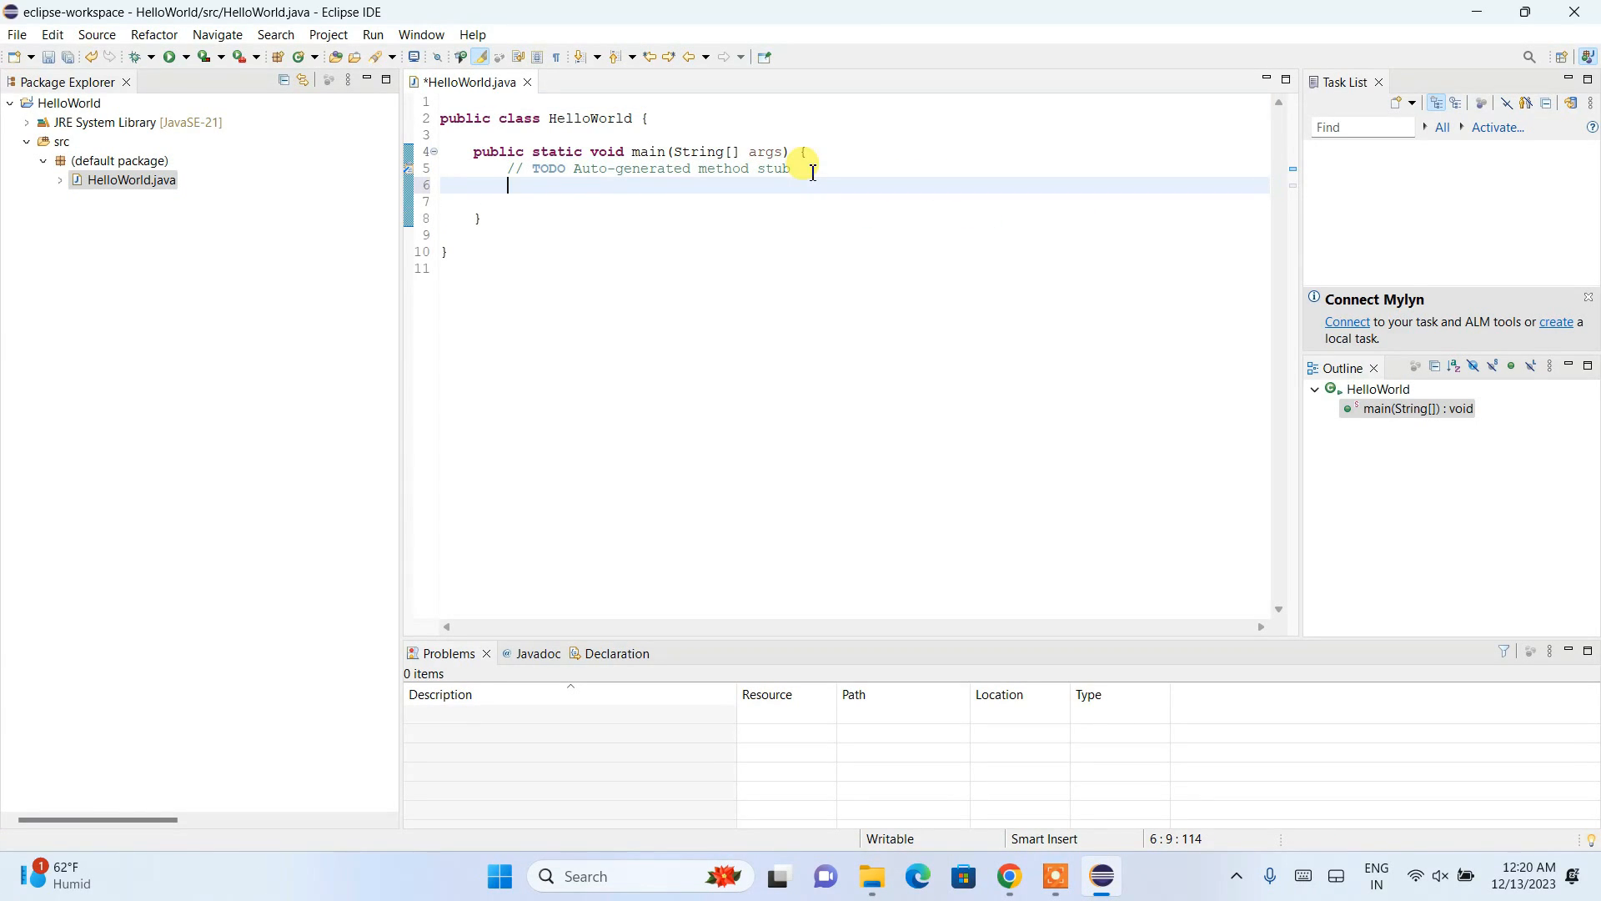
type("System")
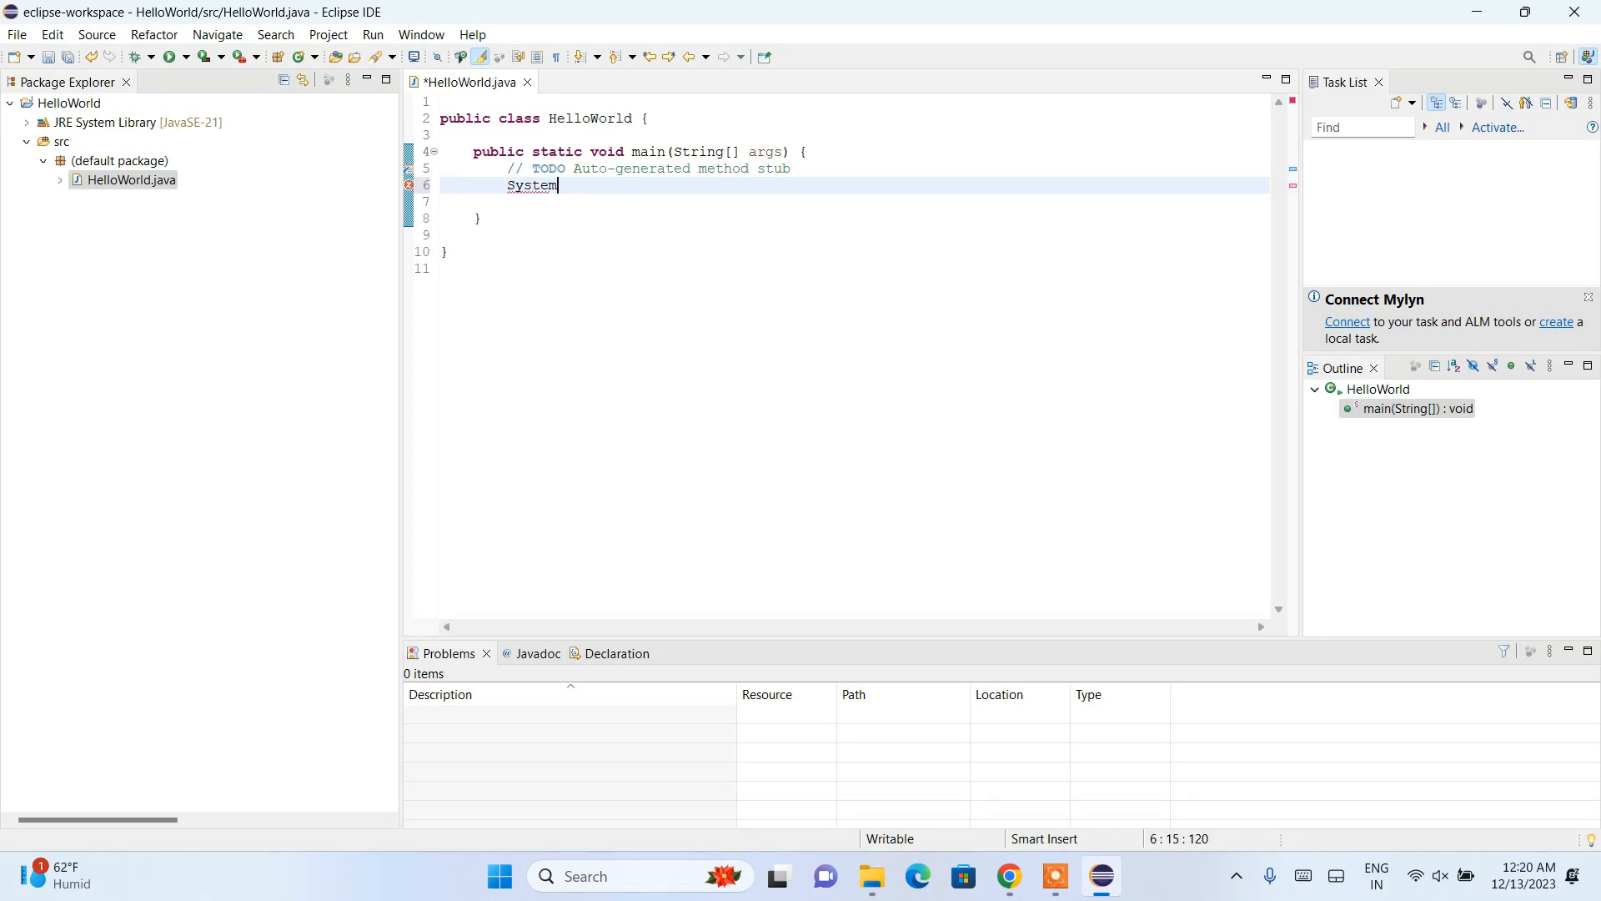
type(".out")
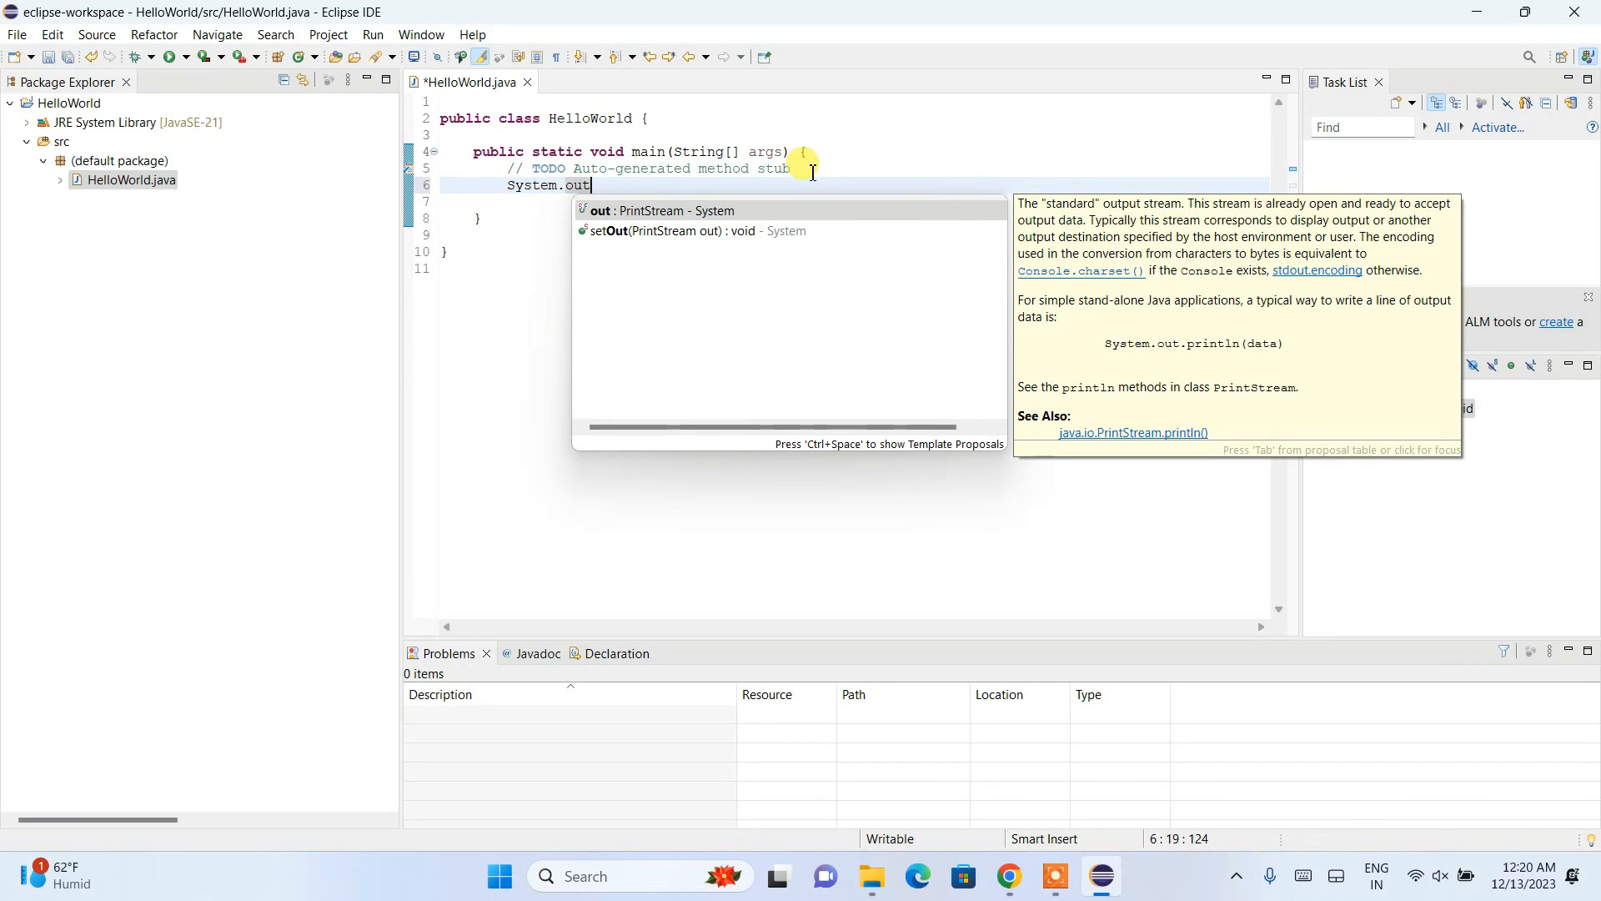
type(".println();")
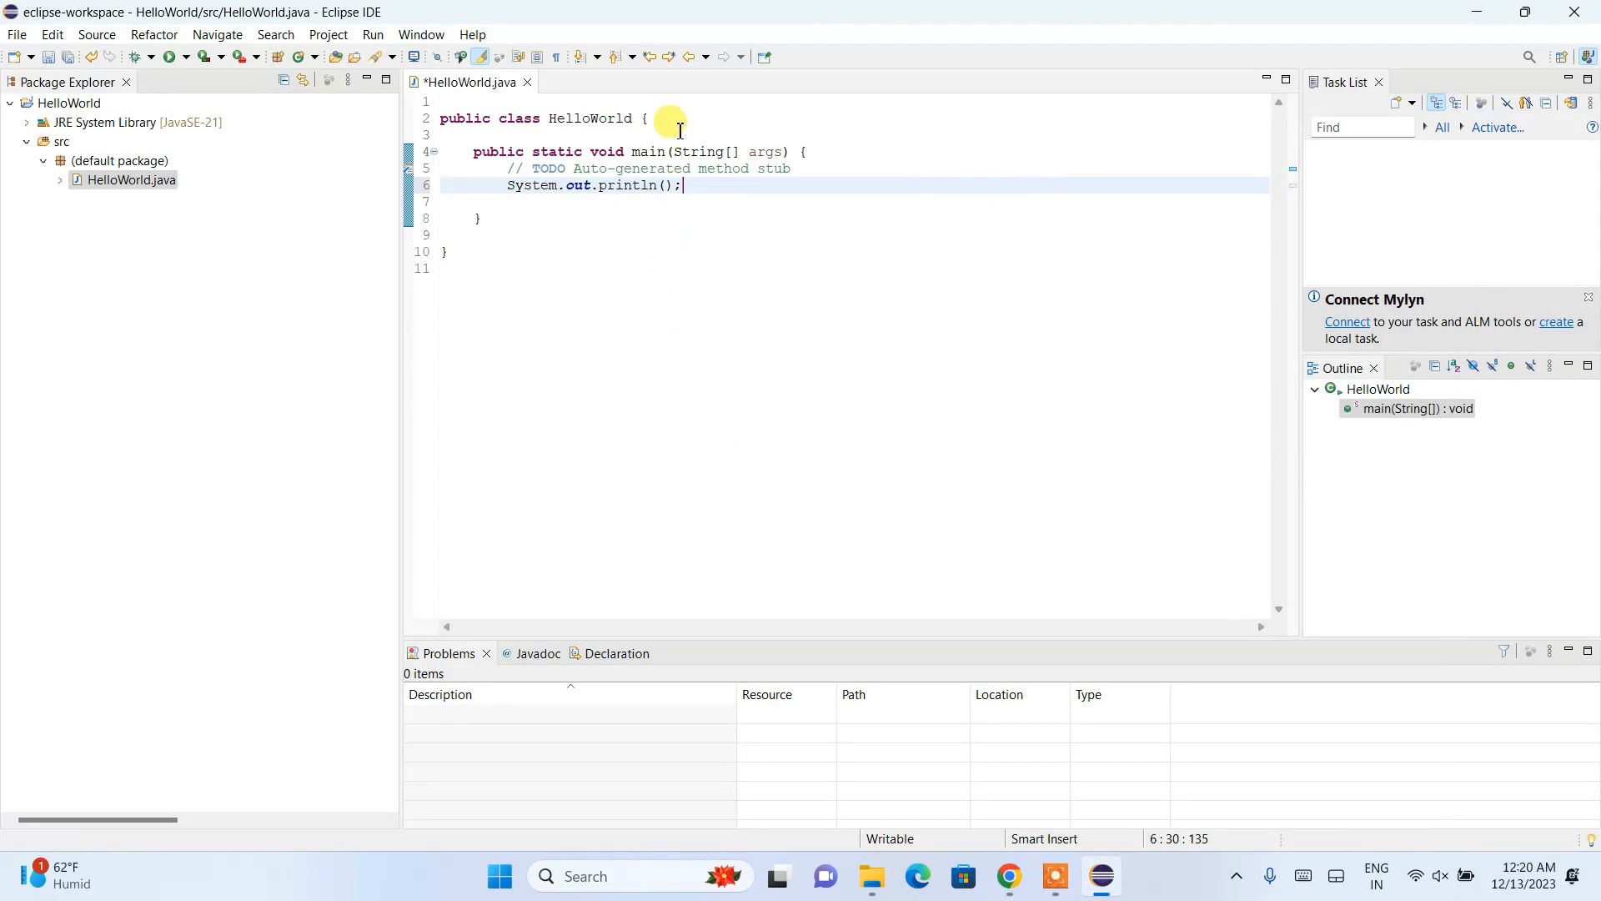
type("\"")
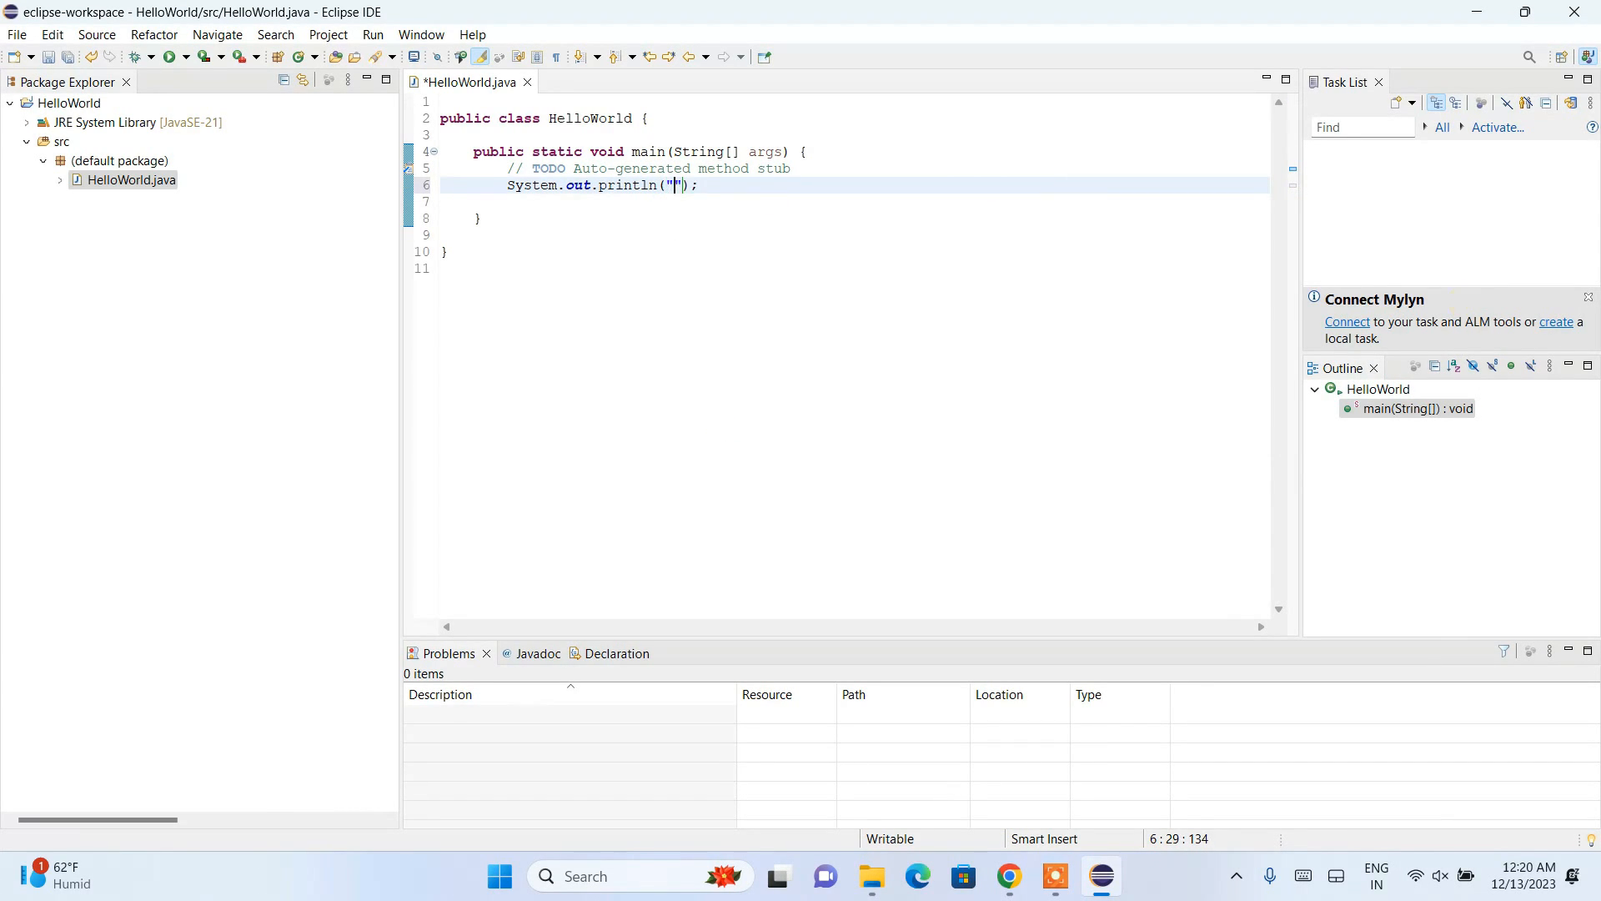
type("Hello")
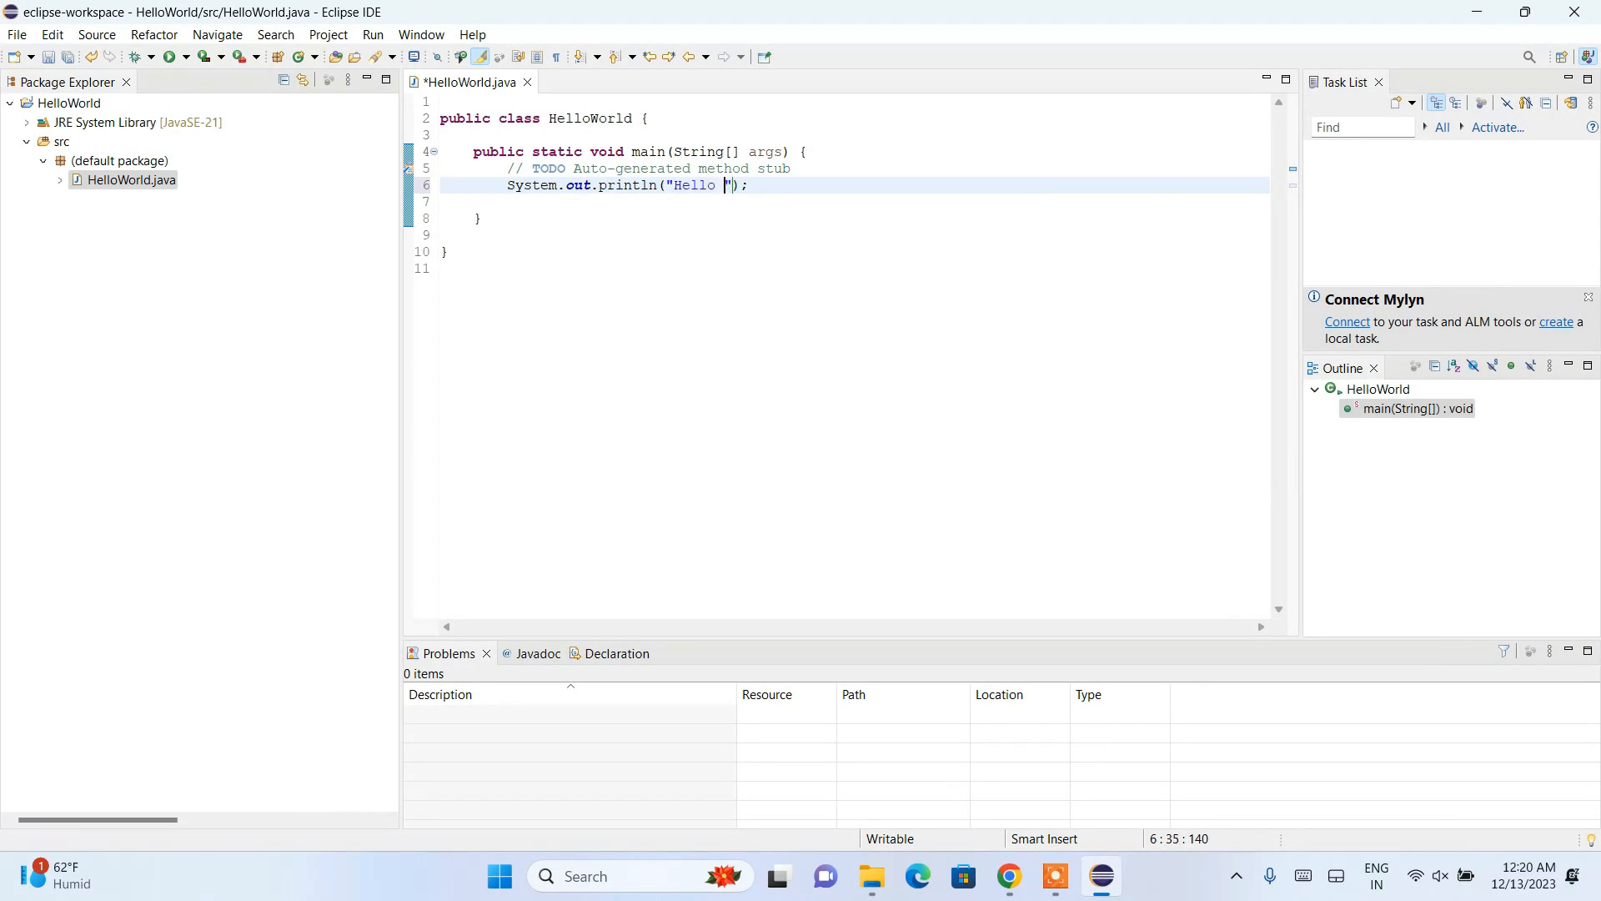
type("World!!")
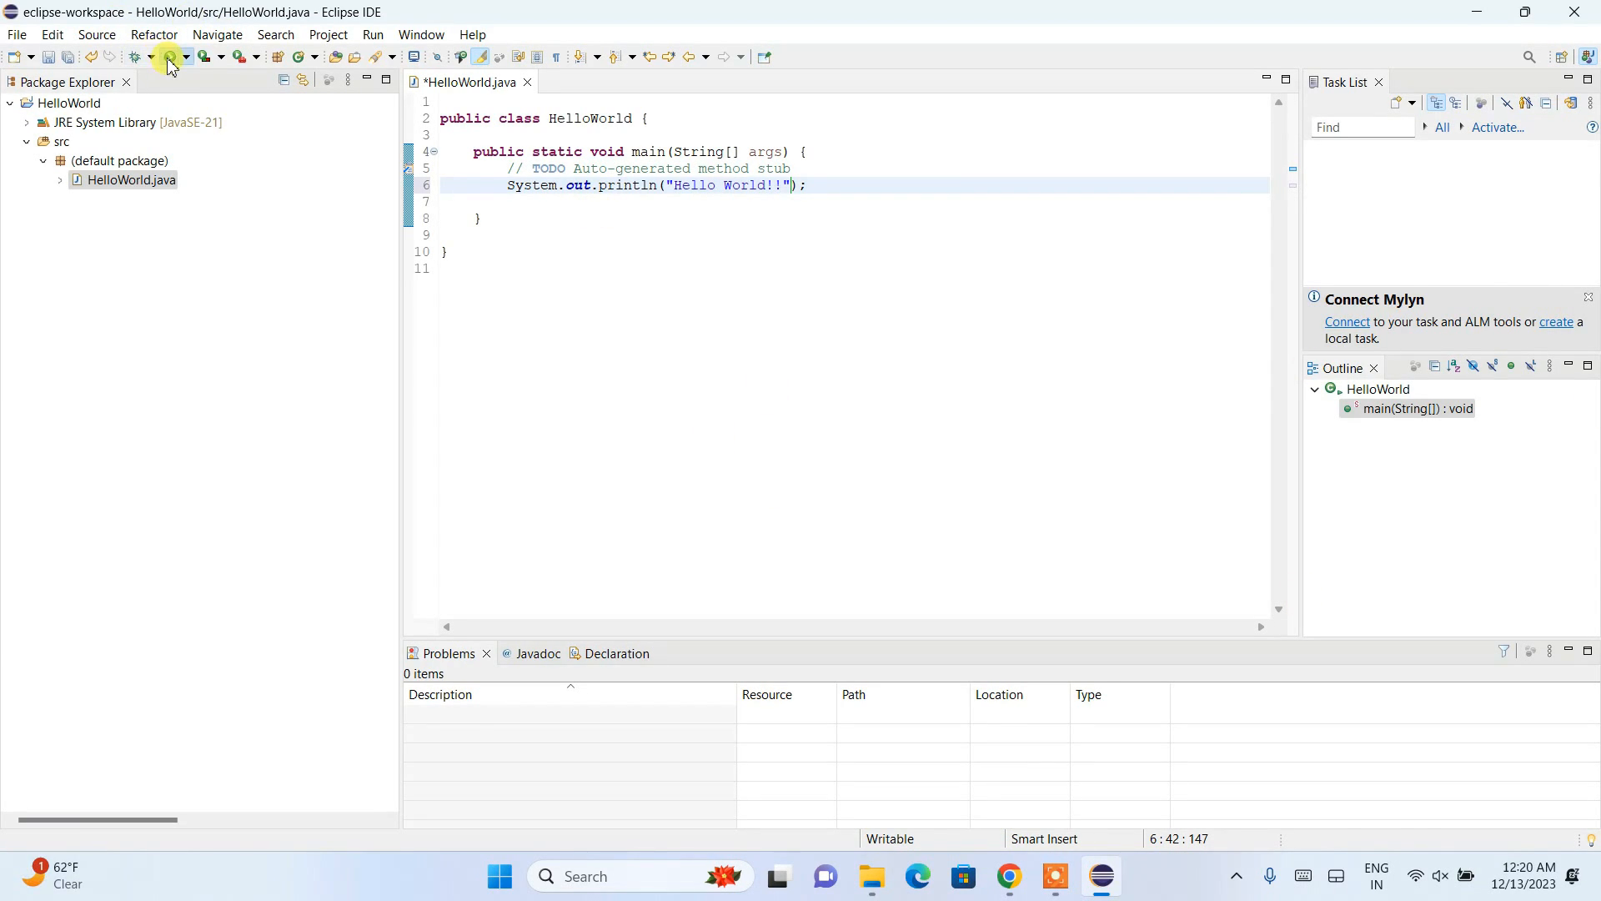
Run HelloWorld and confirm saving before launch.
left_click(168, 56)
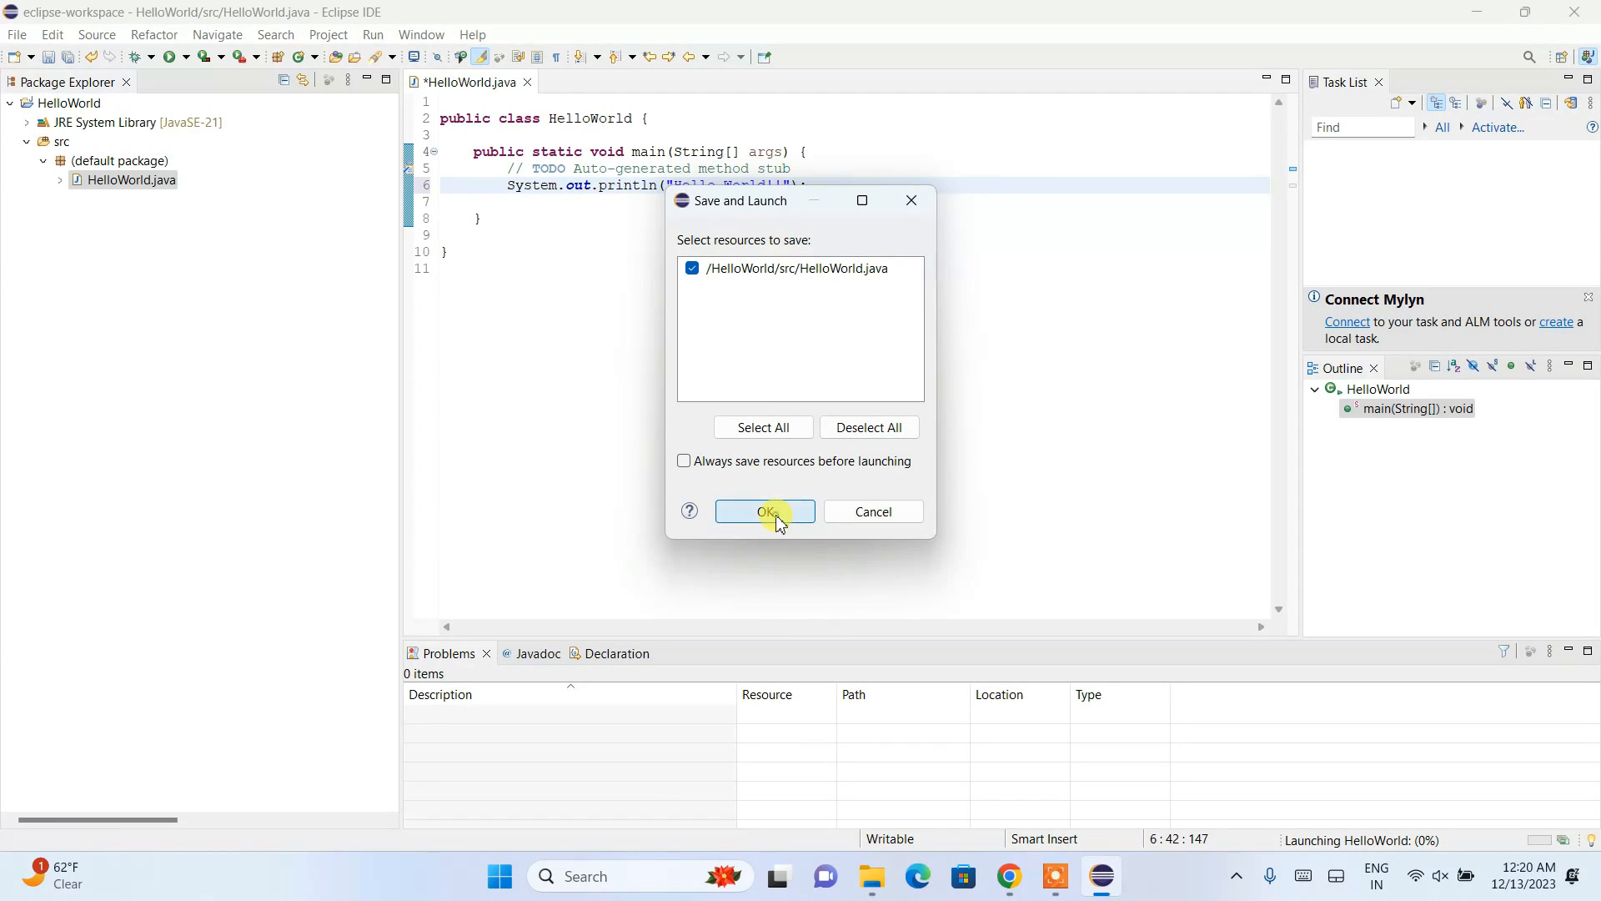
left_click(764, 511)
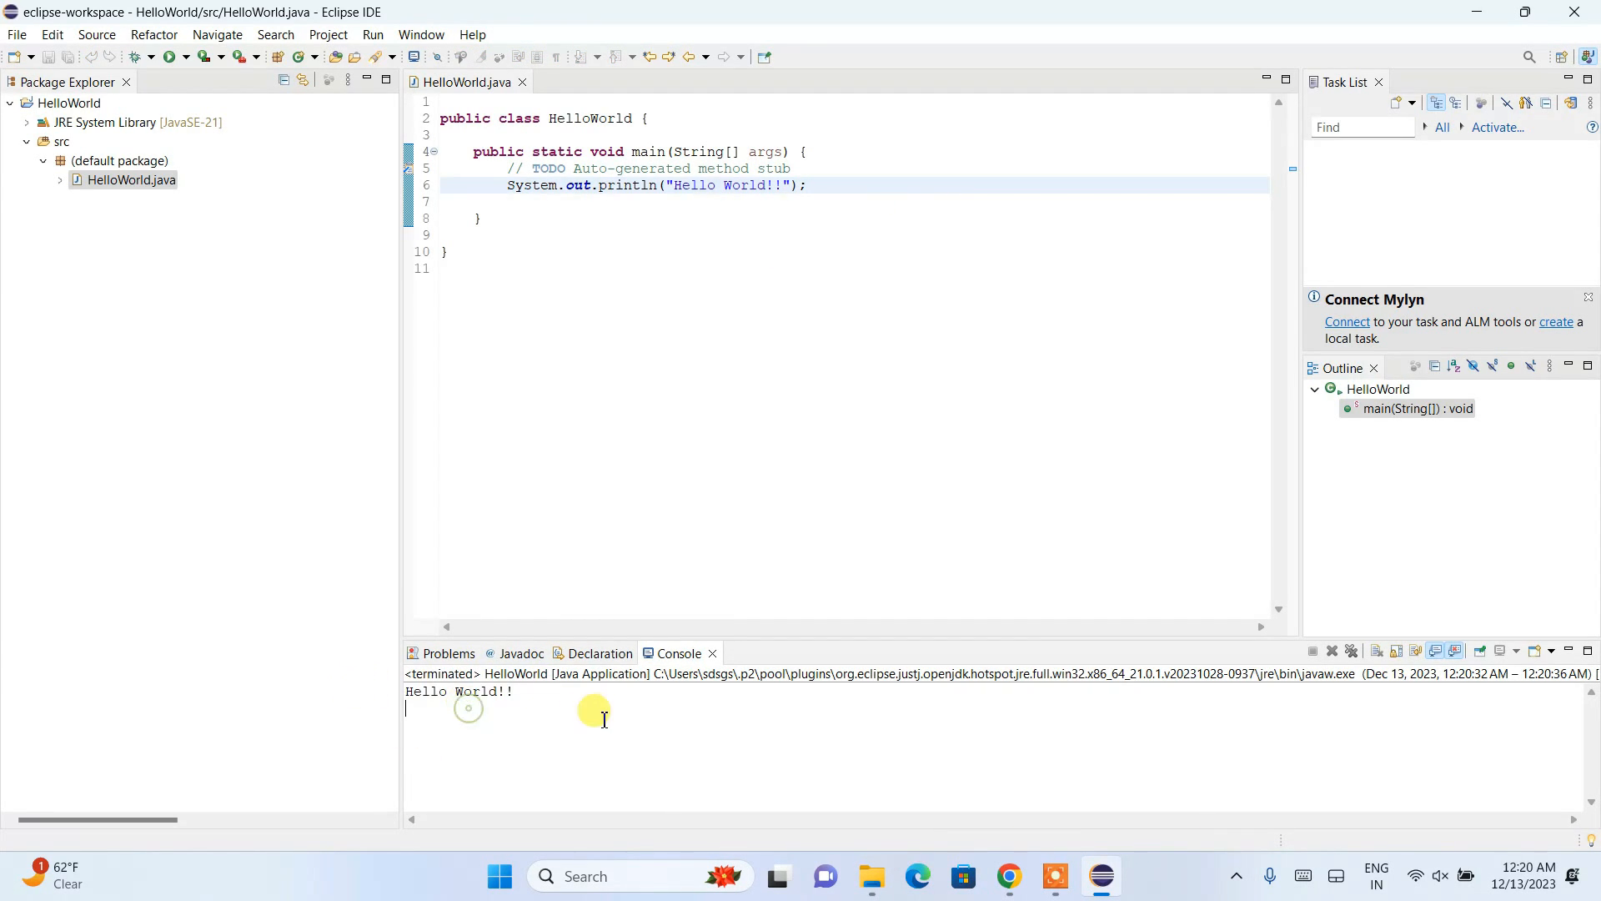
mouse_move(659, 719)
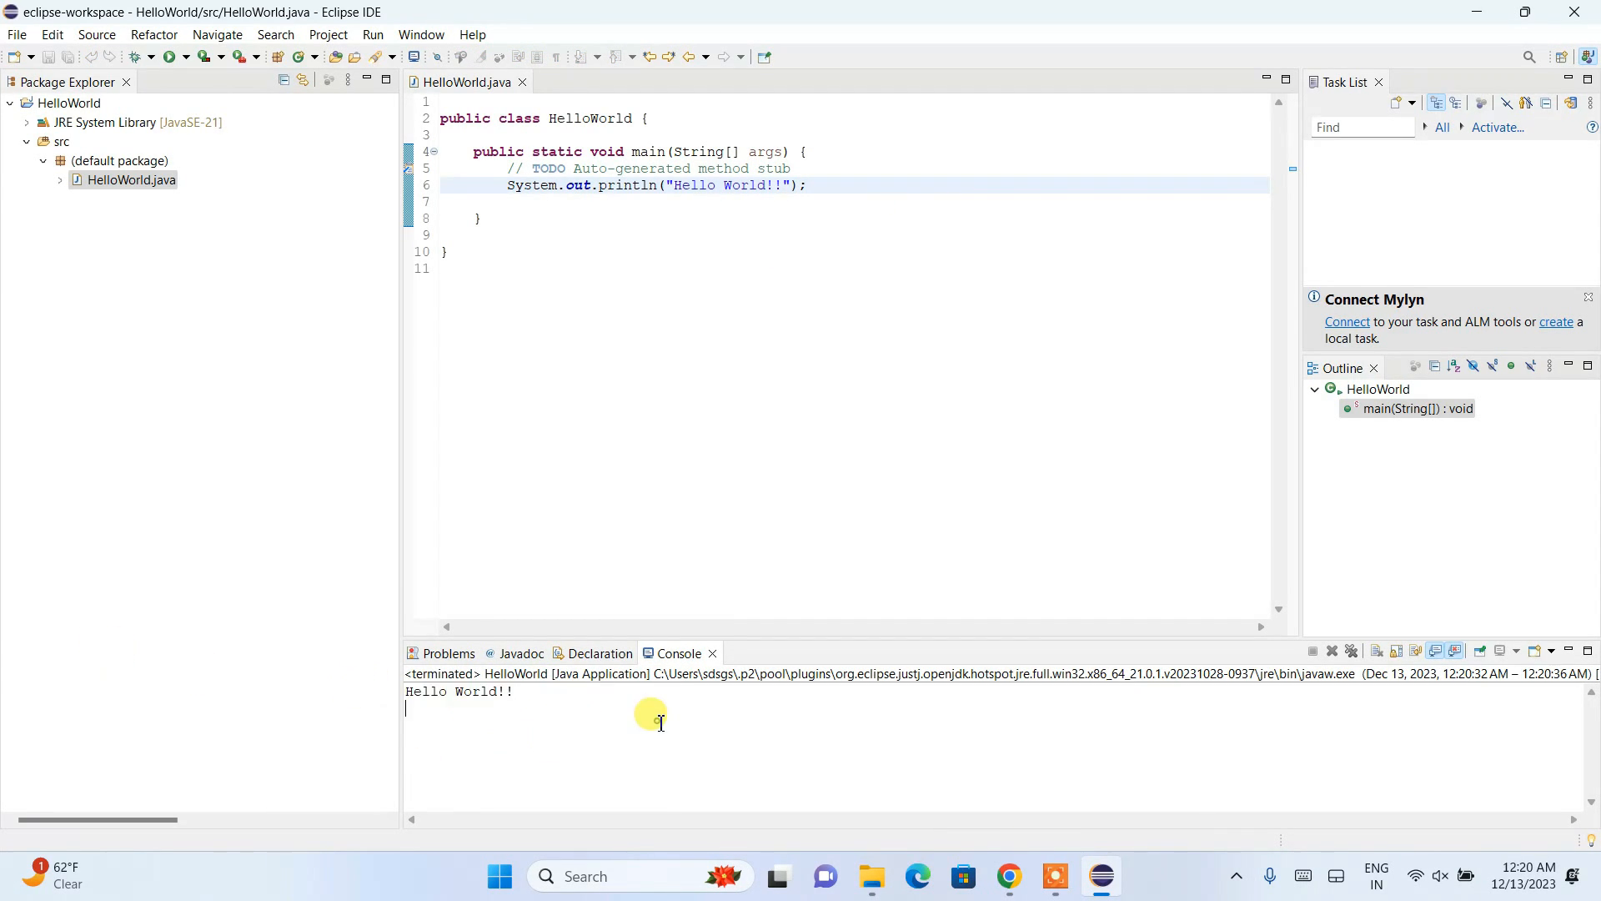